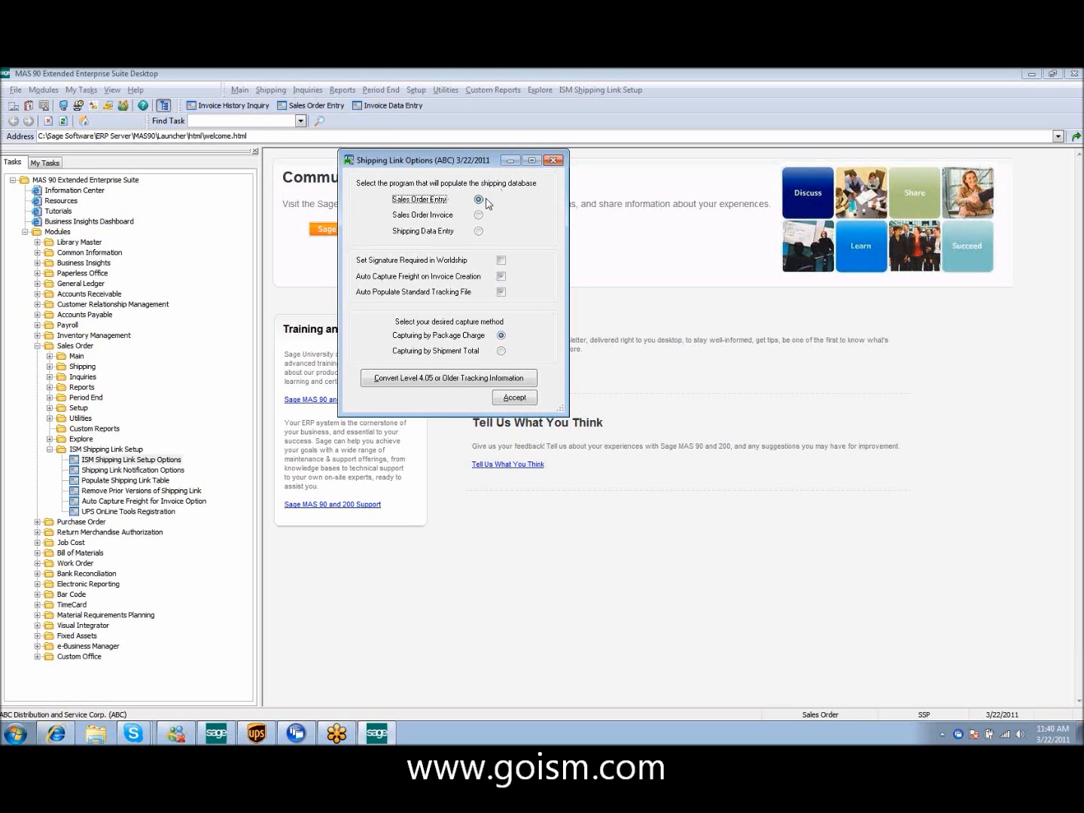
mouse_move(494, 203)
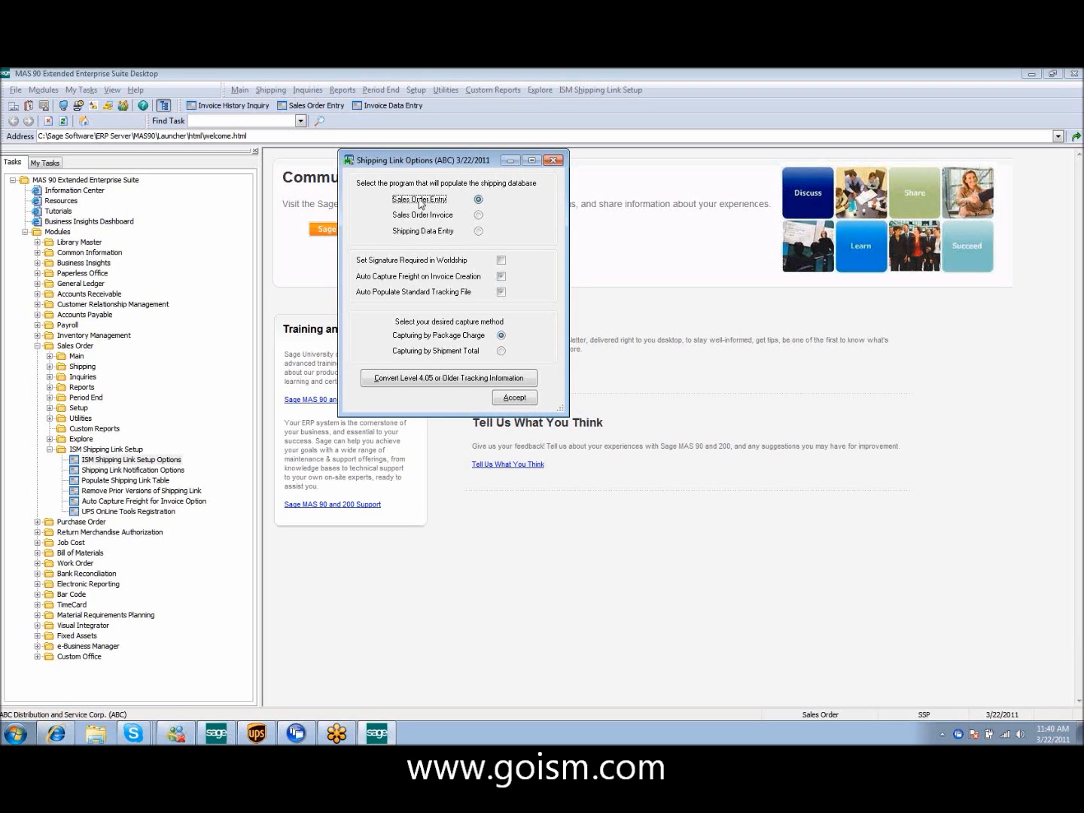
mouse_move(392, 242)
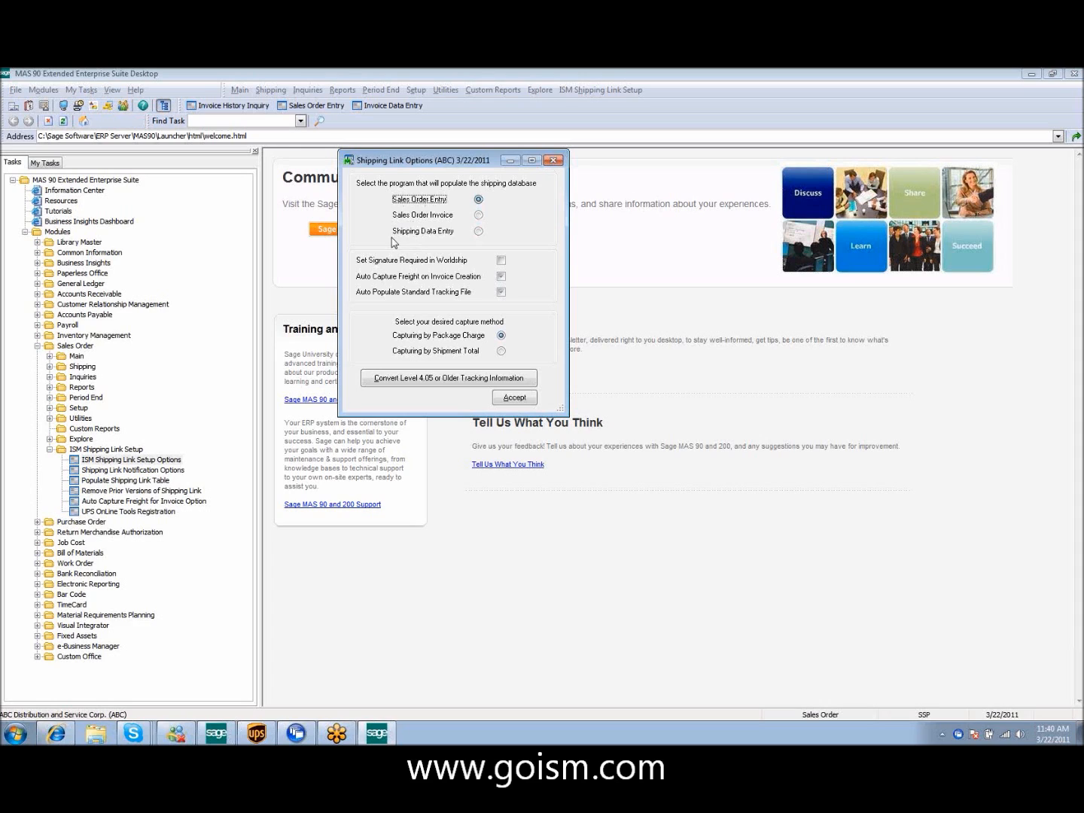
mouse_move(411, 271)
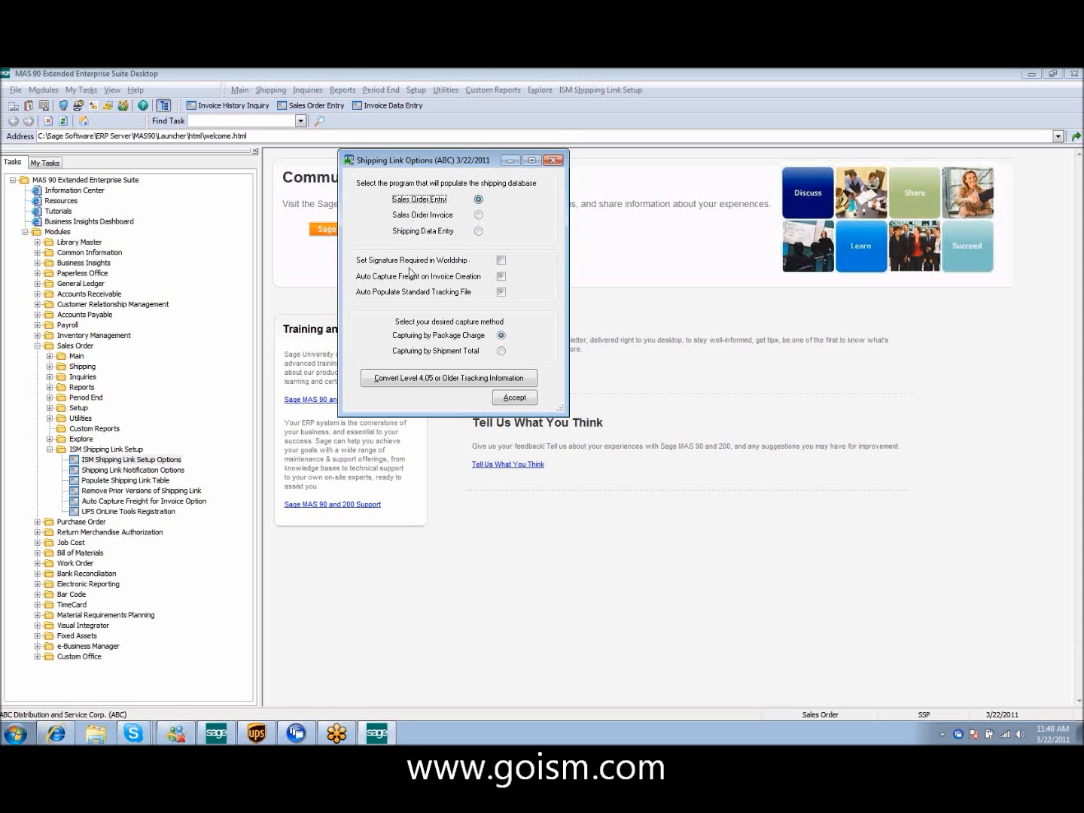
mouse_move(522, 259)
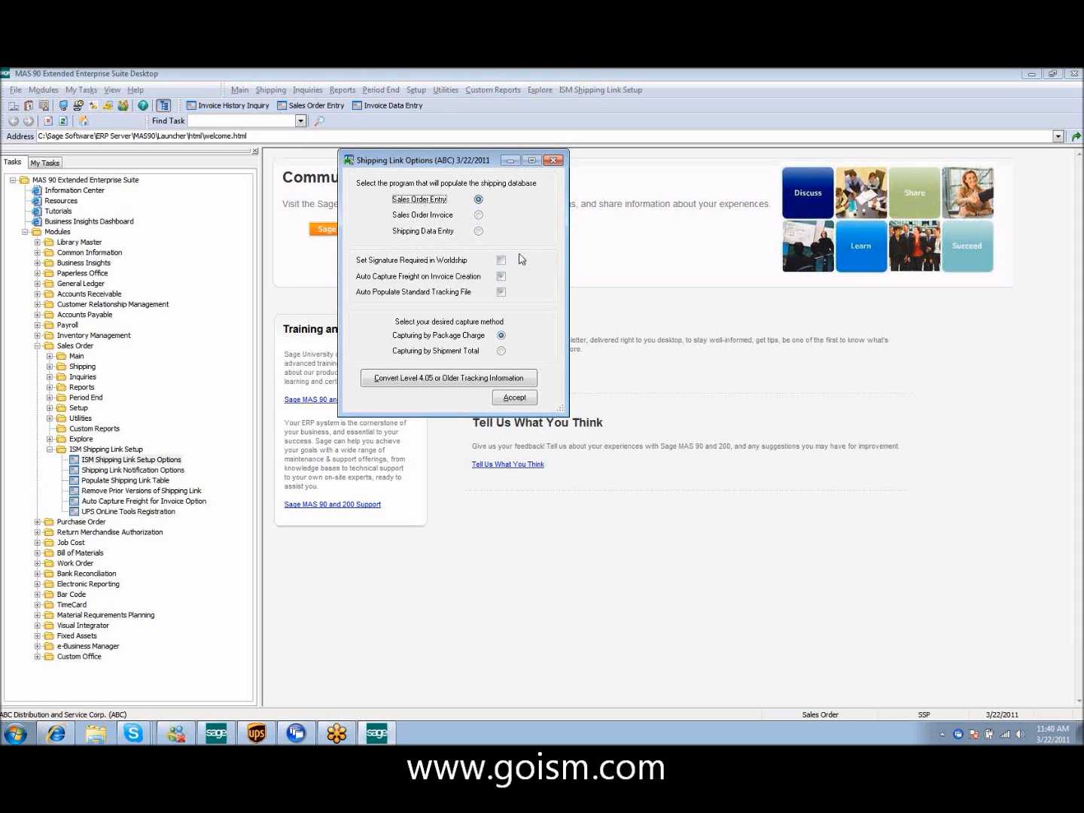
mouse_move(524, 265)
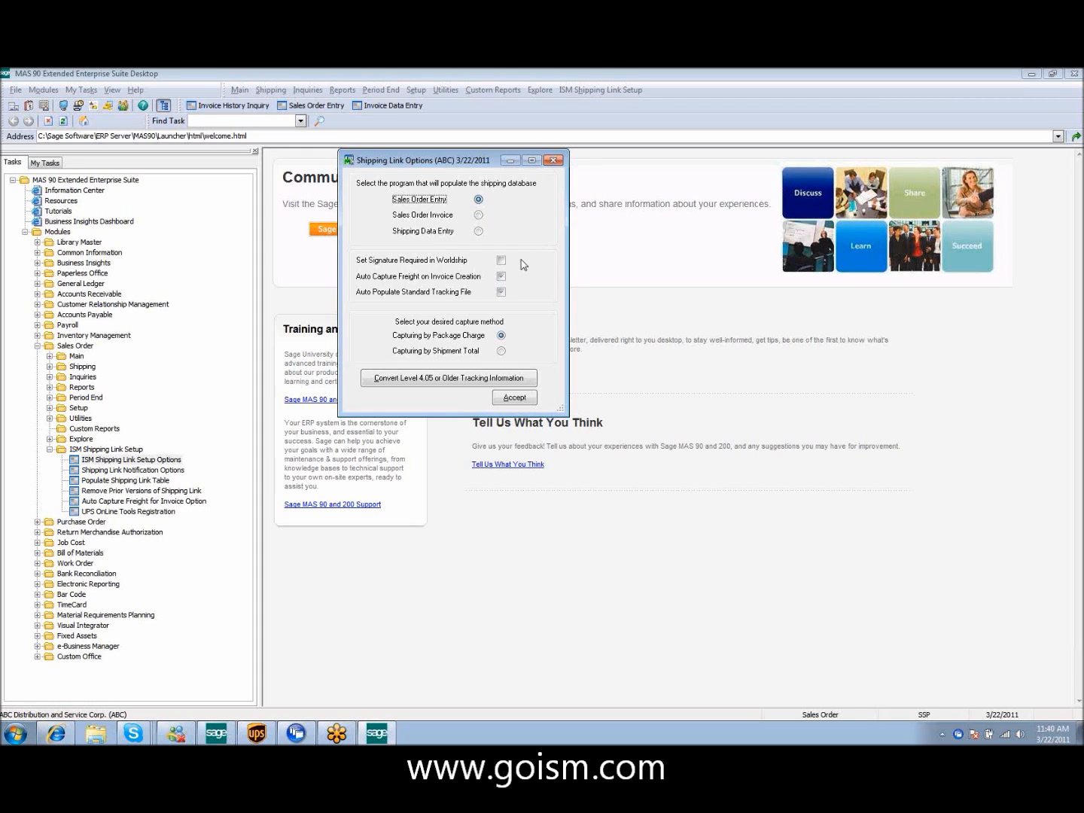
mouse_move(527, 263)
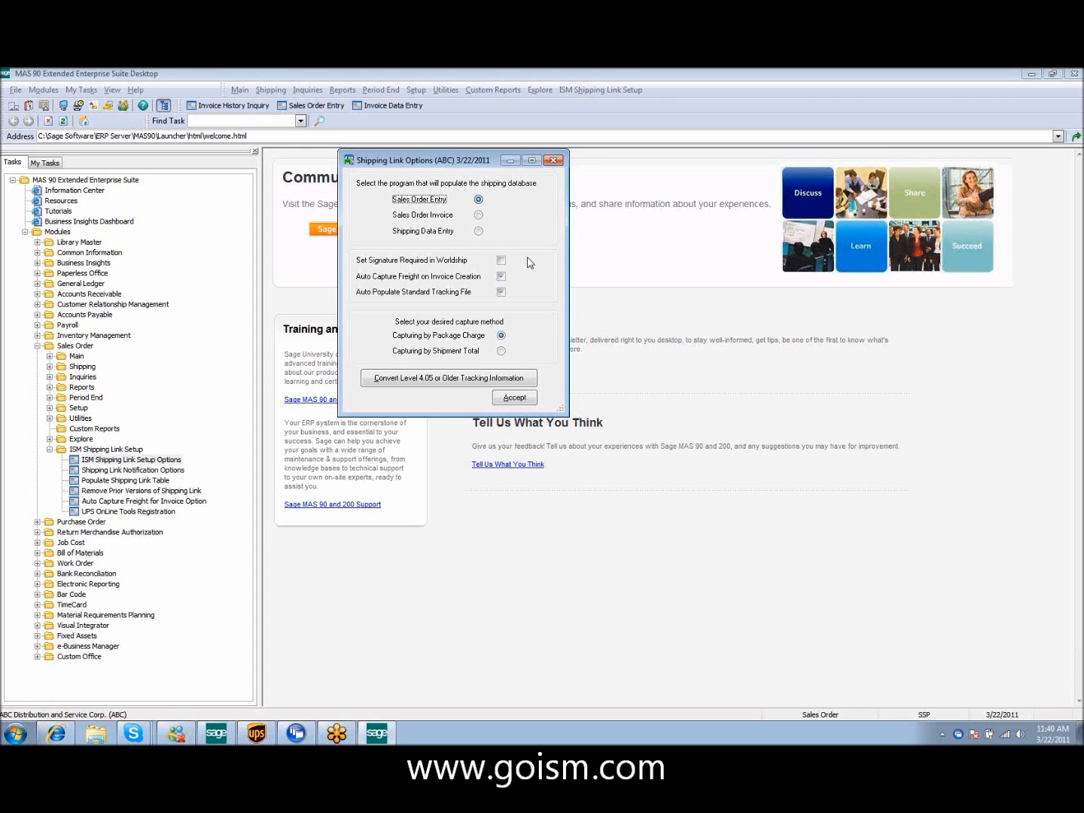
mouse_move(380, 274)
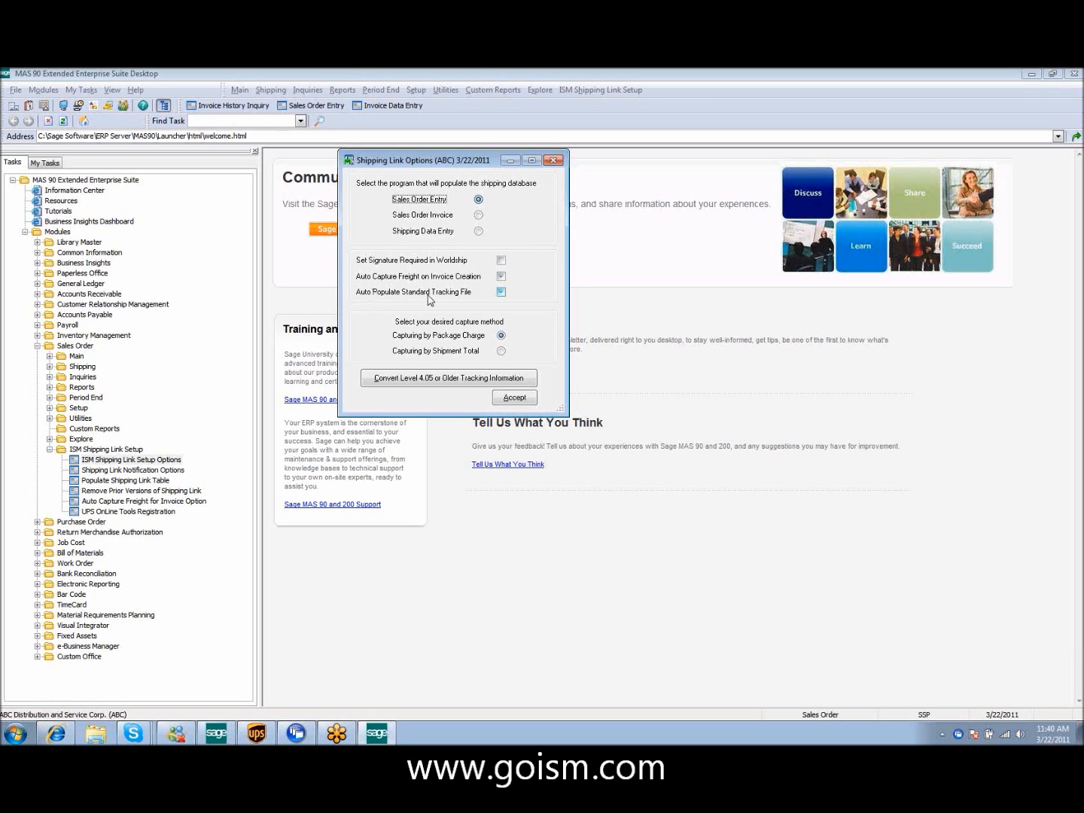
mouse_move(530, 302)
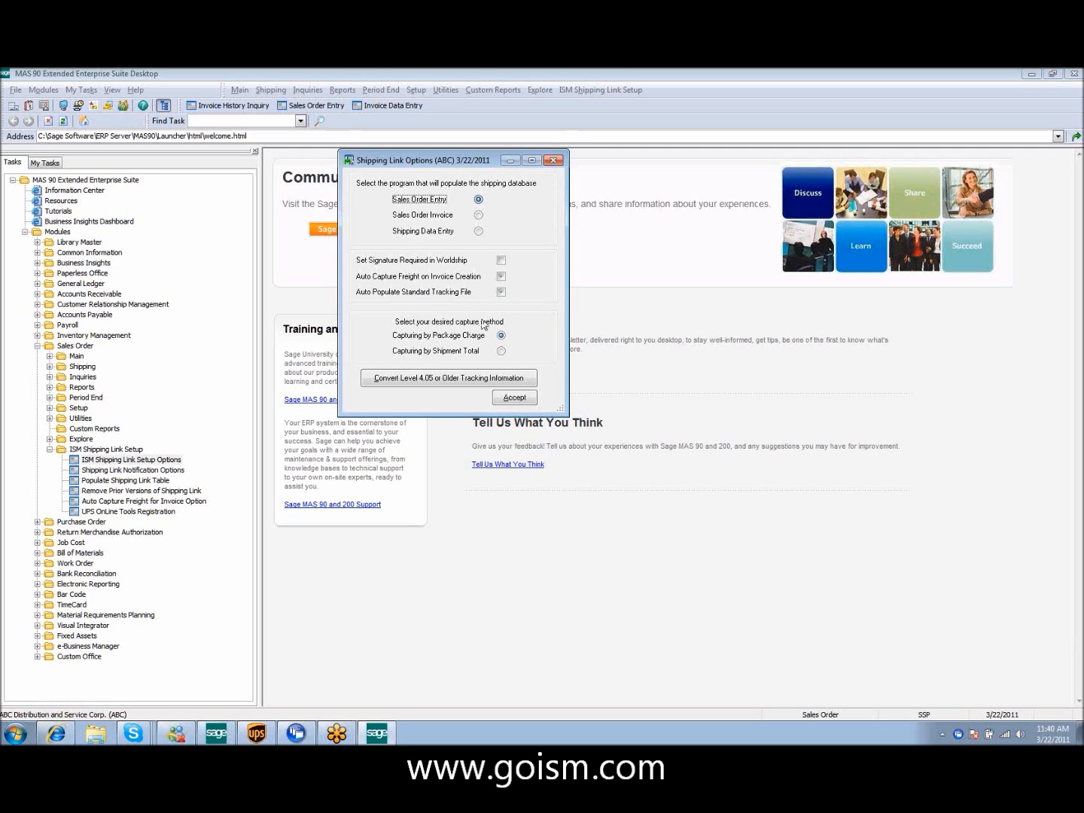
mouse_move(483, 361)
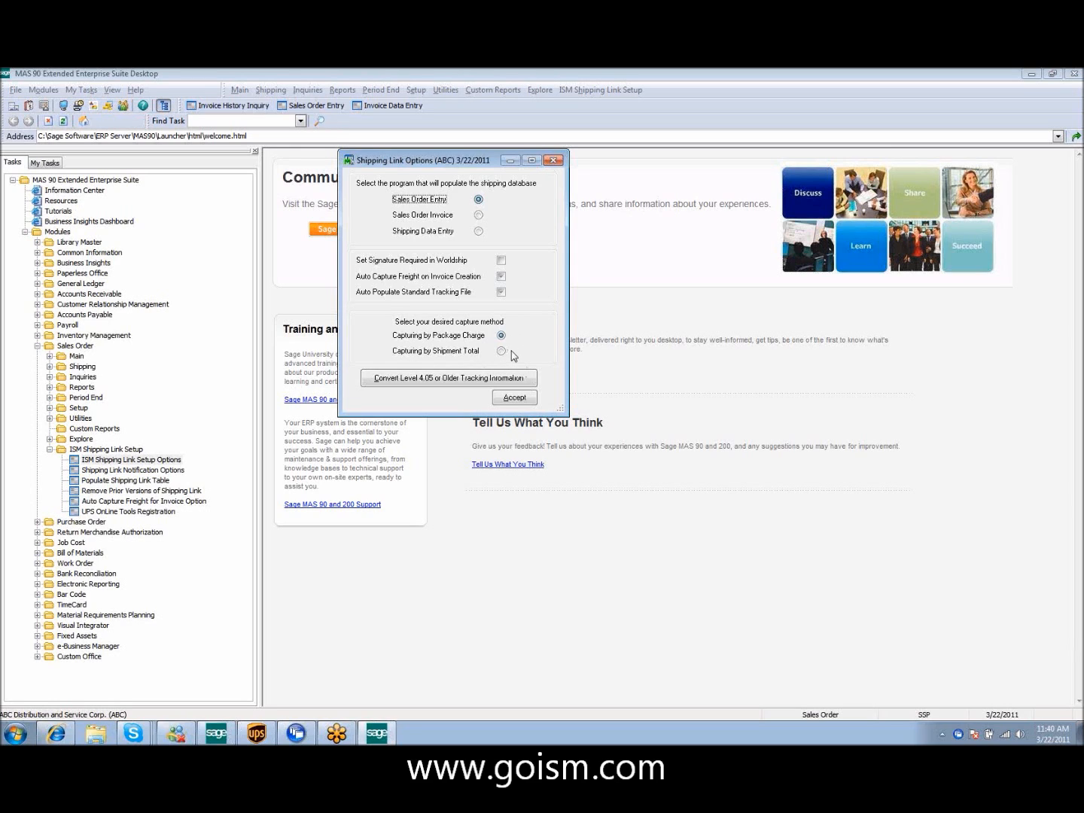
mouse_move(516, 355)
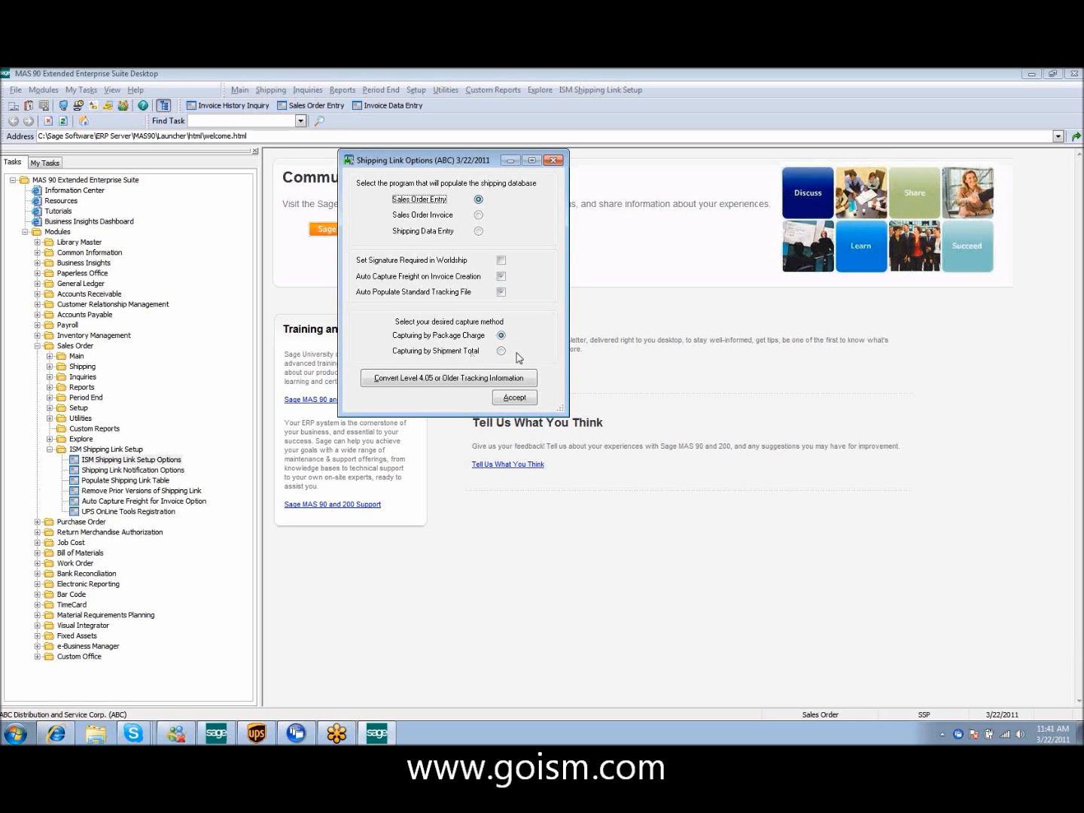
mouse_move(431, 404)
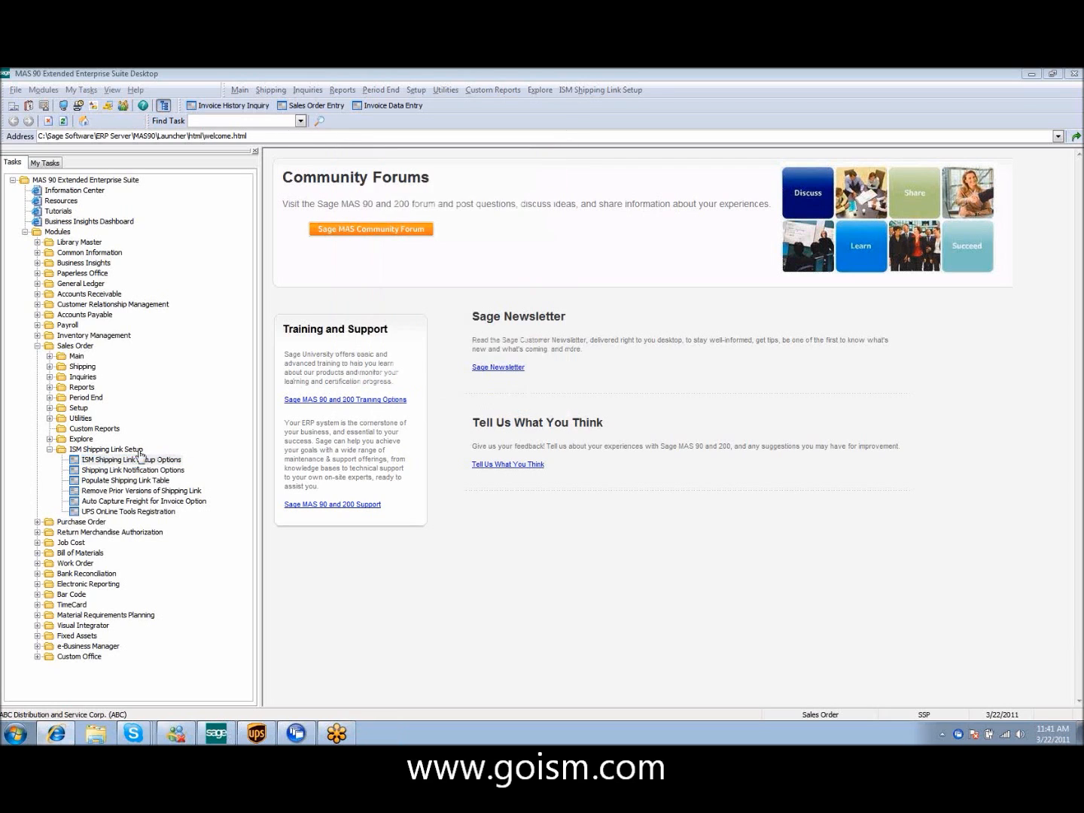
- Open the UPS notification options and review notification 1's email sources, keeping Email From Sales Order Field
click(132, 470)
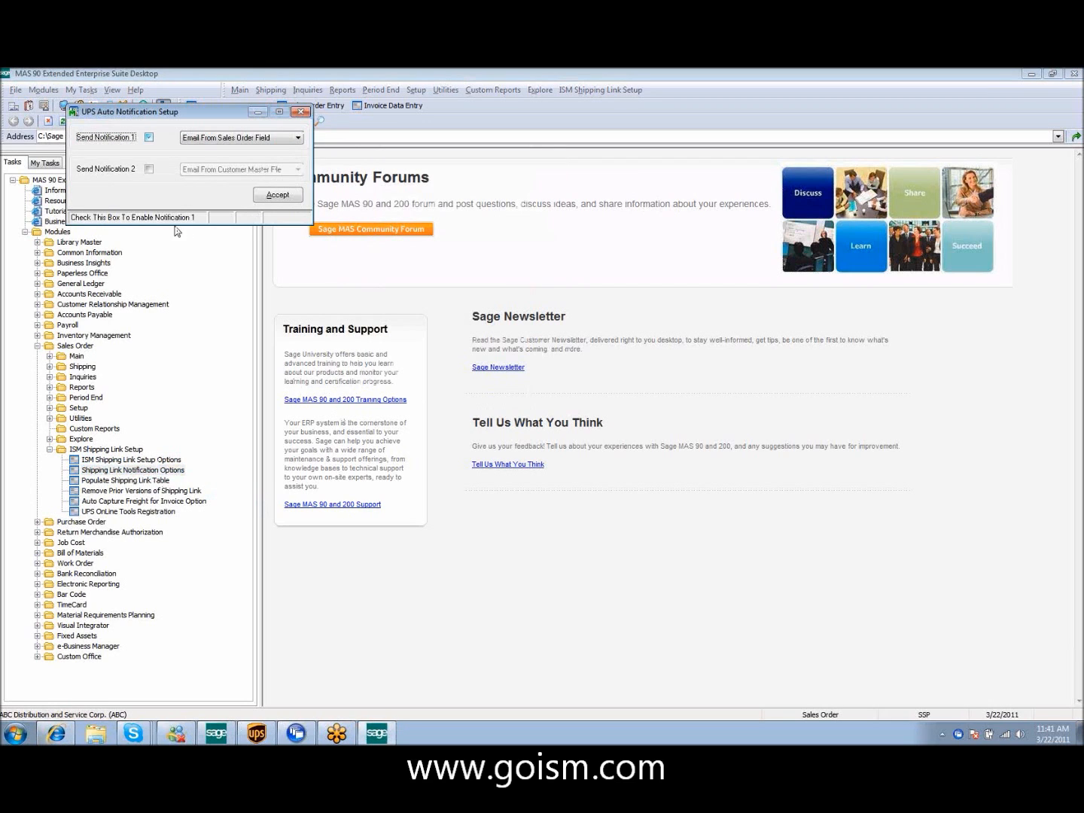
mouse_move(166, 150)
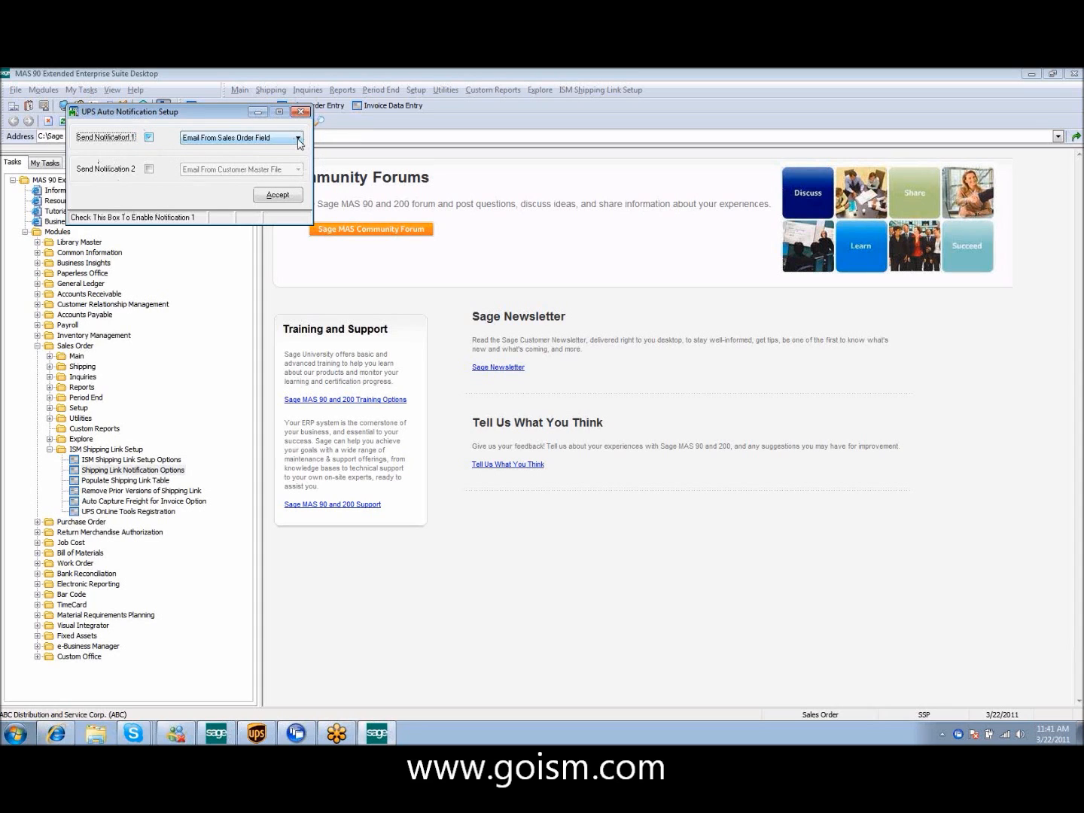
click(298, 137)
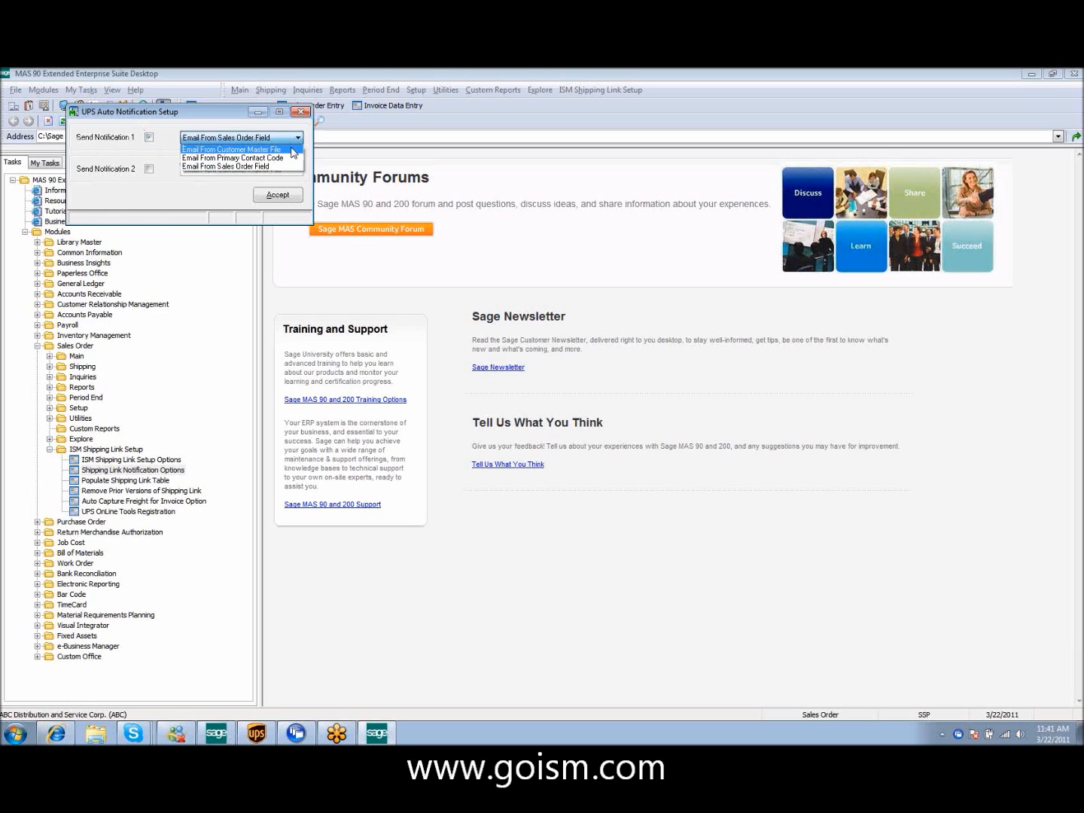
mouse_move(233, 158)
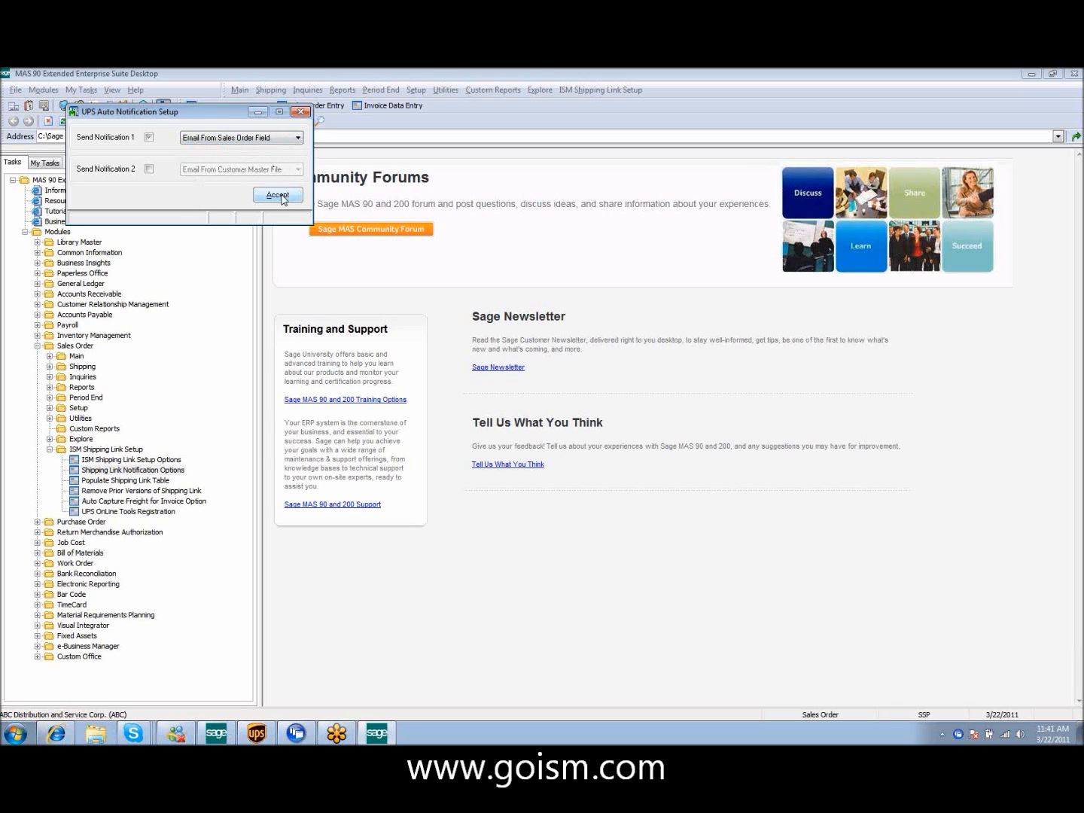
- Accept the UPS Auto Notification Setup with notification 1 emailing from the sales order field
click(277, 194)
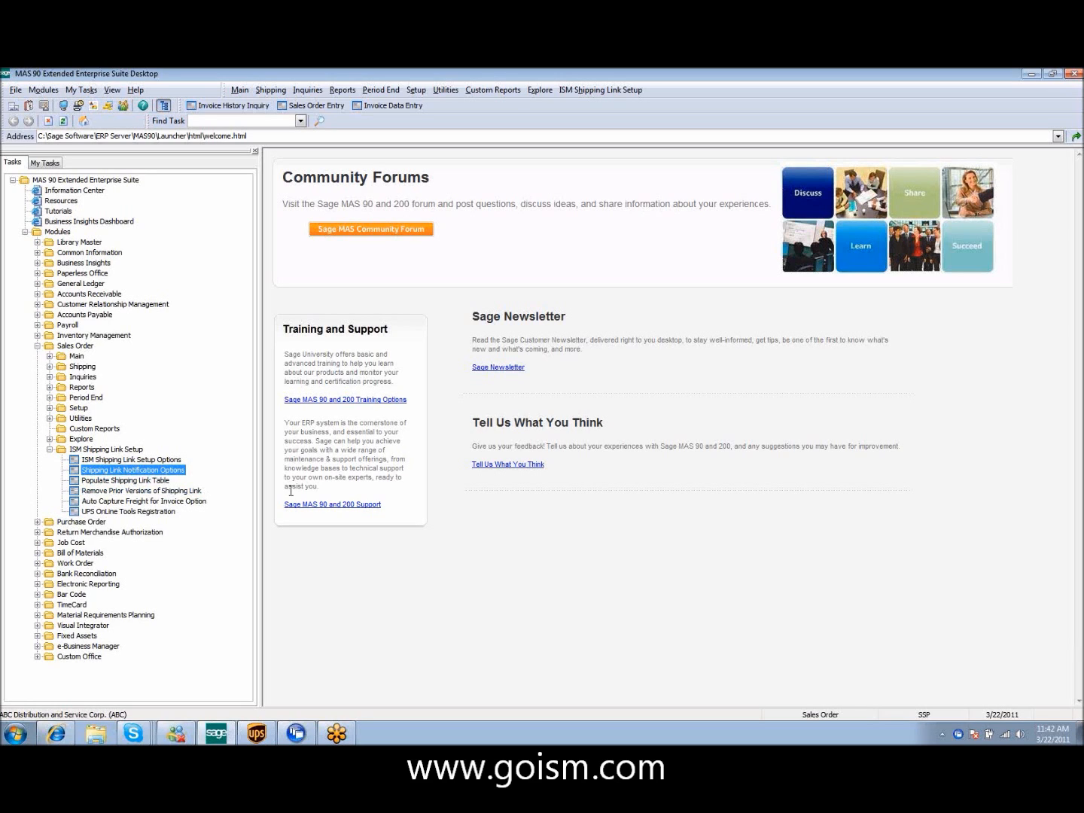
mouse_move(212, 505)
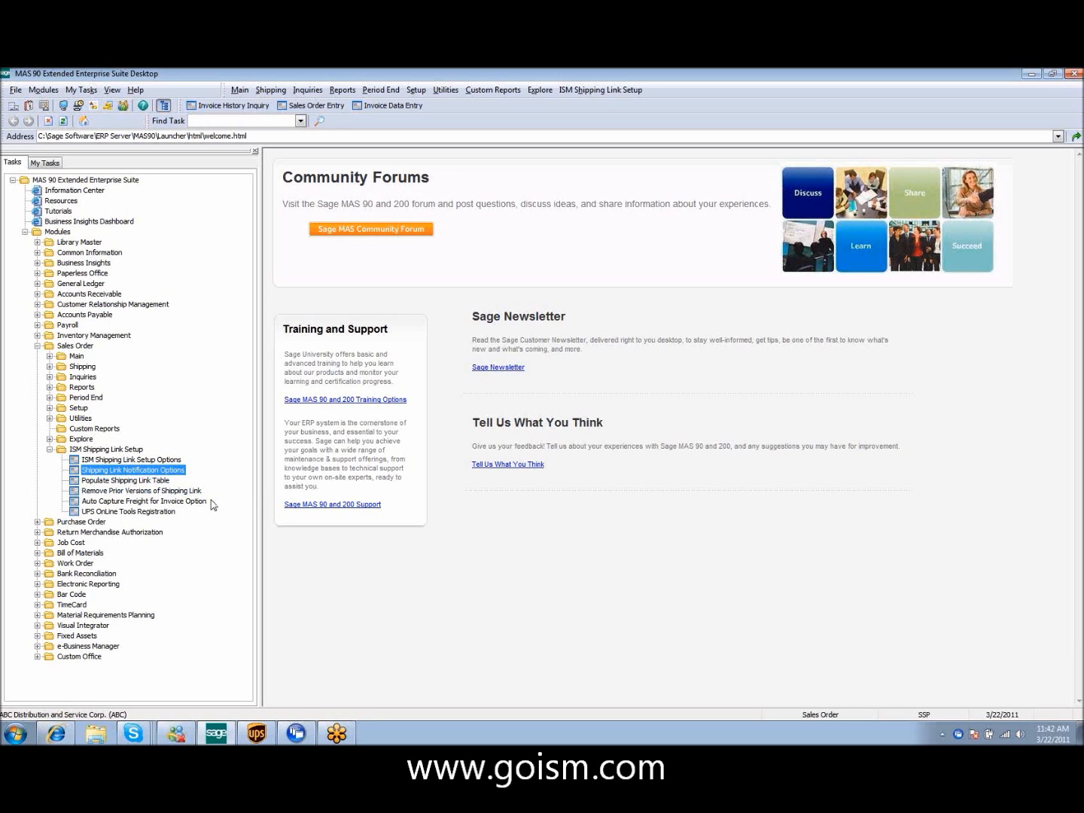
mouse_move(205, 508)
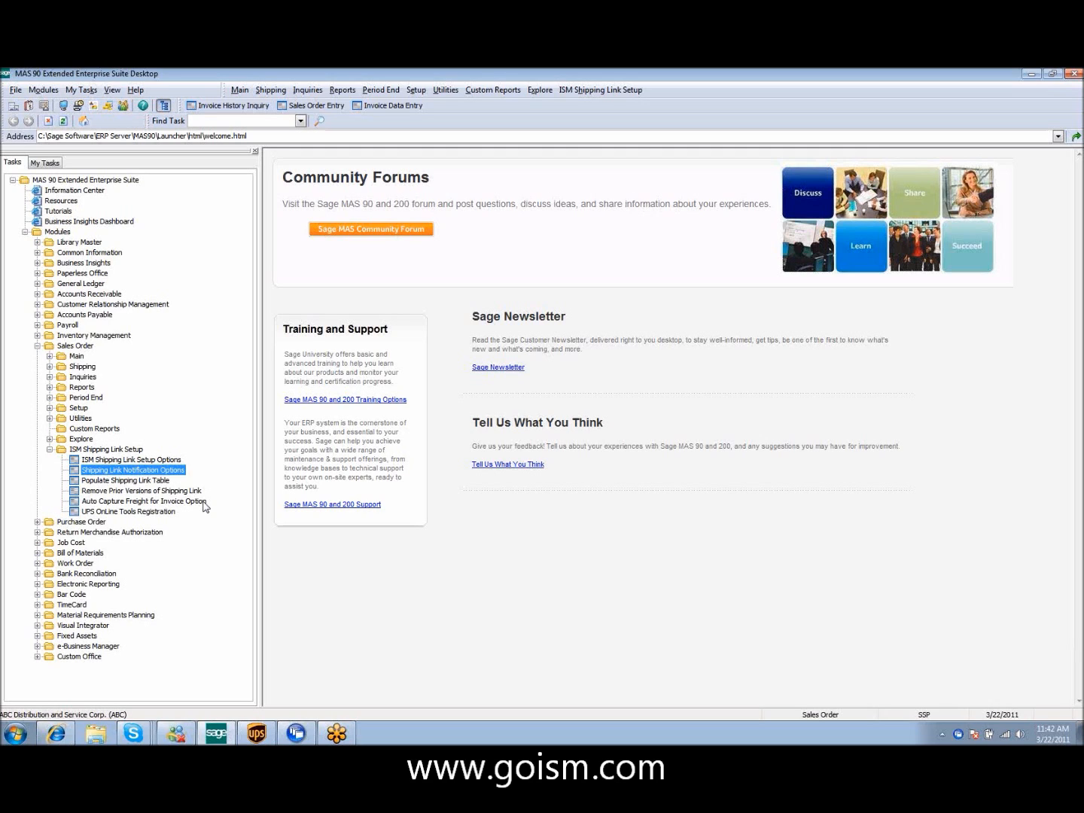
mouse_move(178, 521)
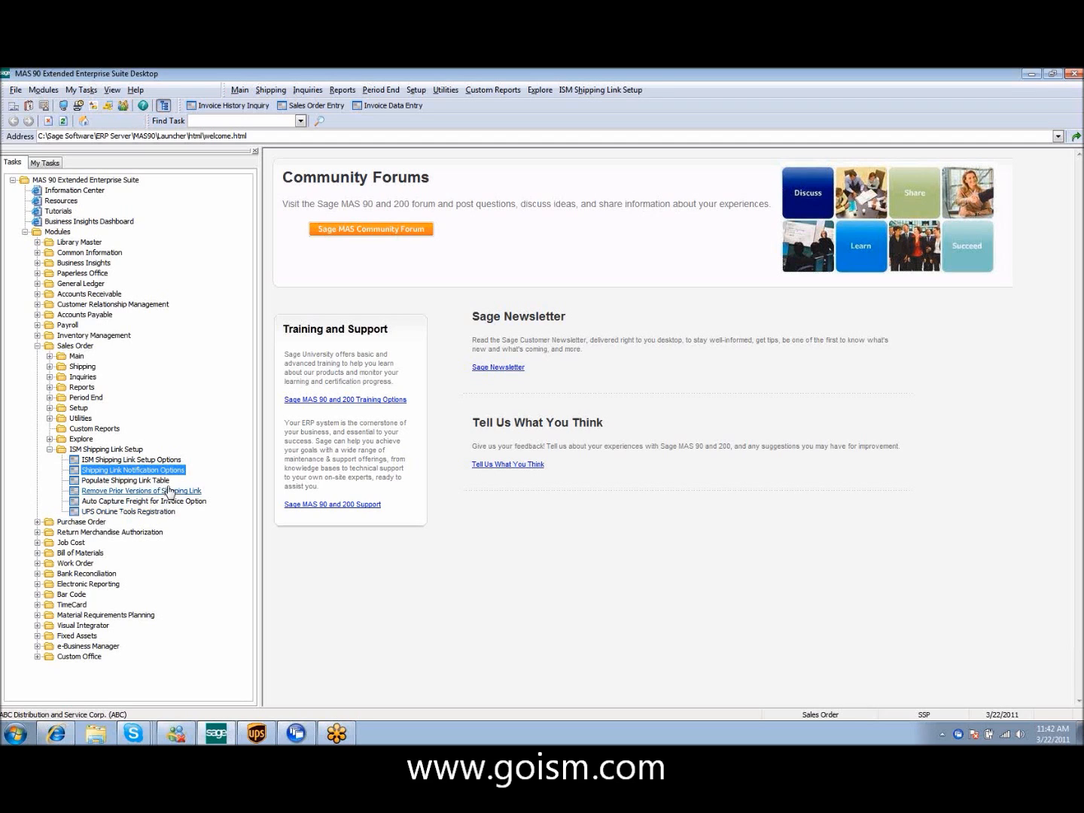
- Start a new sales order with the next number for Avnet, with PO 'AVE PO'
click(46, 450)
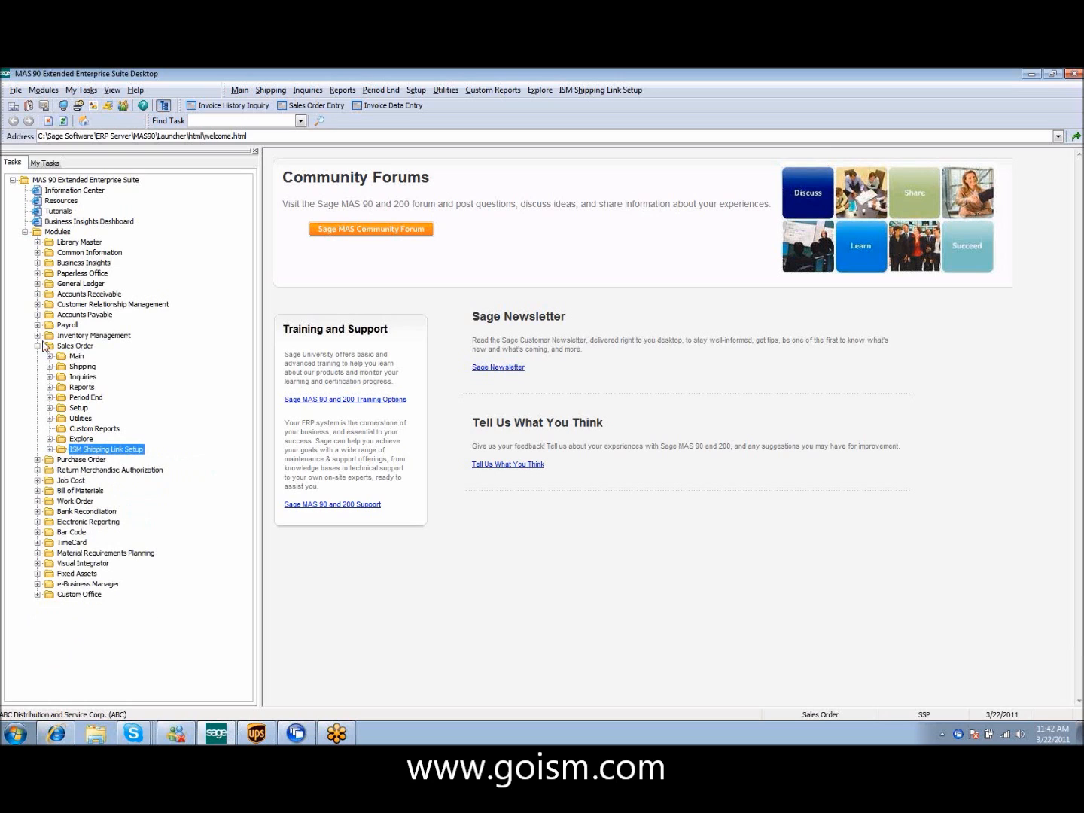
click(76, 355)
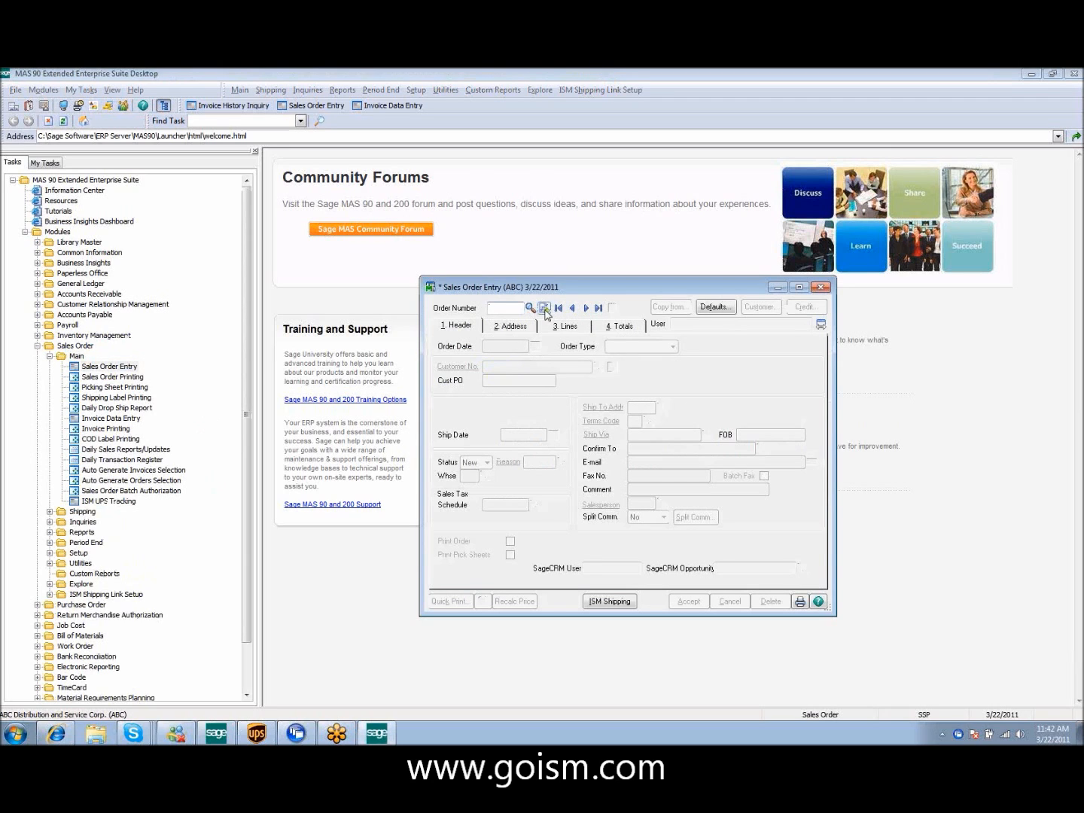
click(544, 308)
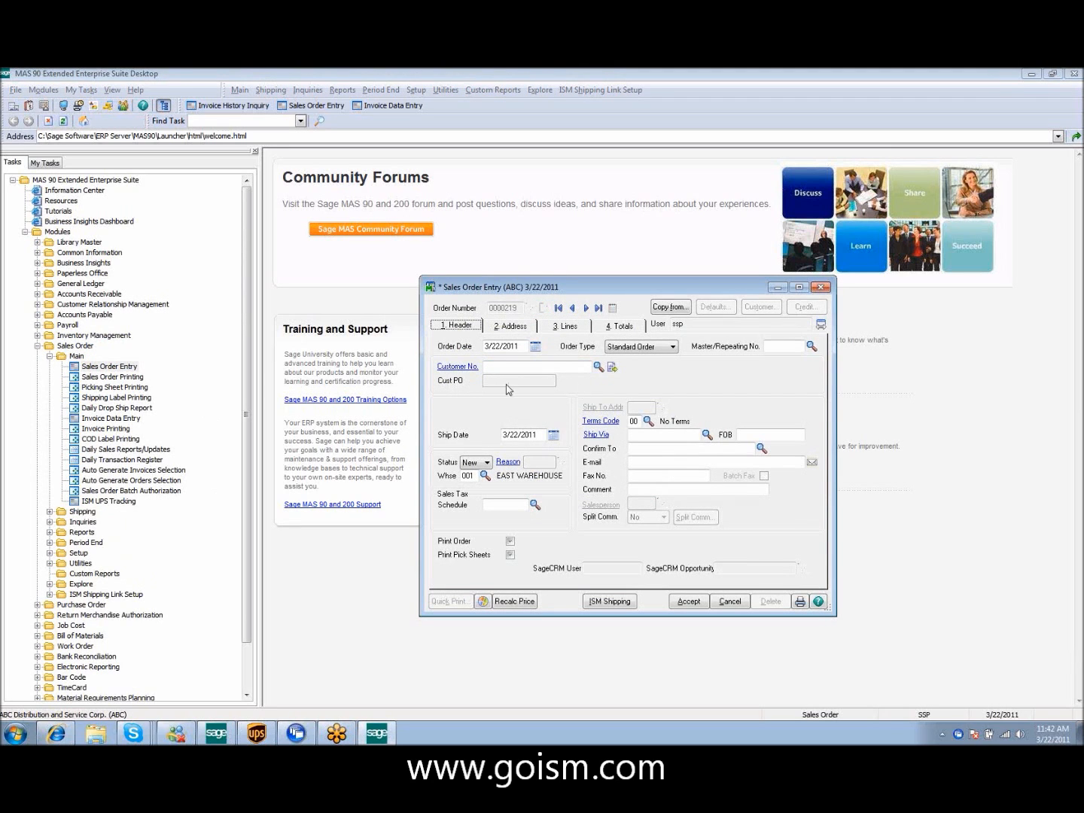
click(598, 367)
text(01-AVNET)
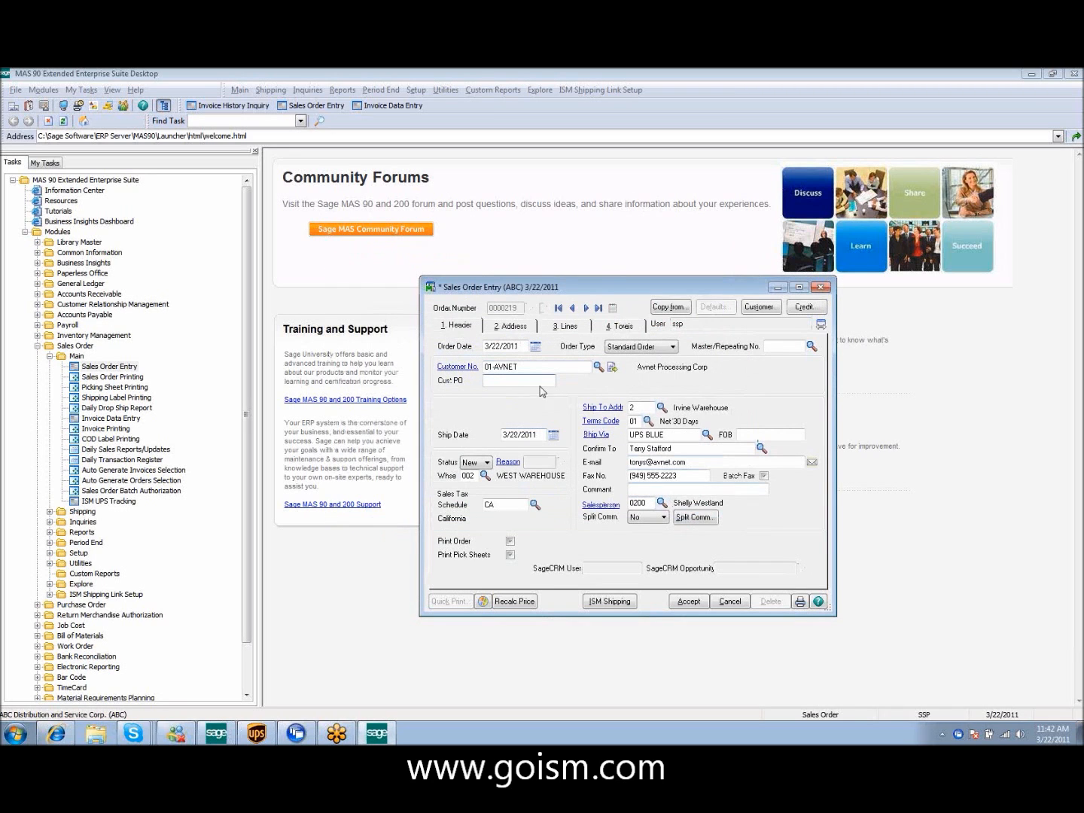
text(A)
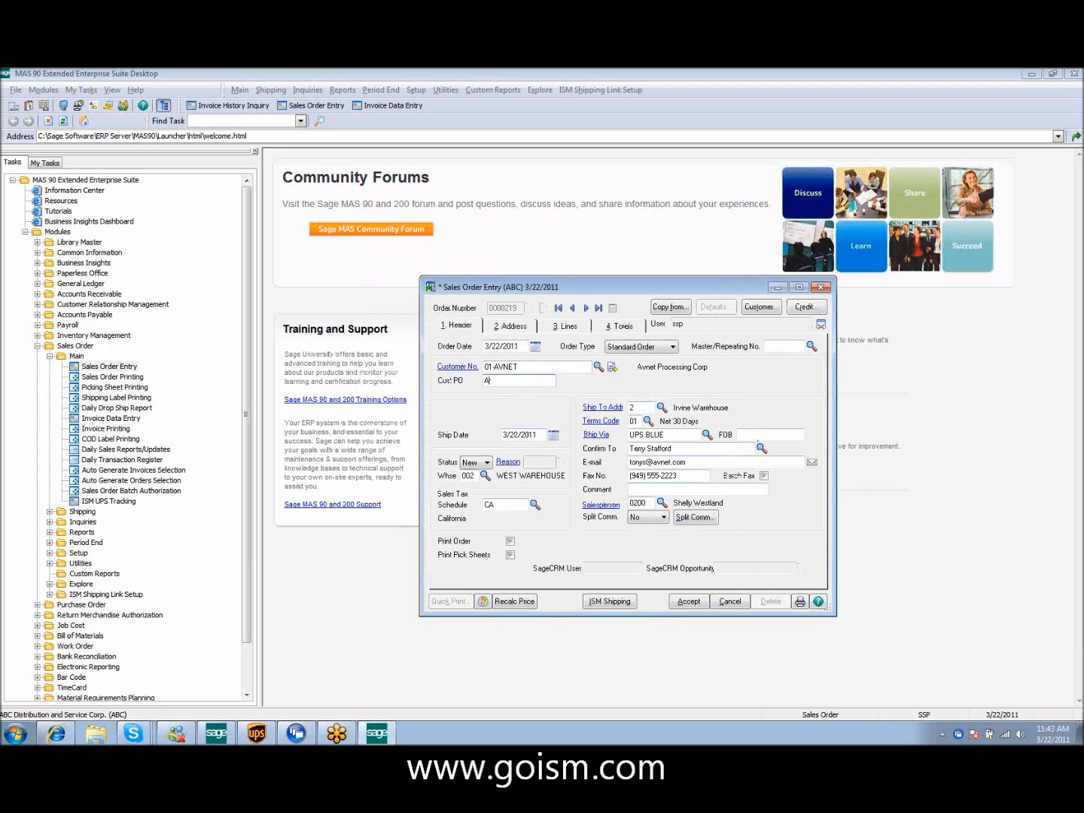
text(VE PO)
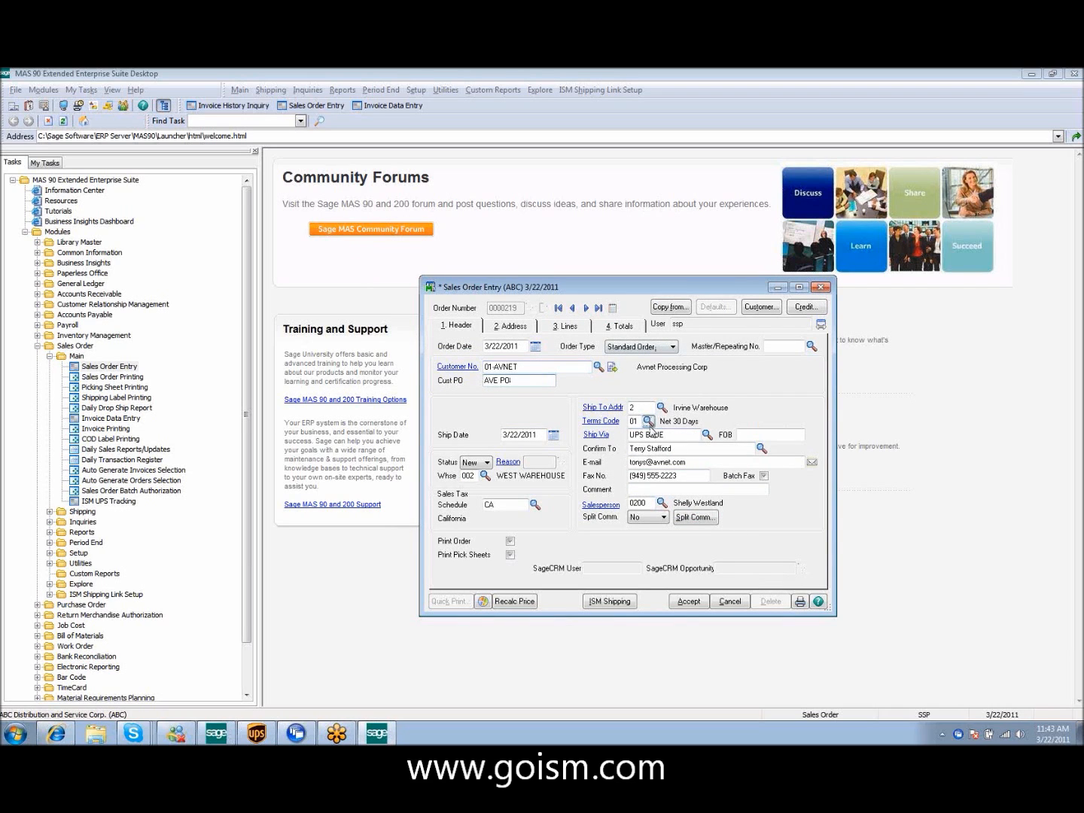
- Give order 0000219 C.O.D. terms, UPS Ground shipping and an item line, then save it
click(649, 421)
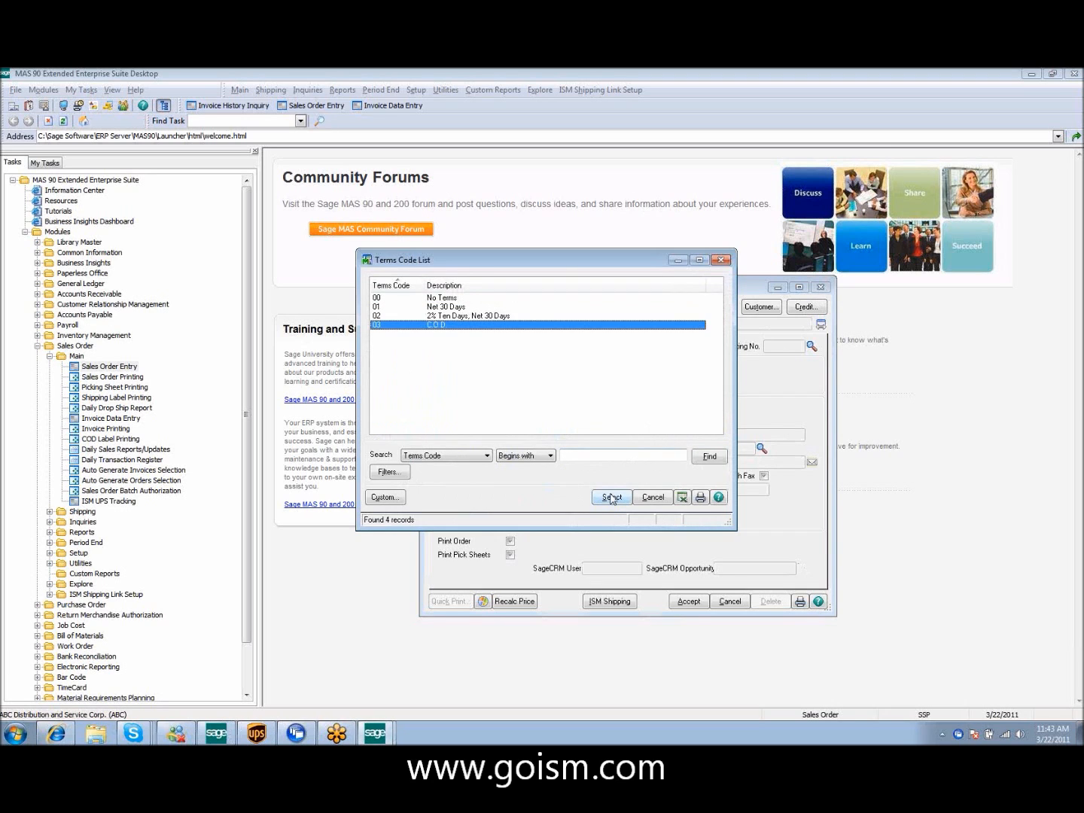
click(610, 498)
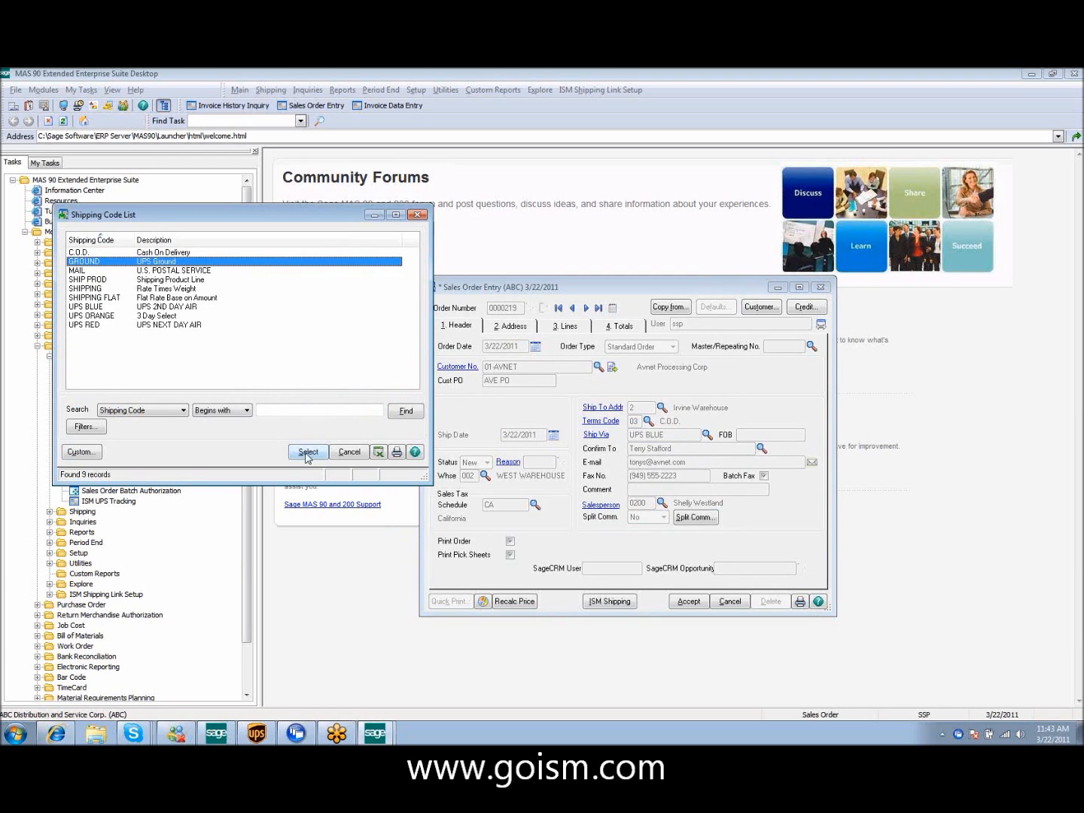
click(308, 451)
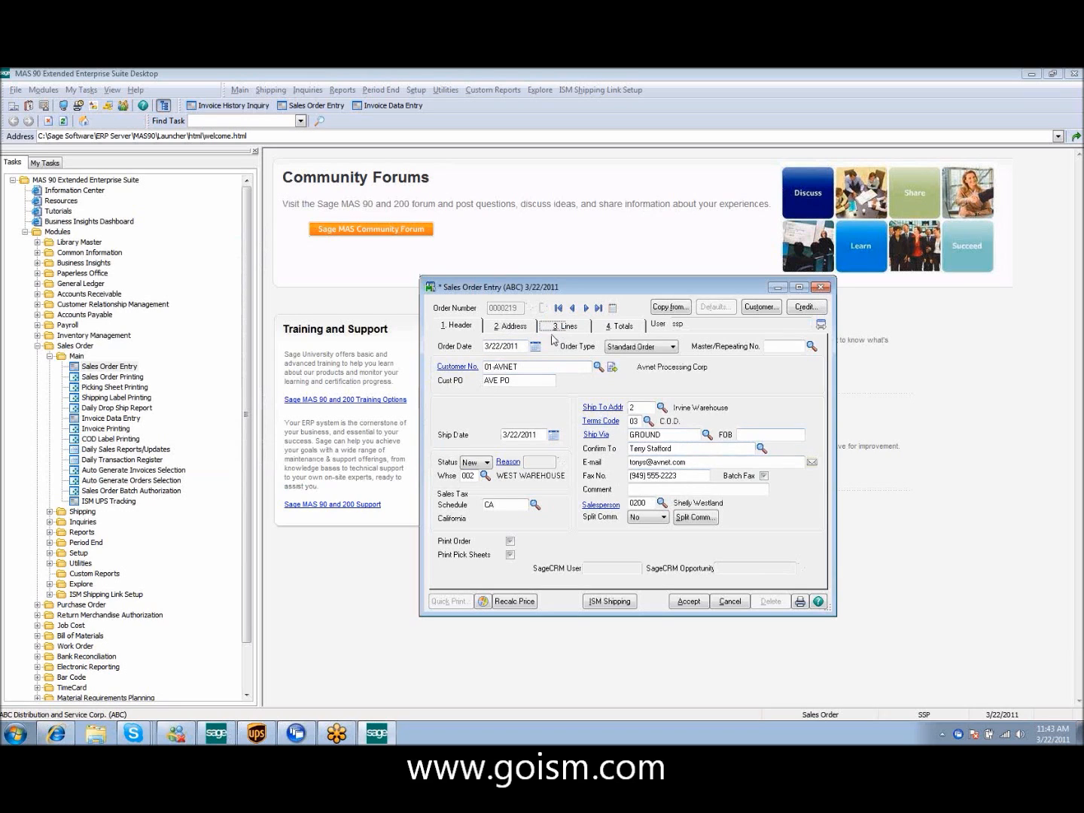
click(563, 325)
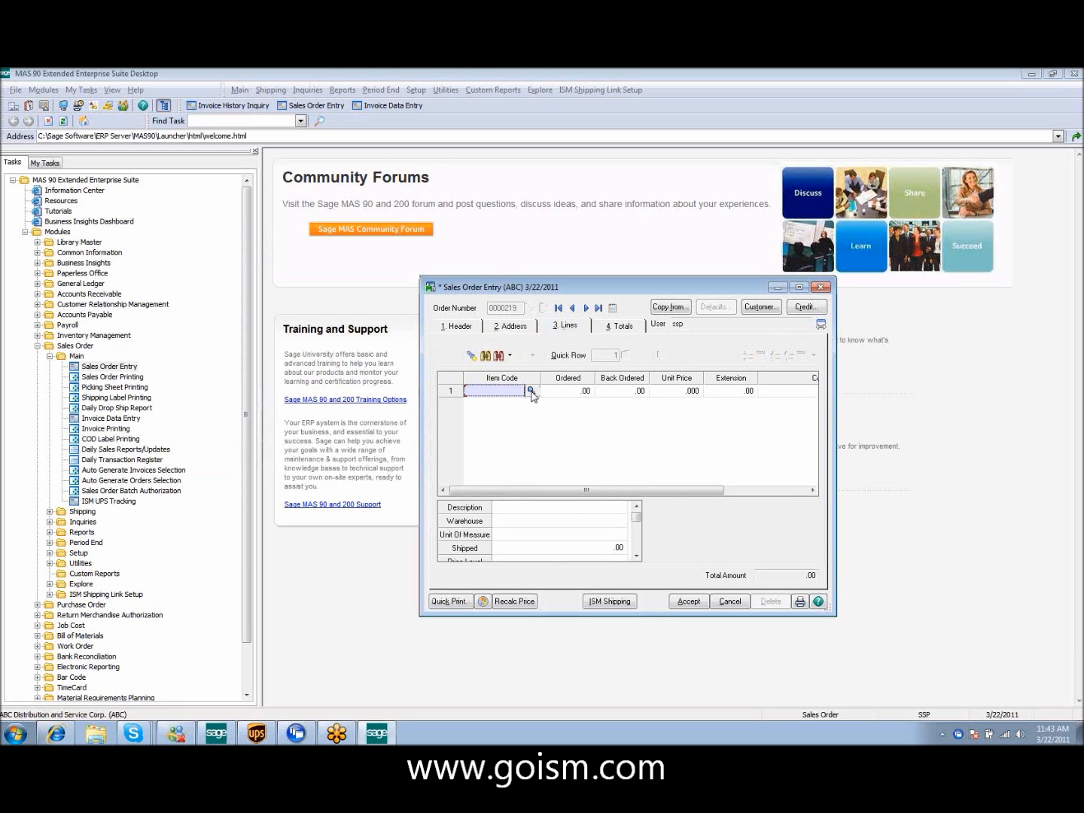
click(531, 390)
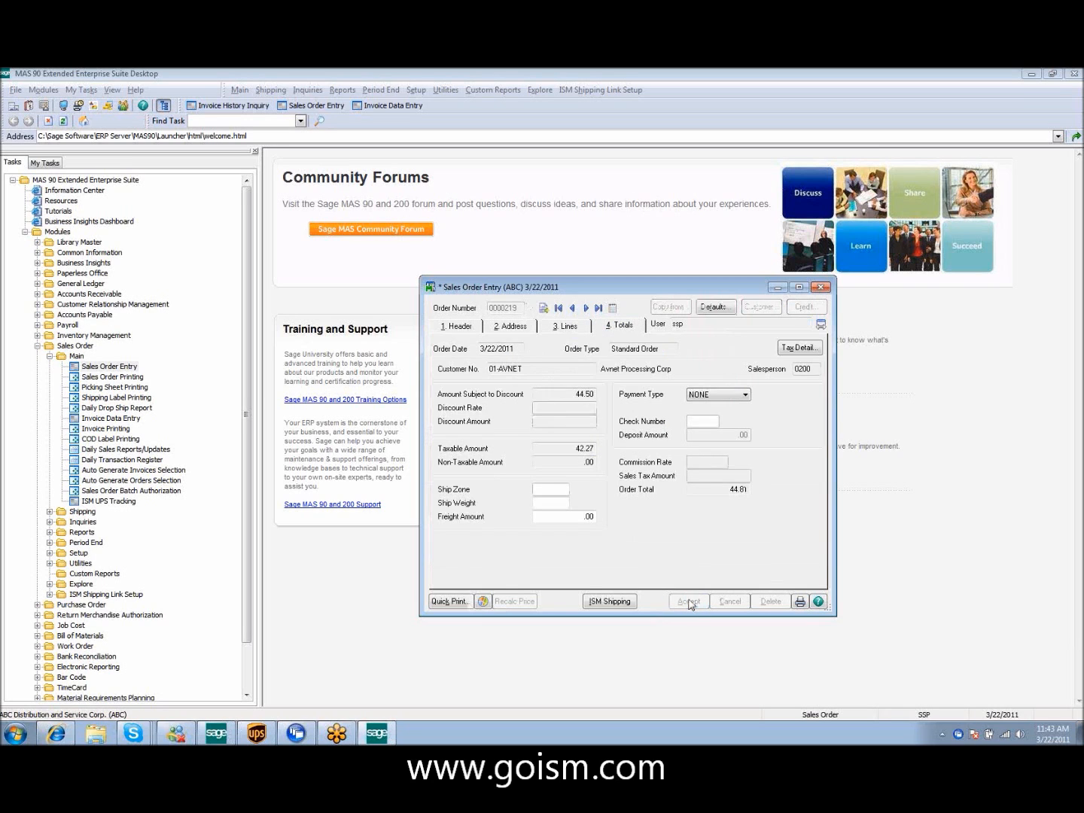
click(687, 601)
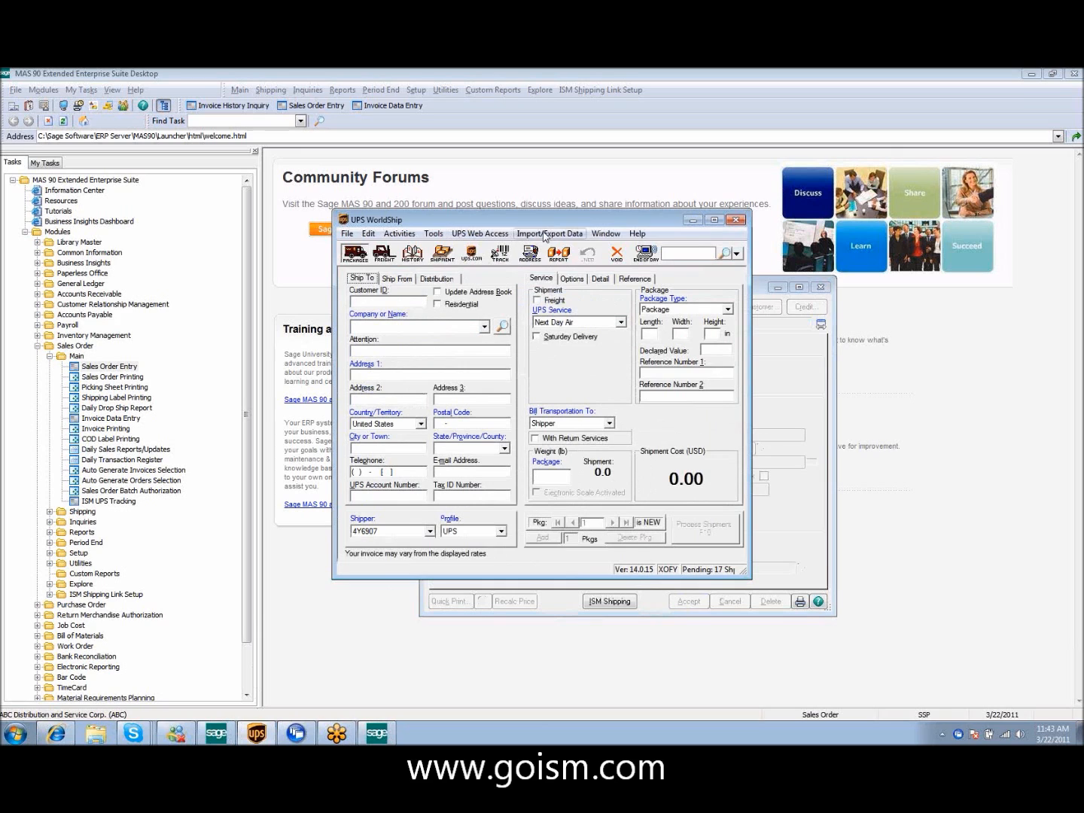
- Run a keyed import of order 219 into the WorldShip shipment
click(550, 234)
text(219)
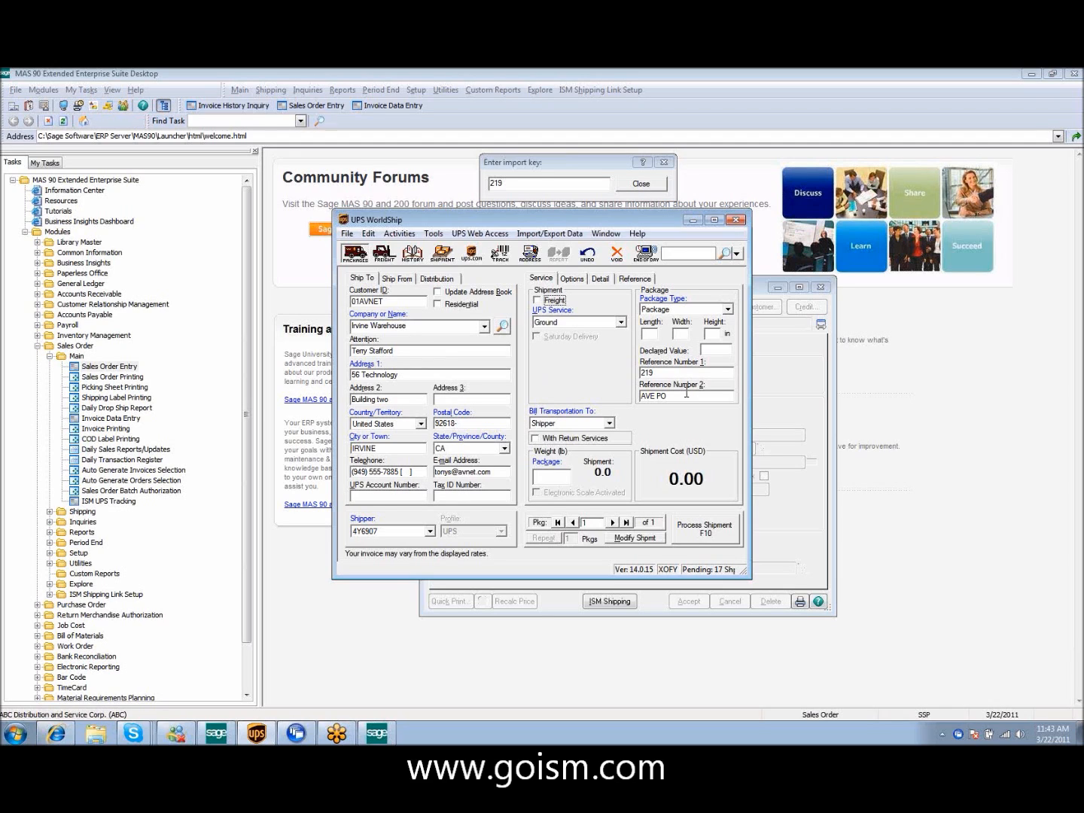
mouse_move(679, 426)
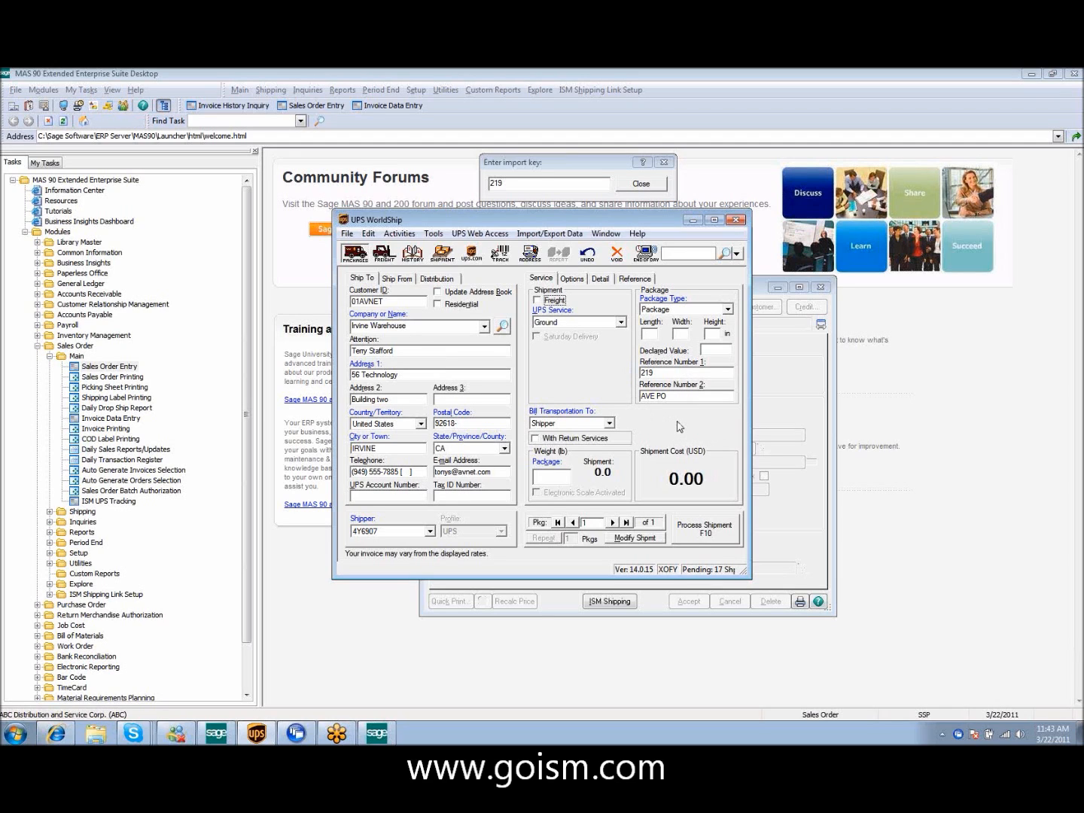
- Review the Quantum View notification recipients and the 44.81 USD COD amount on the Options tab
click(573, 277)
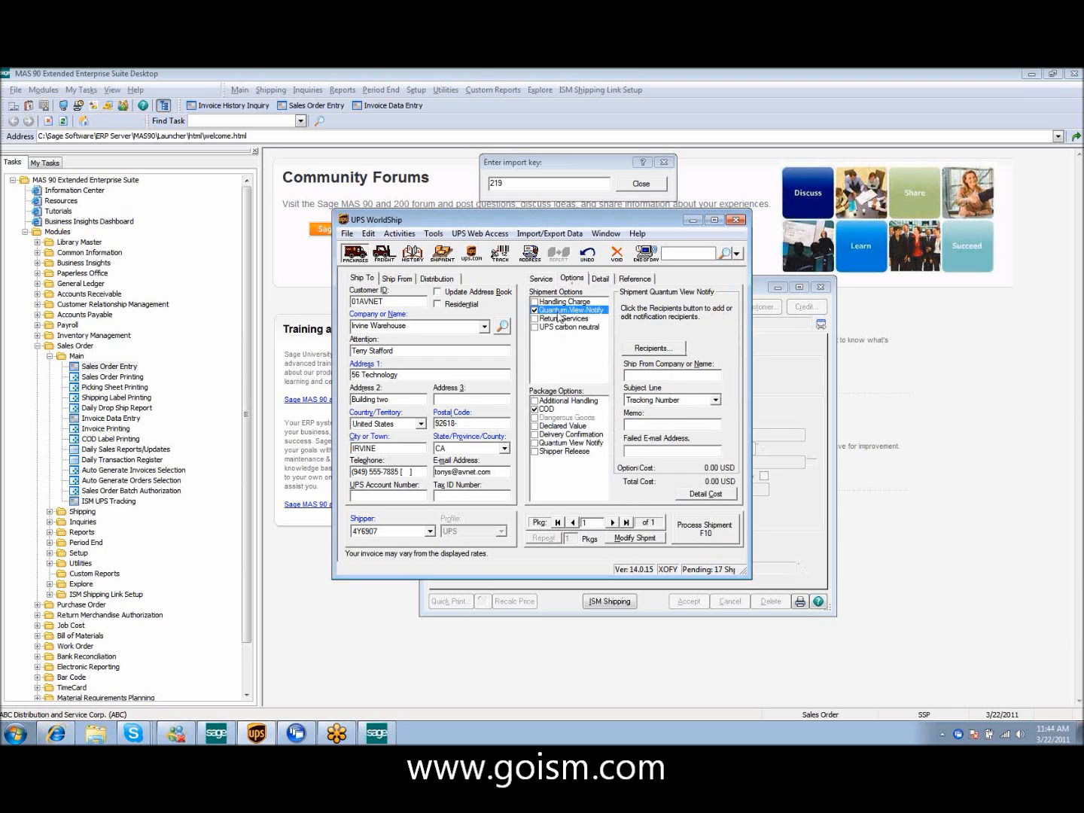
mouse_move(604, 326)
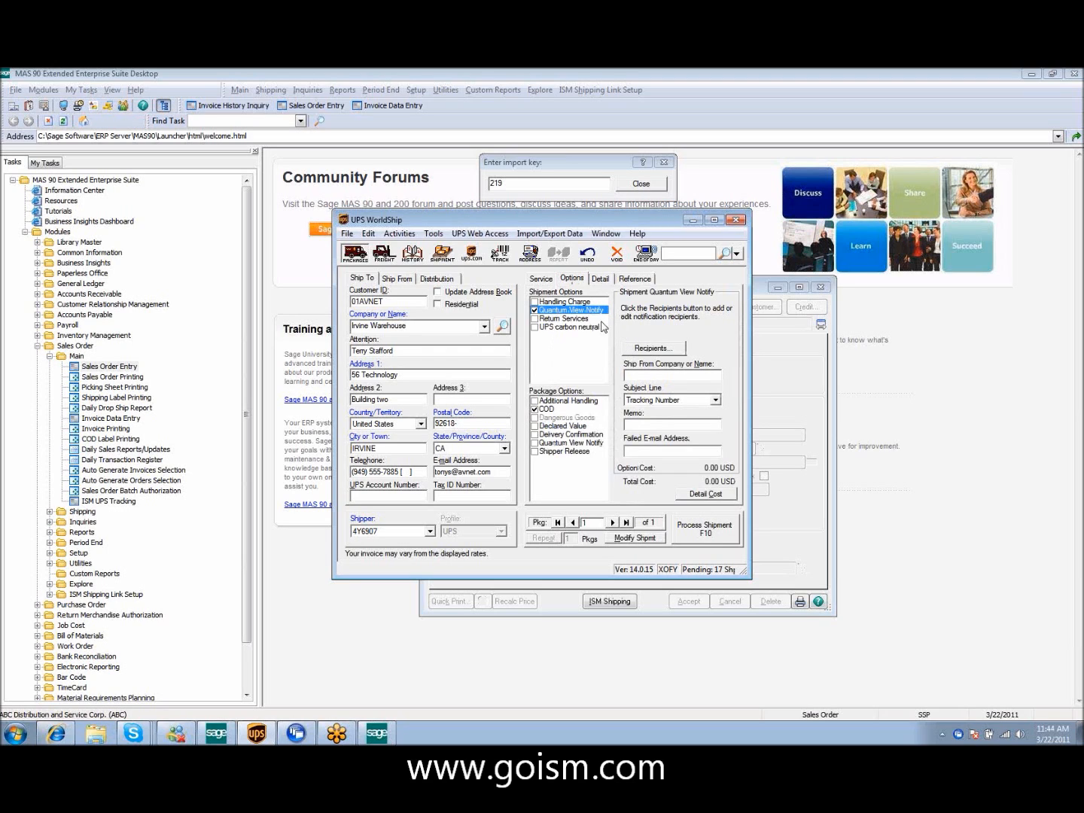
click(652, 348)
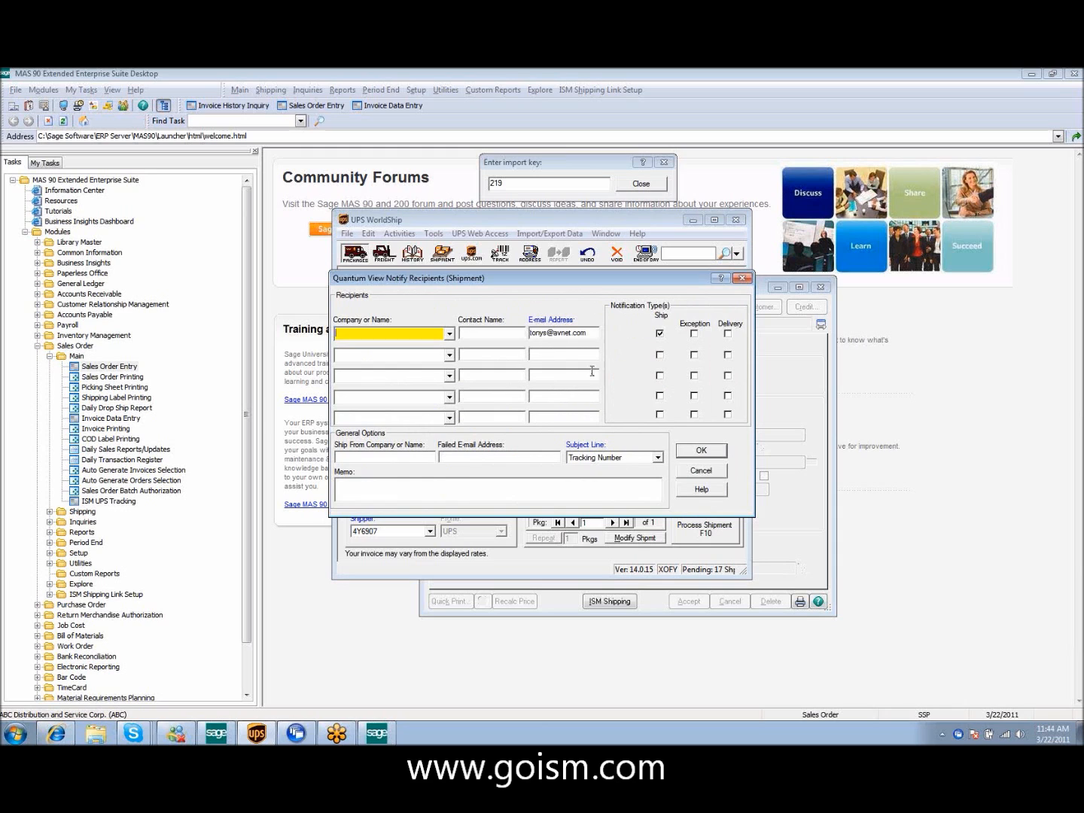
click(700, 449)
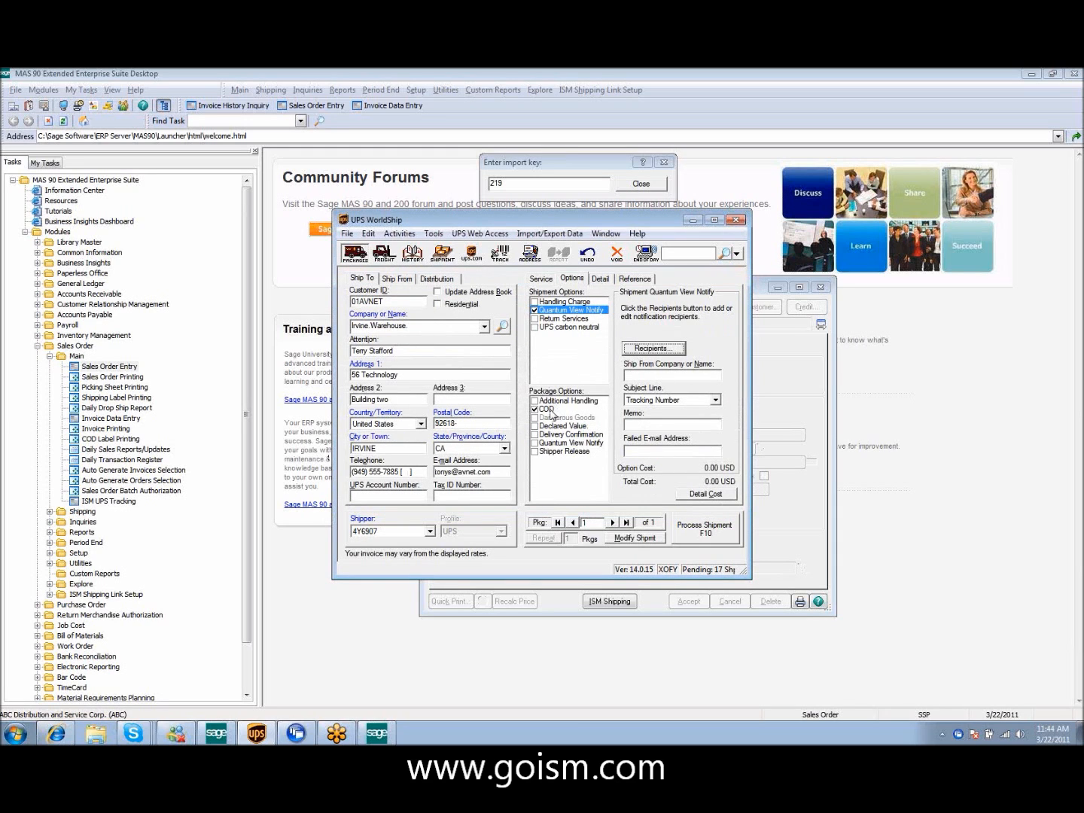
click(536, 409)
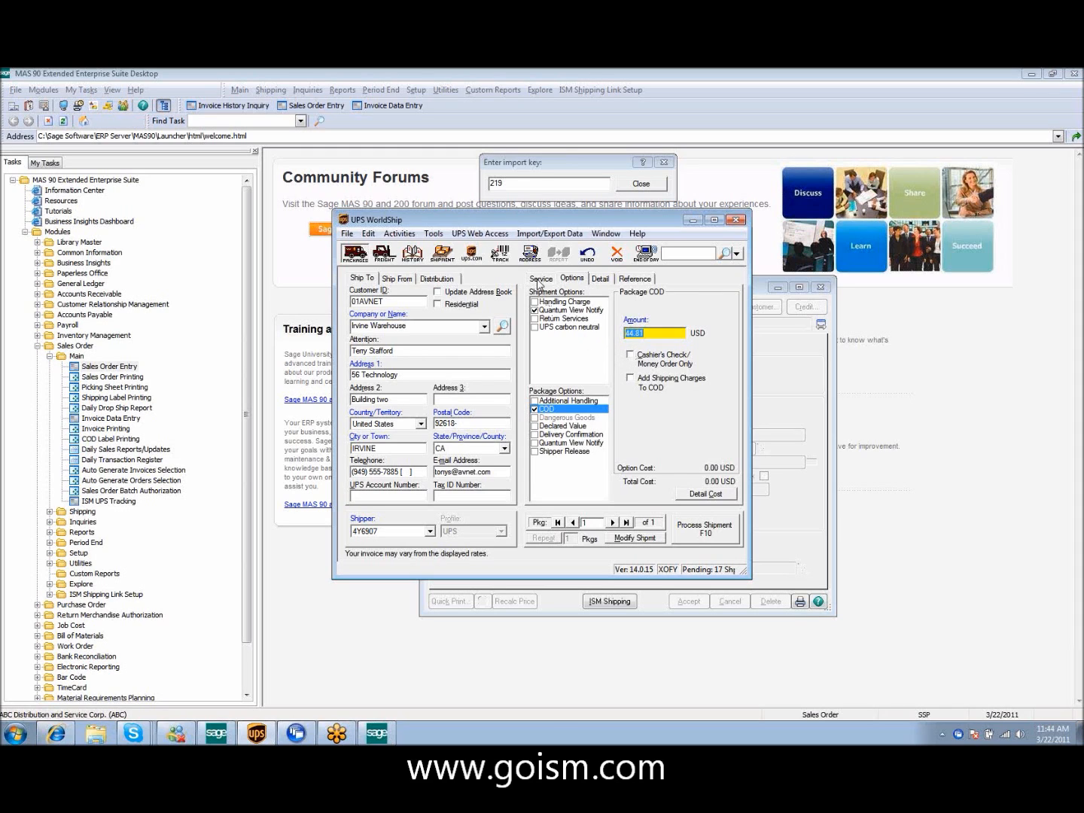
- Enter a package weight of 5 lb on the Service tab
click(540, 278)
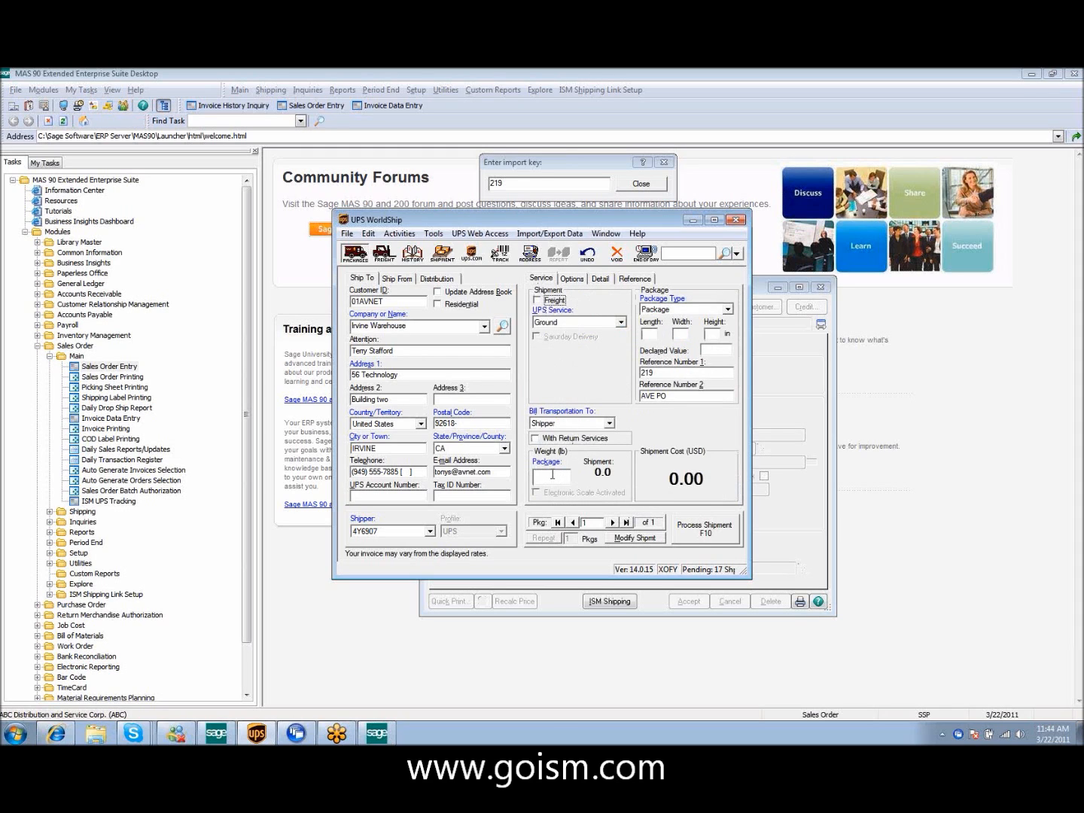
click(552, 478)
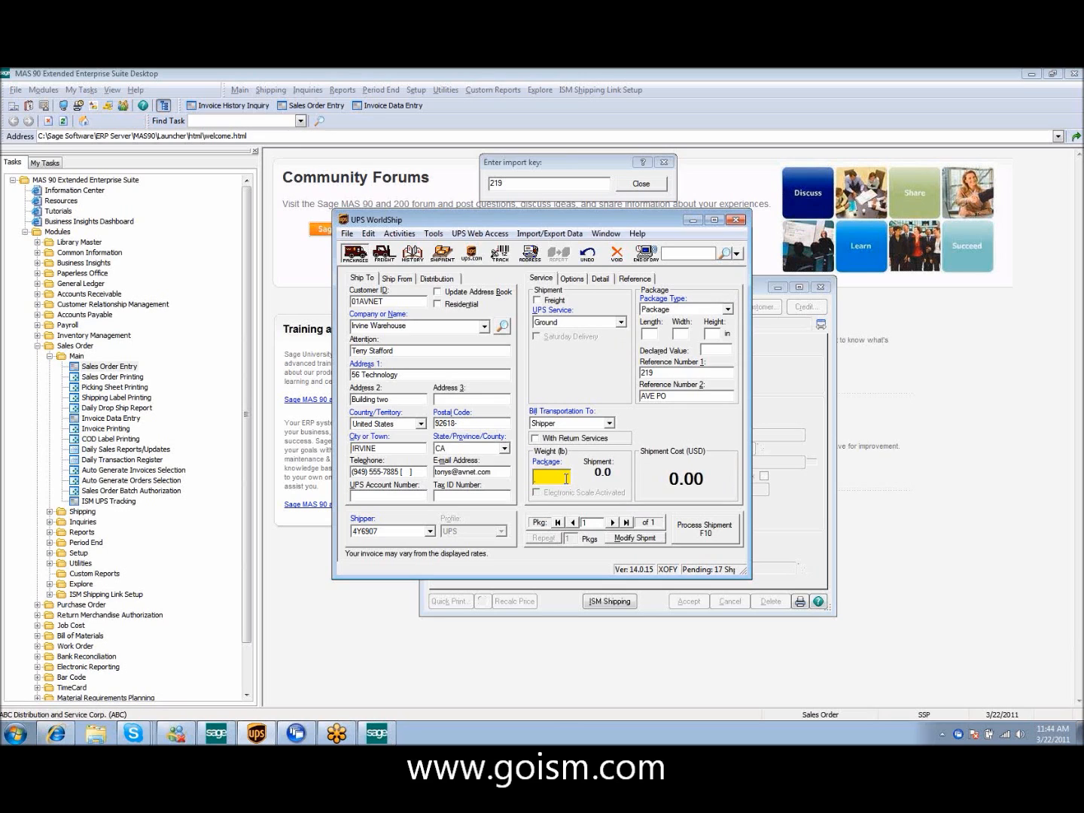
text(5)
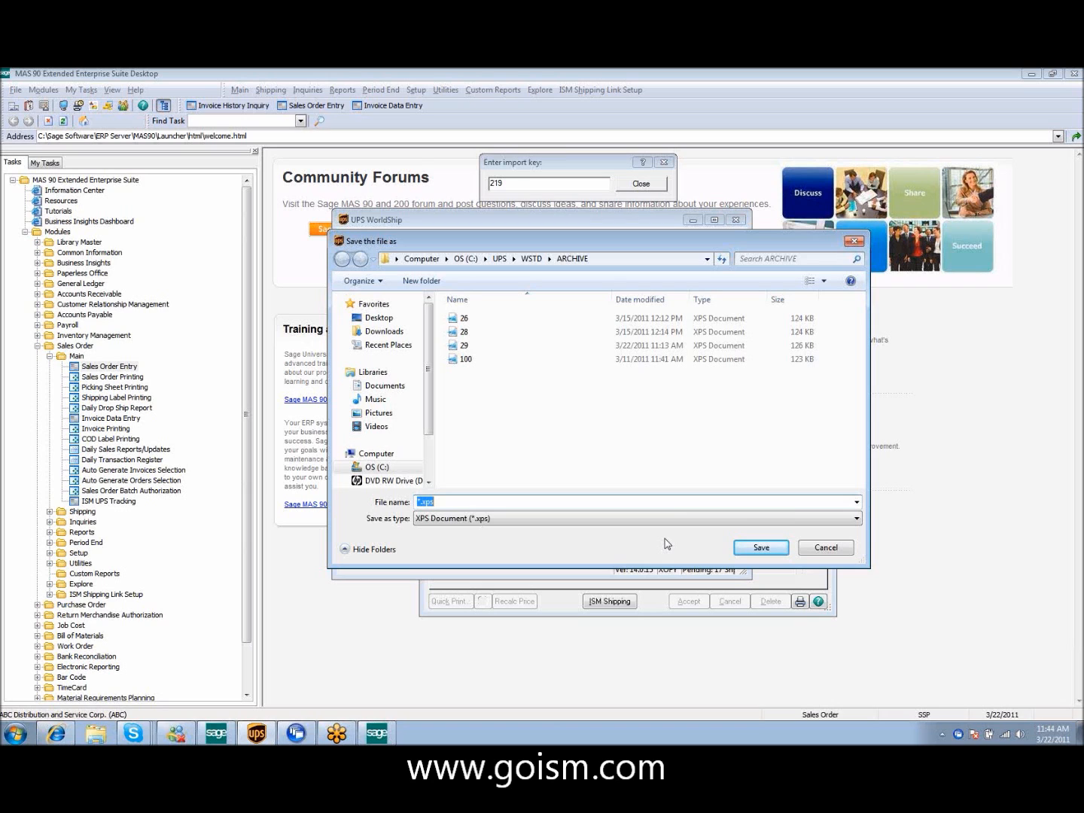
- Save the processed shipment's label as XPS file '30' in the ARCHIVE folder
text(30)
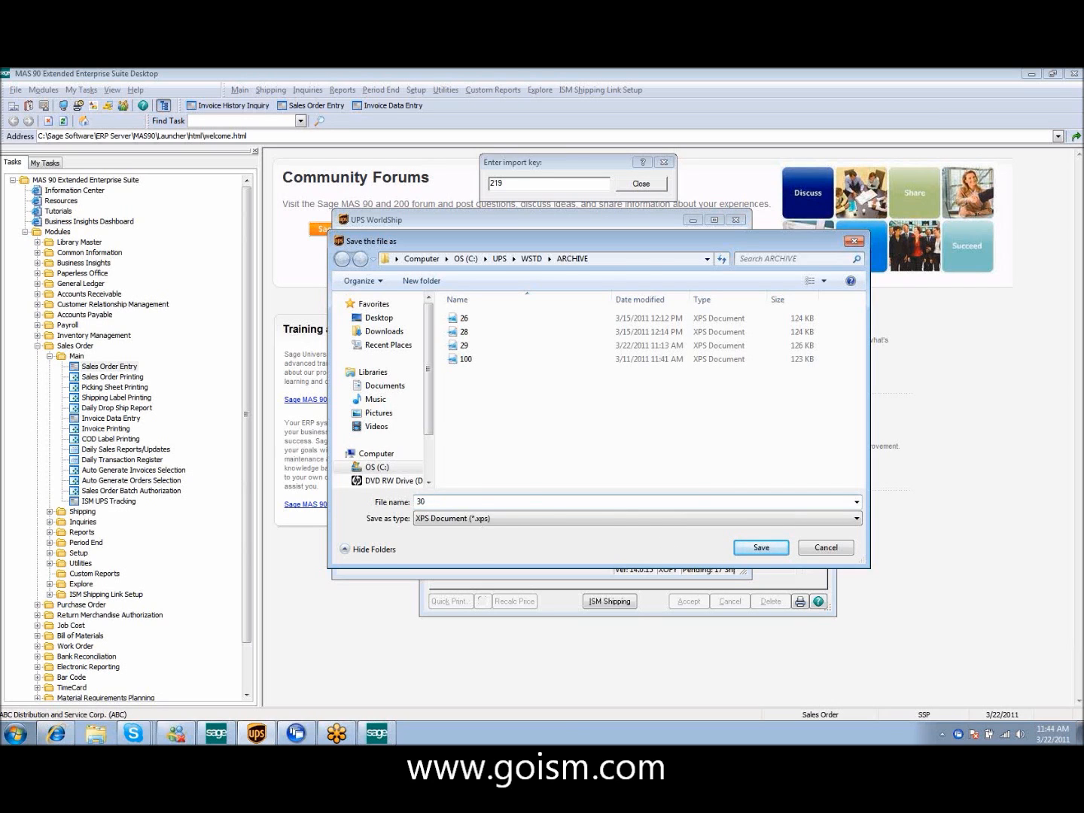
click(761, 547)
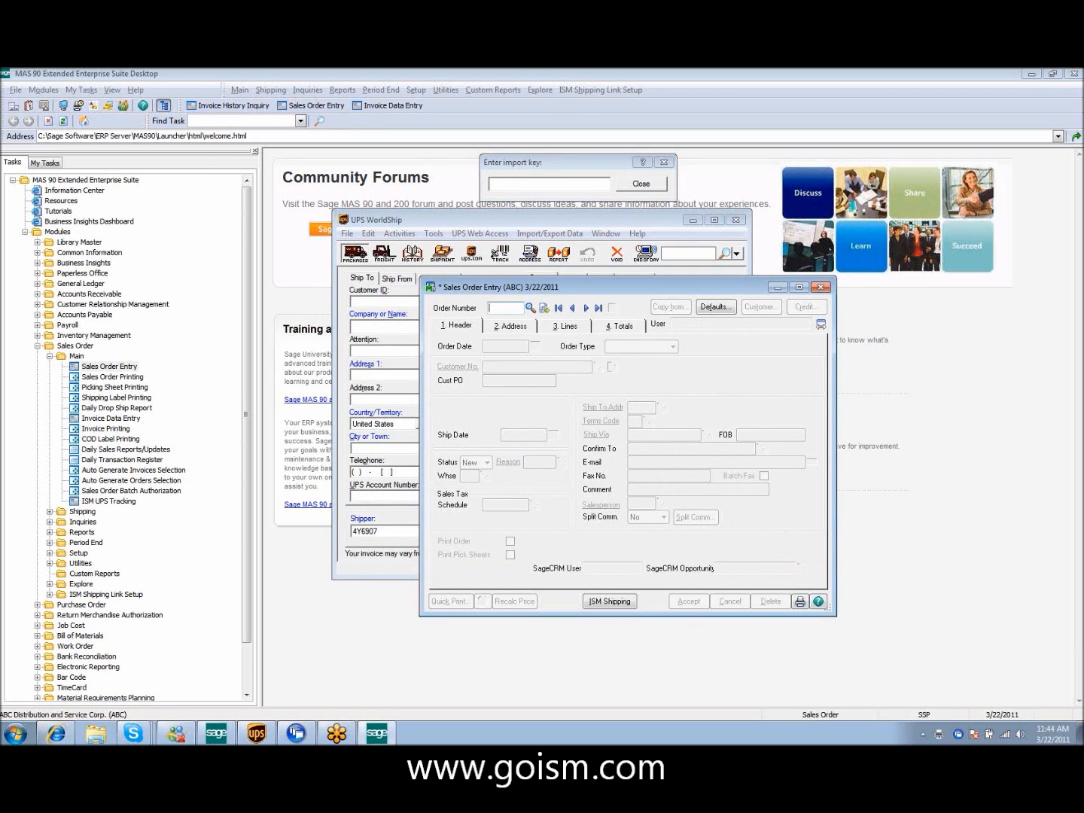
- Reload order 219, dismiss the credit warning, and open tracking for its UPS shipment
click(804, 306)
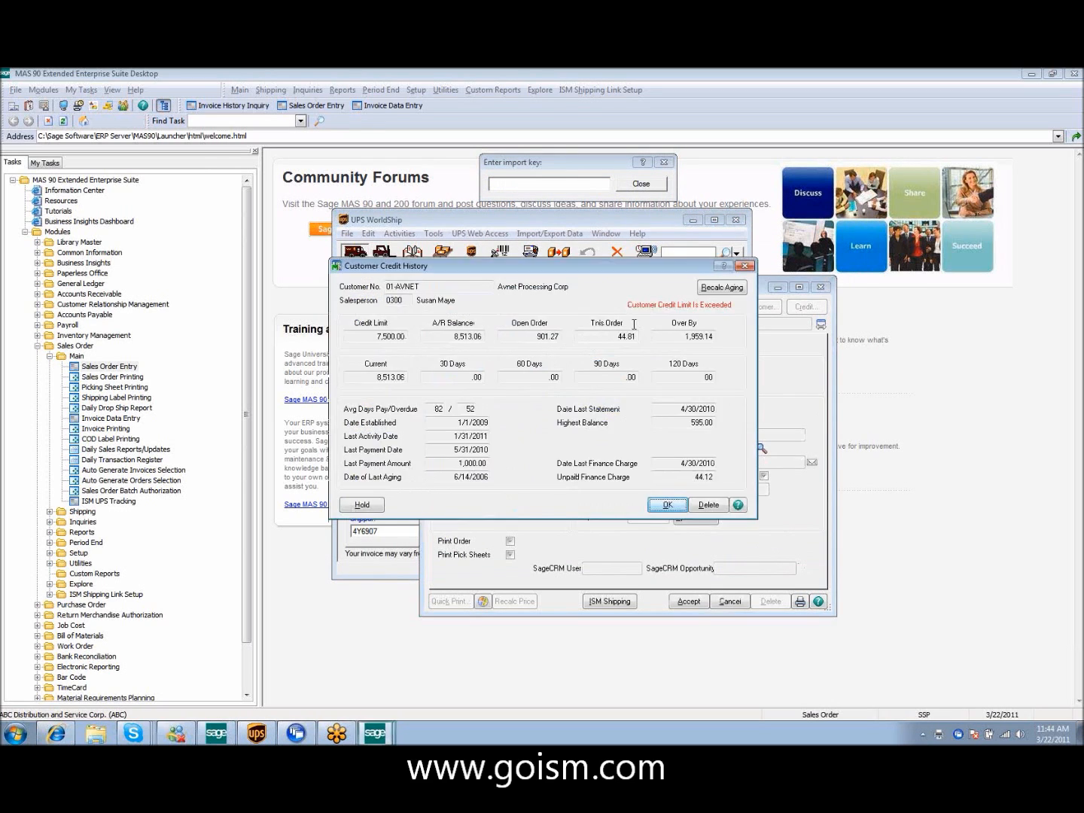
click(666, 504)
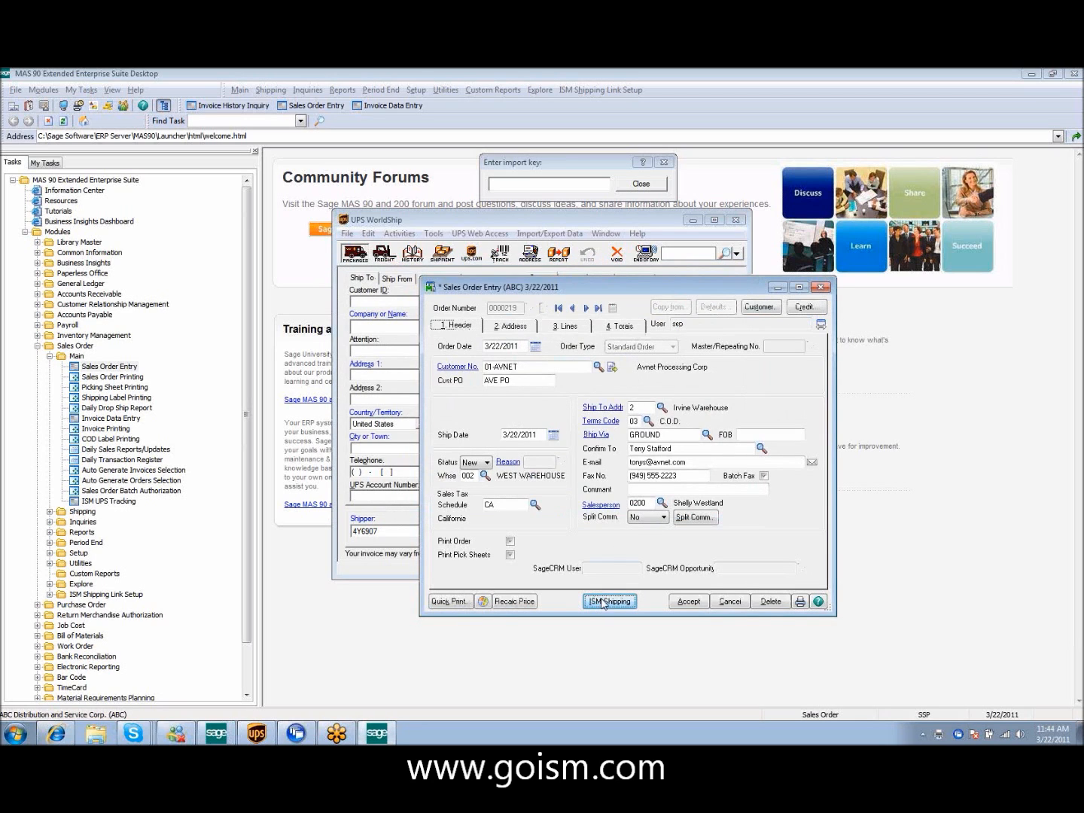
click(610, 601)
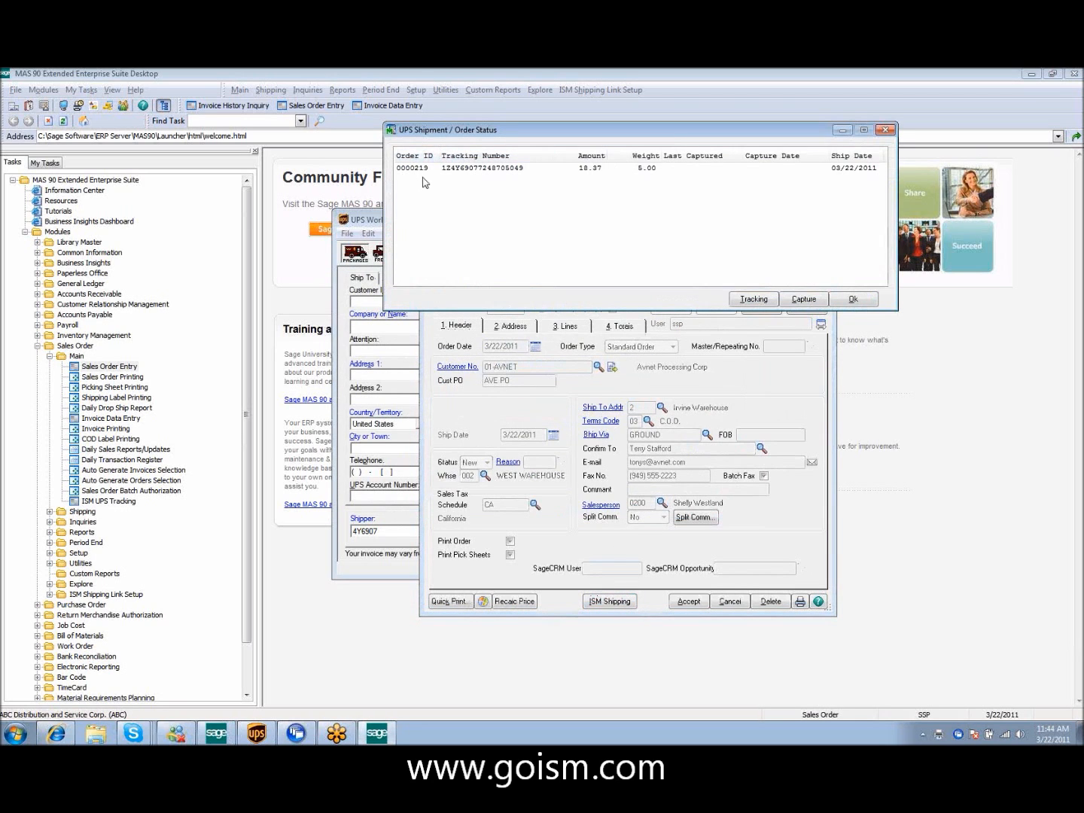
mouse_move(595, 178)
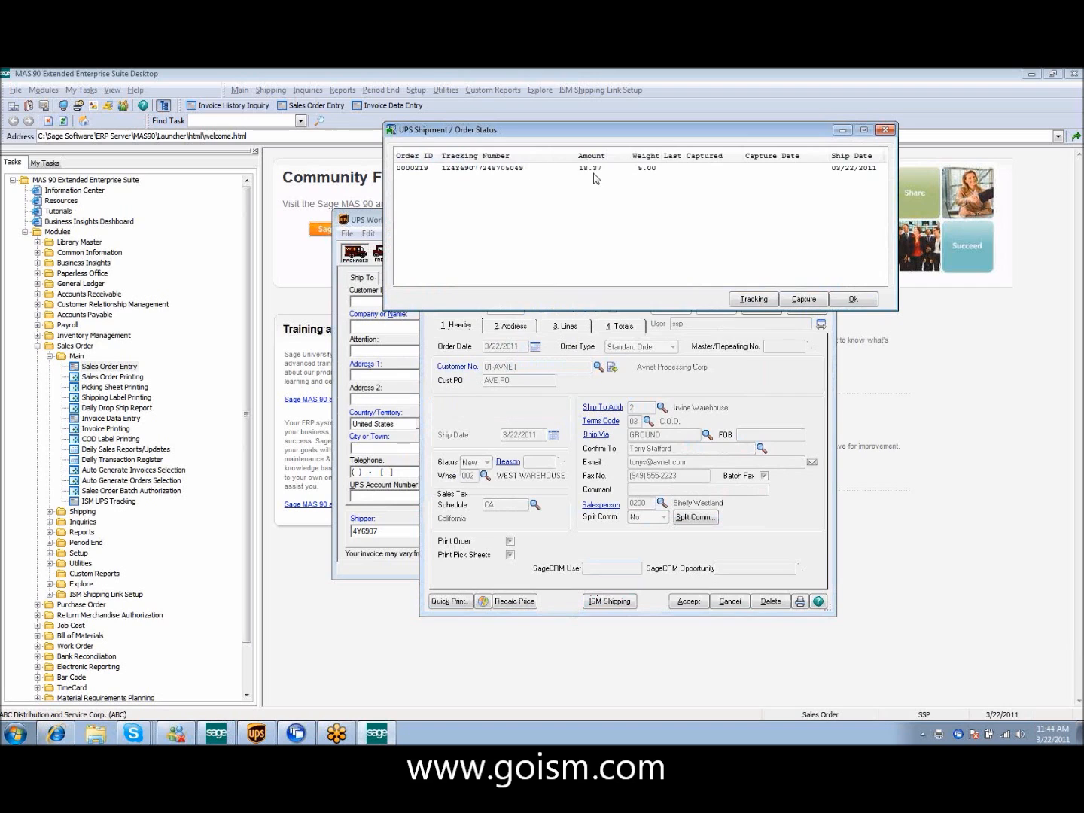
mouse_move(838, 179)
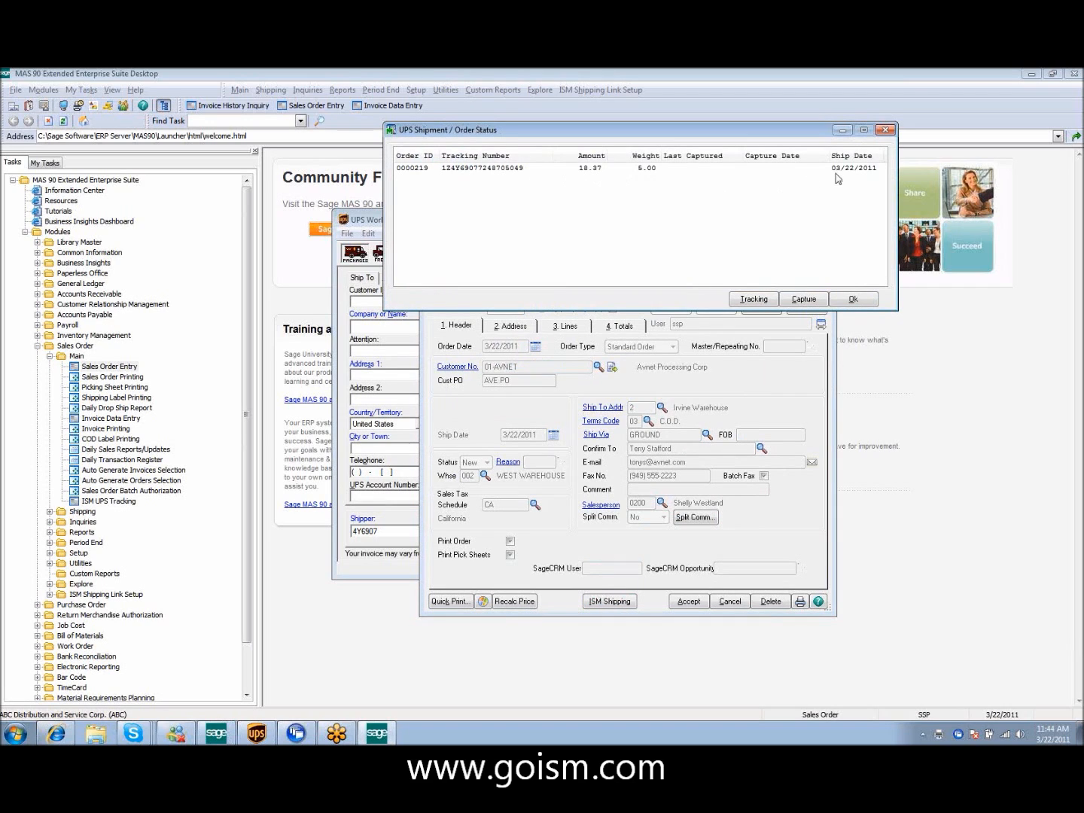
click(482, 168)
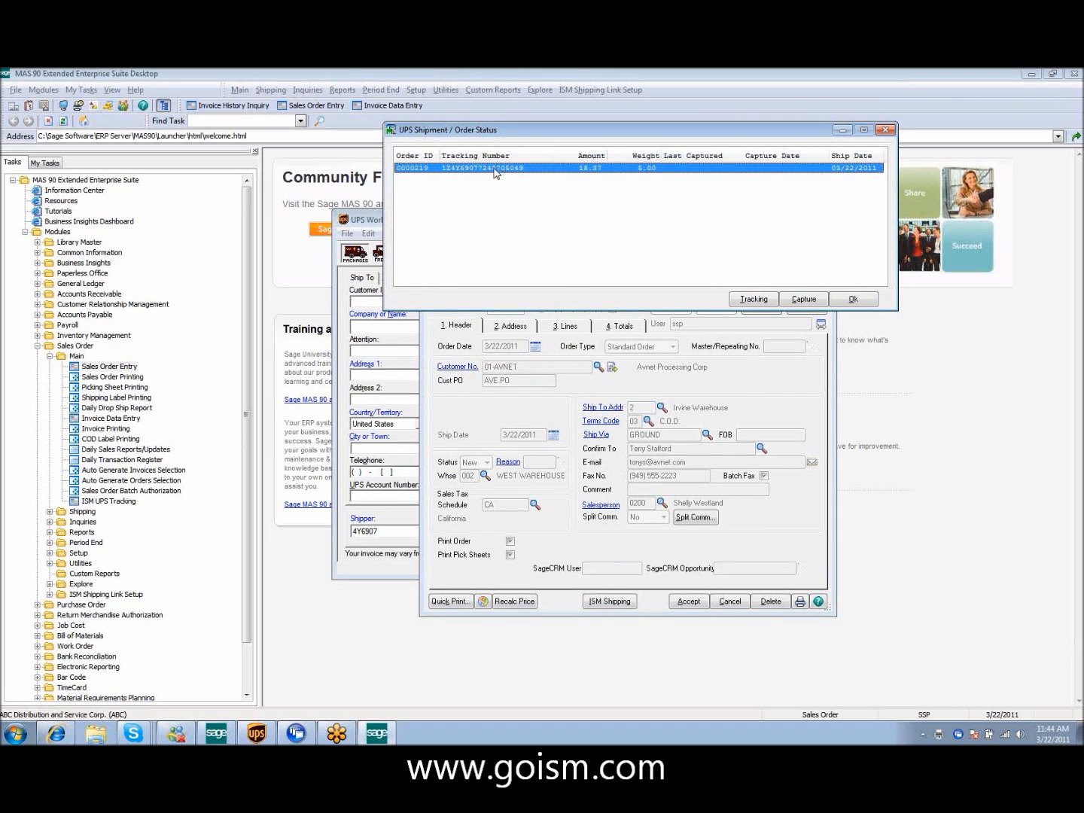
click(753, 299)
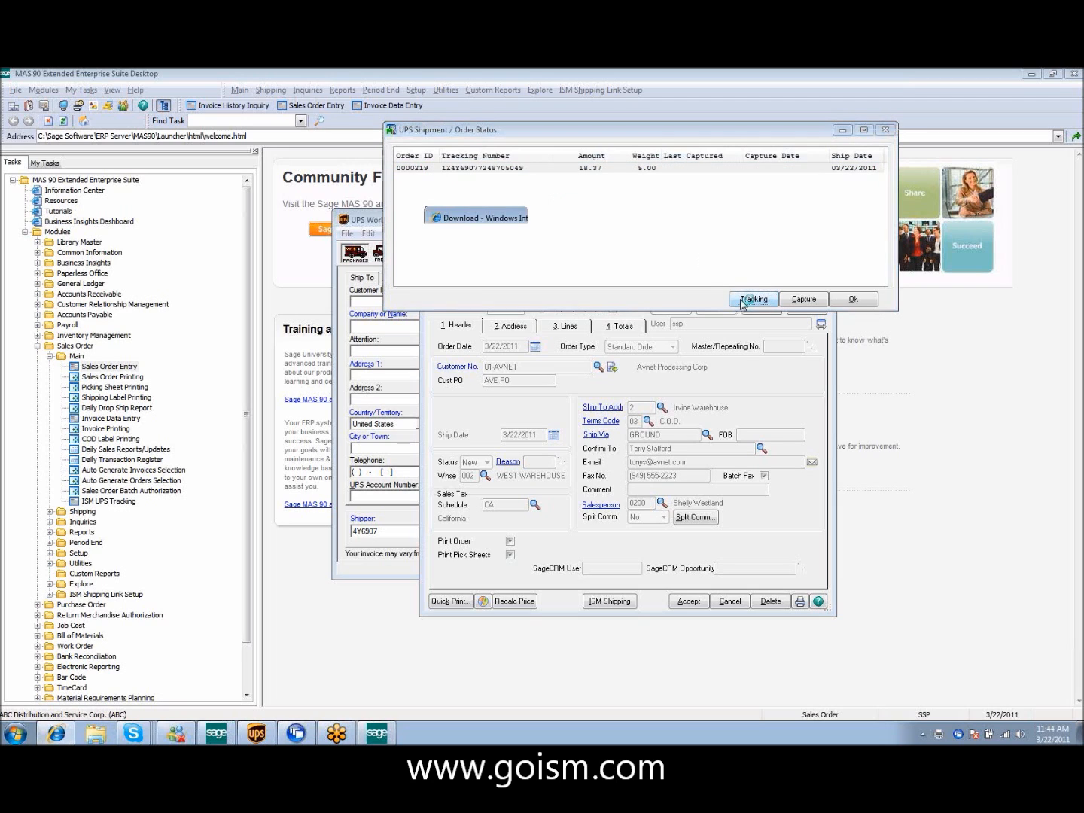
click(752, 299)
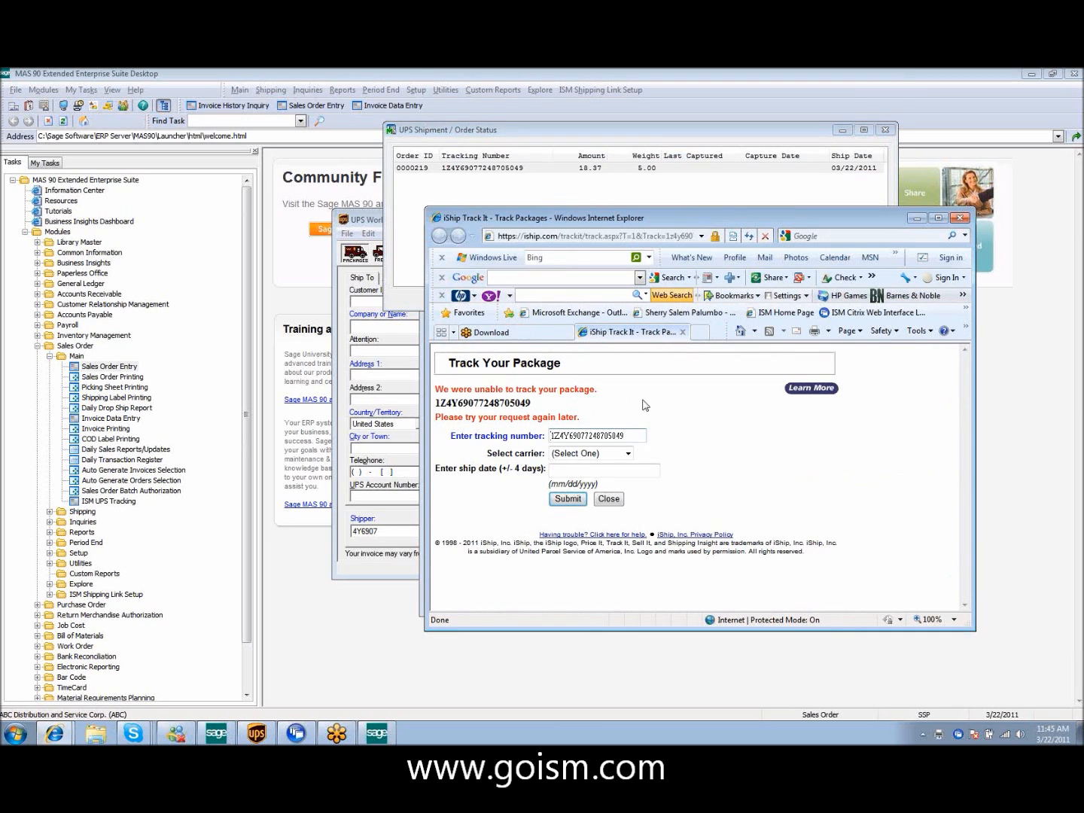
mouse_move(696, 412)
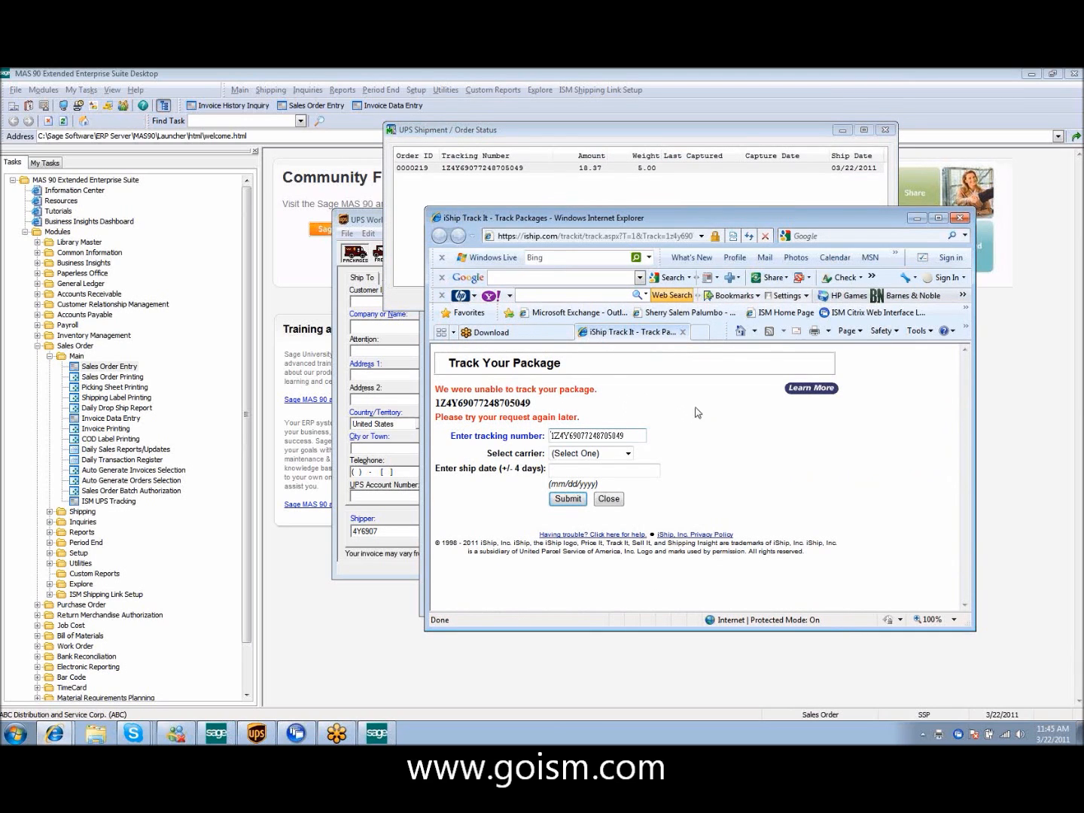
mouse_move(616, 412)
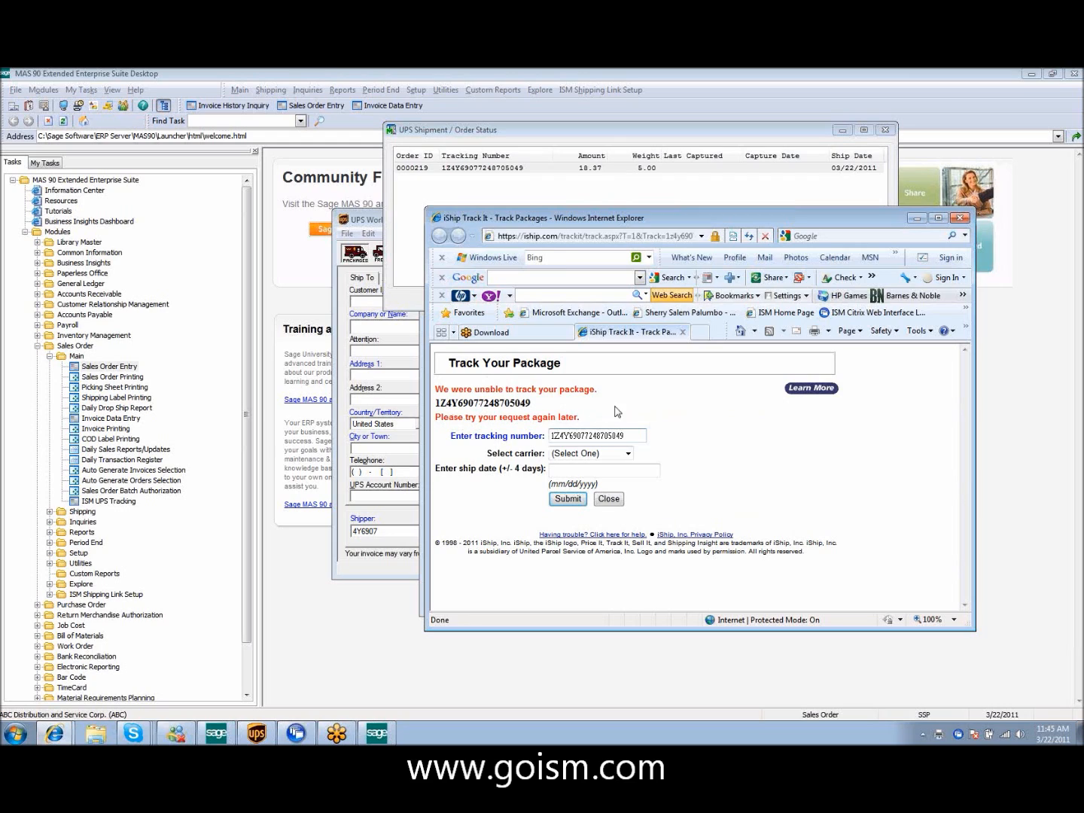
mouse_move(457, 462)
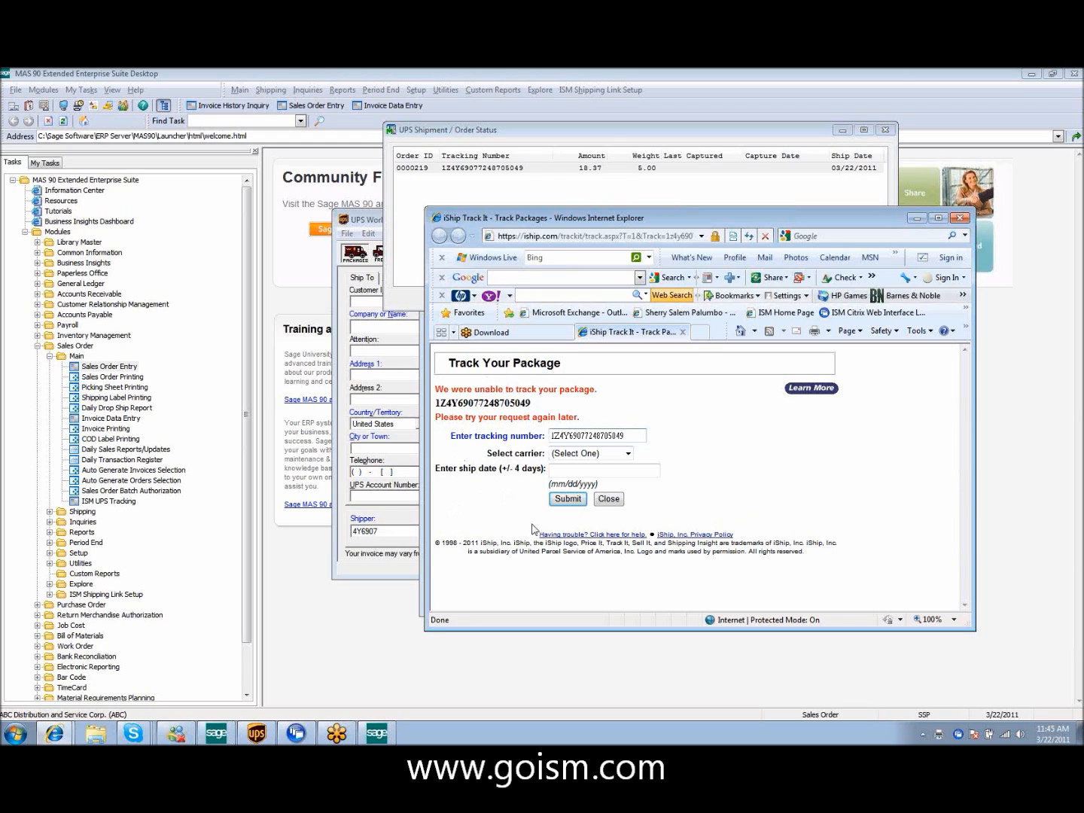
mouse_move(433, 425)
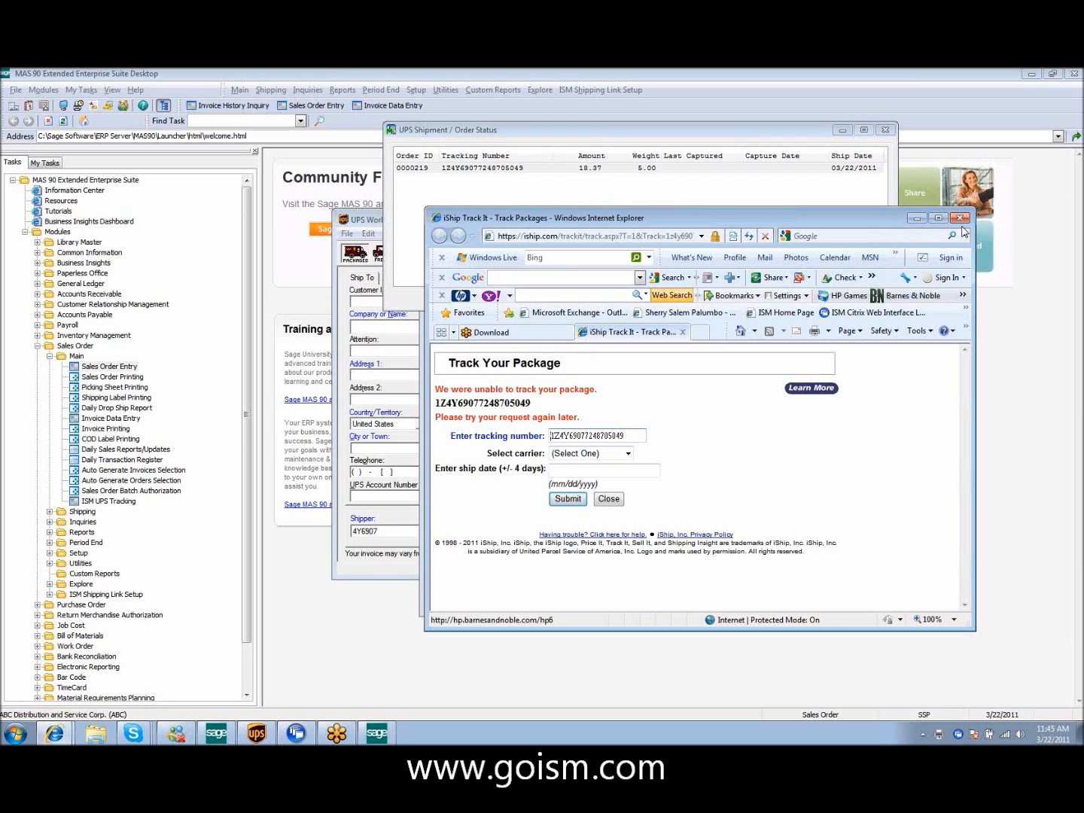
- Close the status window, check 00005 ship weight and 18.37 freight, and accept order 219
click(960, 217)
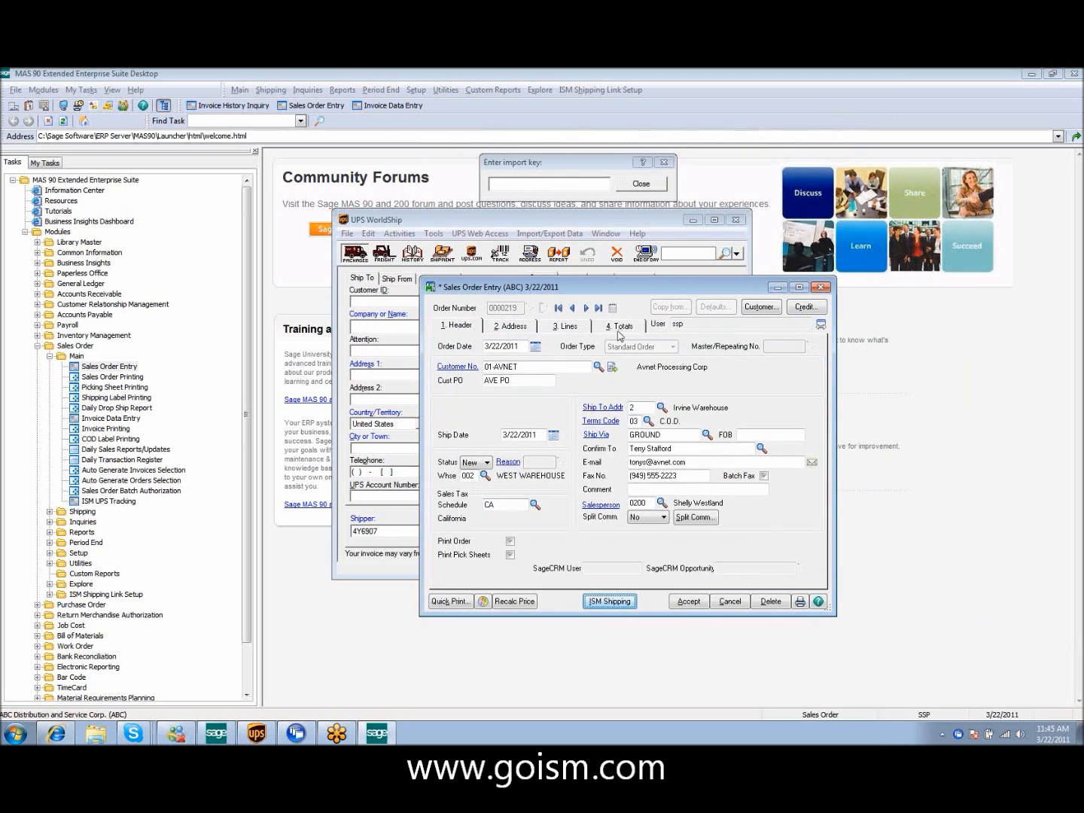
click(619, 325)
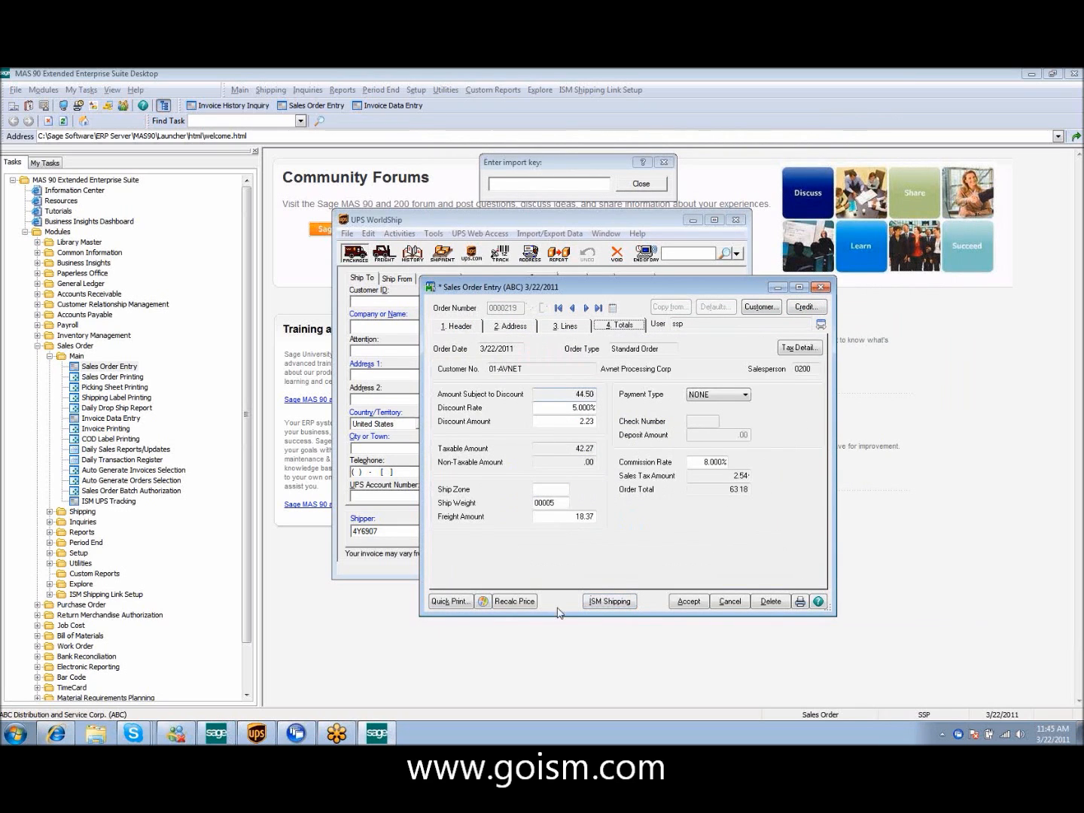
mouse_move(580, 529)
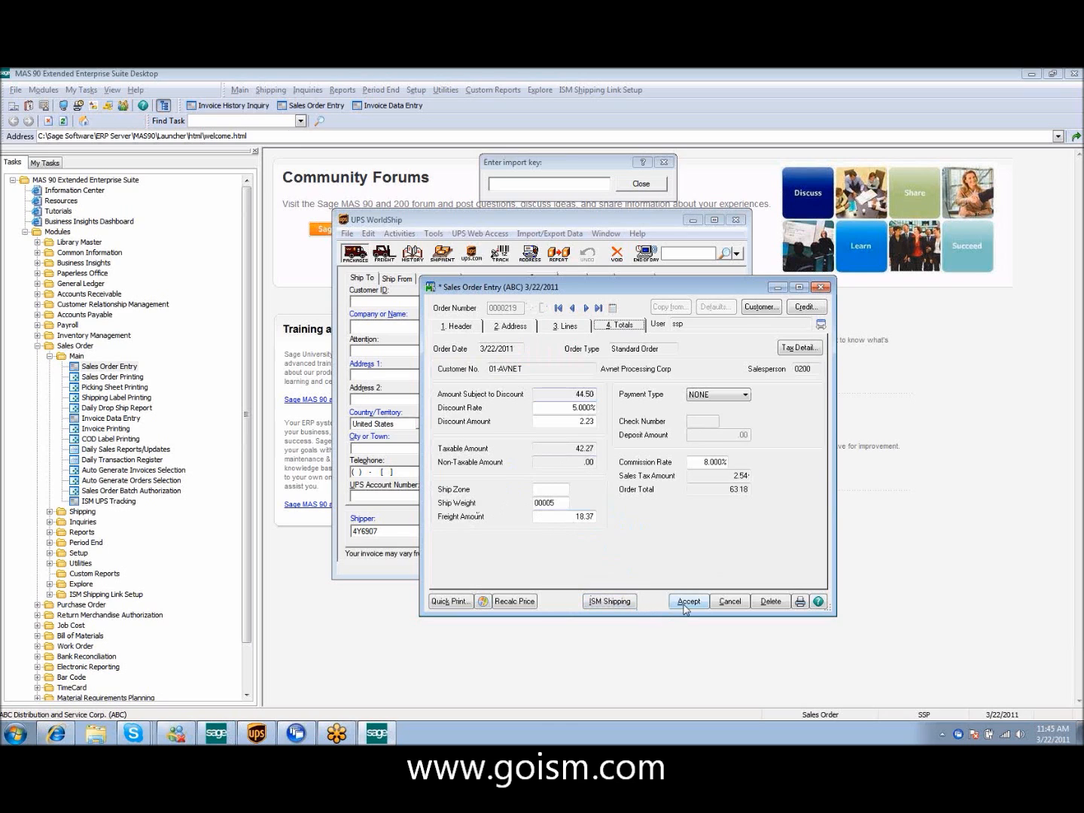
click(687, 601)
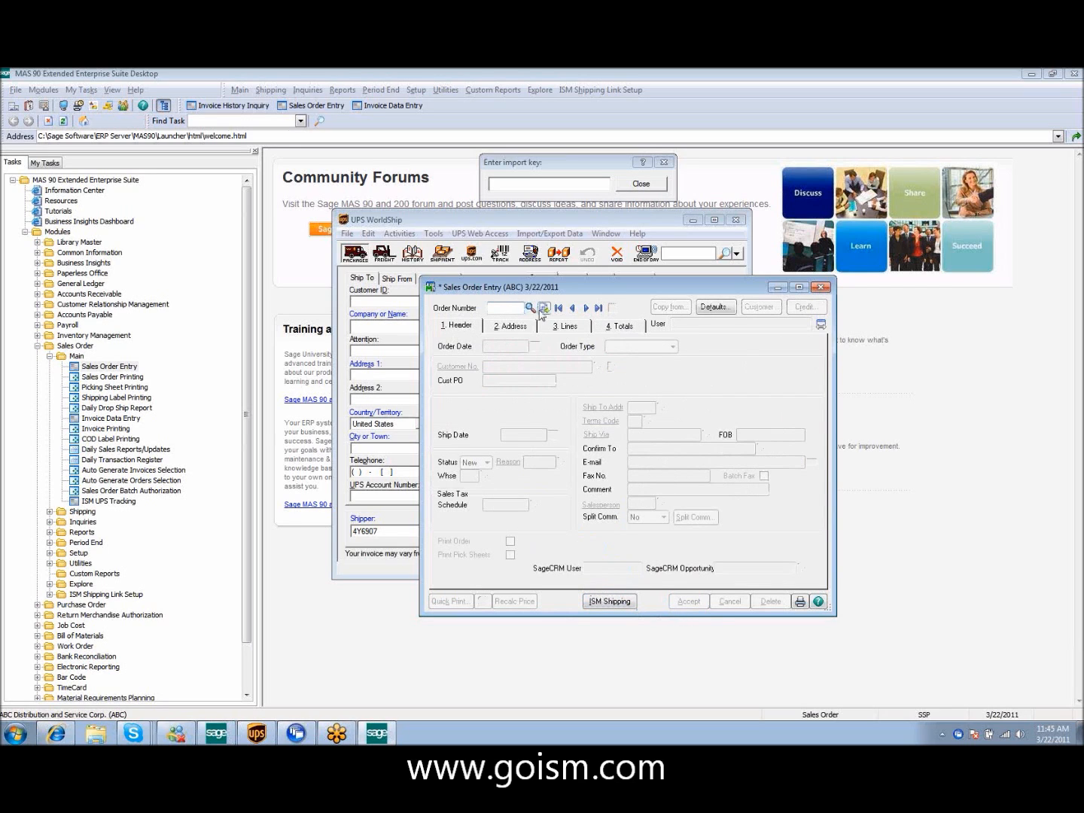
- Start order 220 for Papa Da's Pastabilities with PO papa1 and UPS RED shipping
click(544, 307)
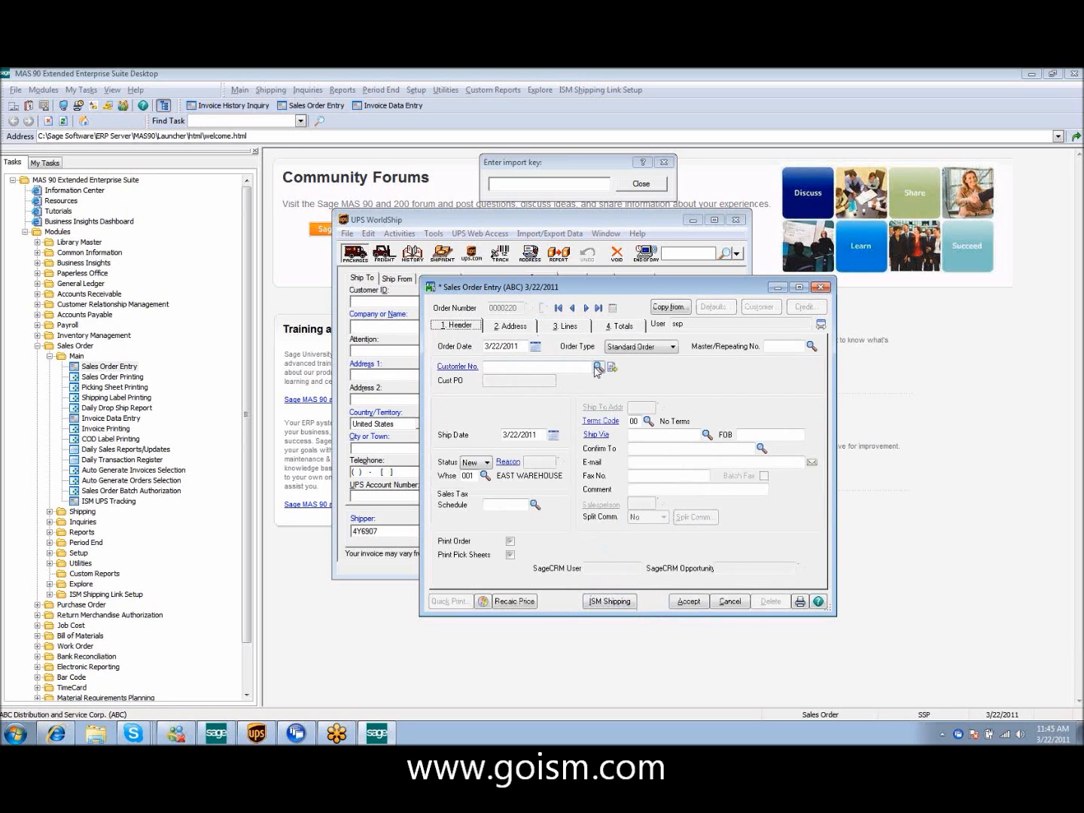
click(600, 367)
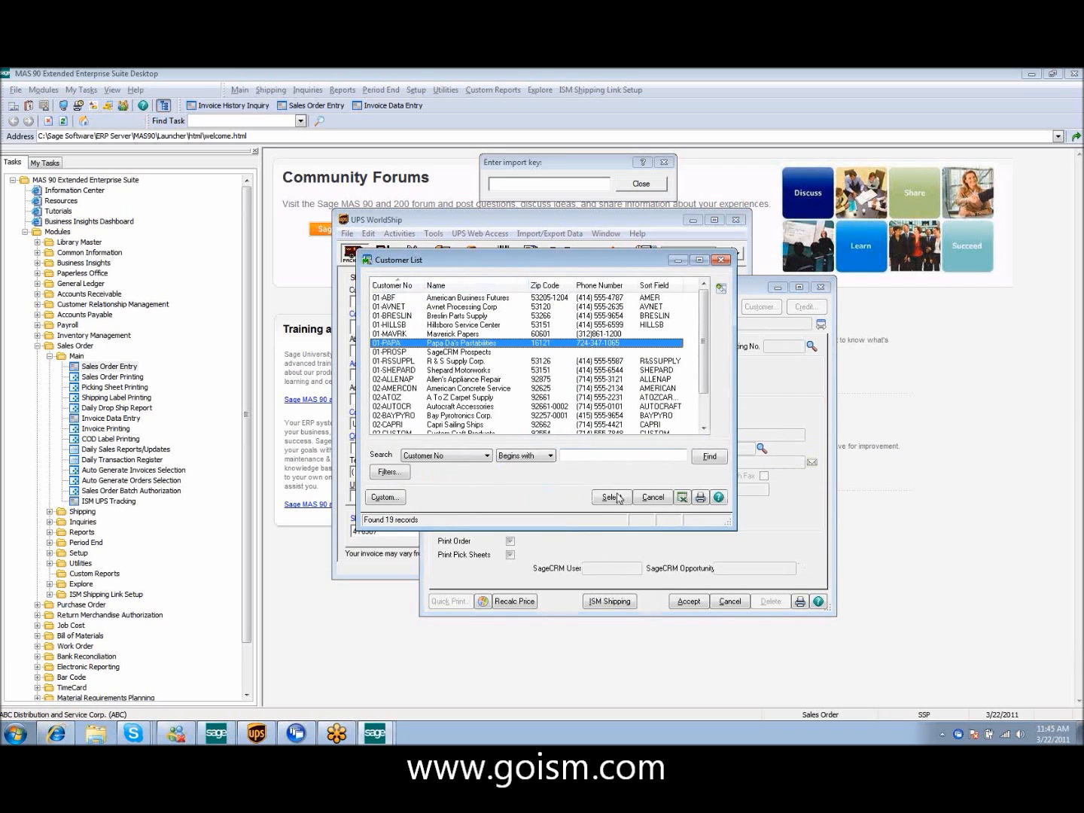
click(609, 497)
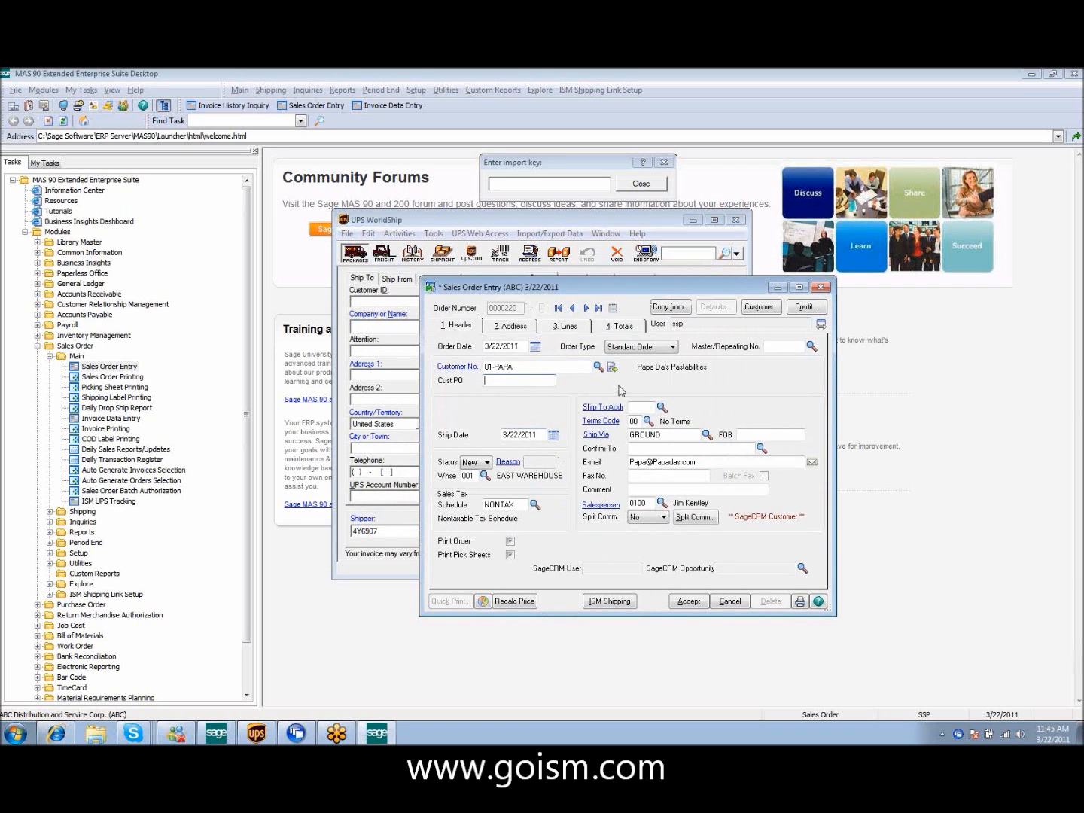
text(papa1)
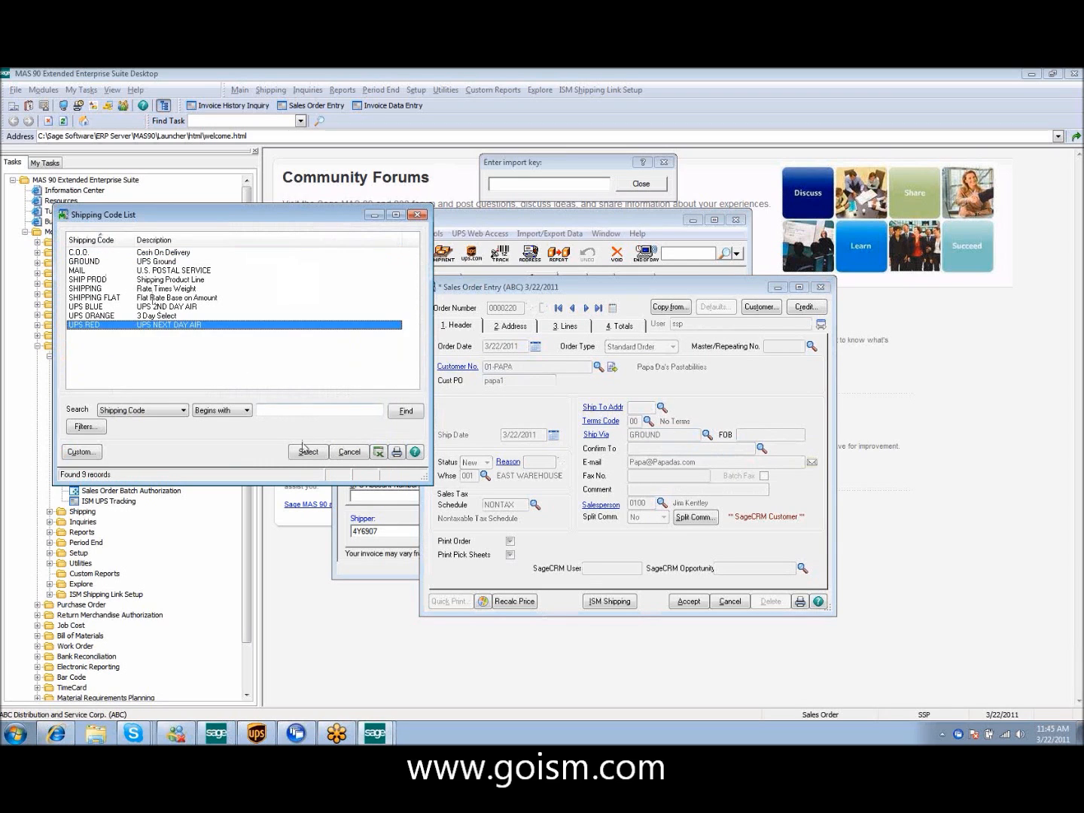
click(308, 451)
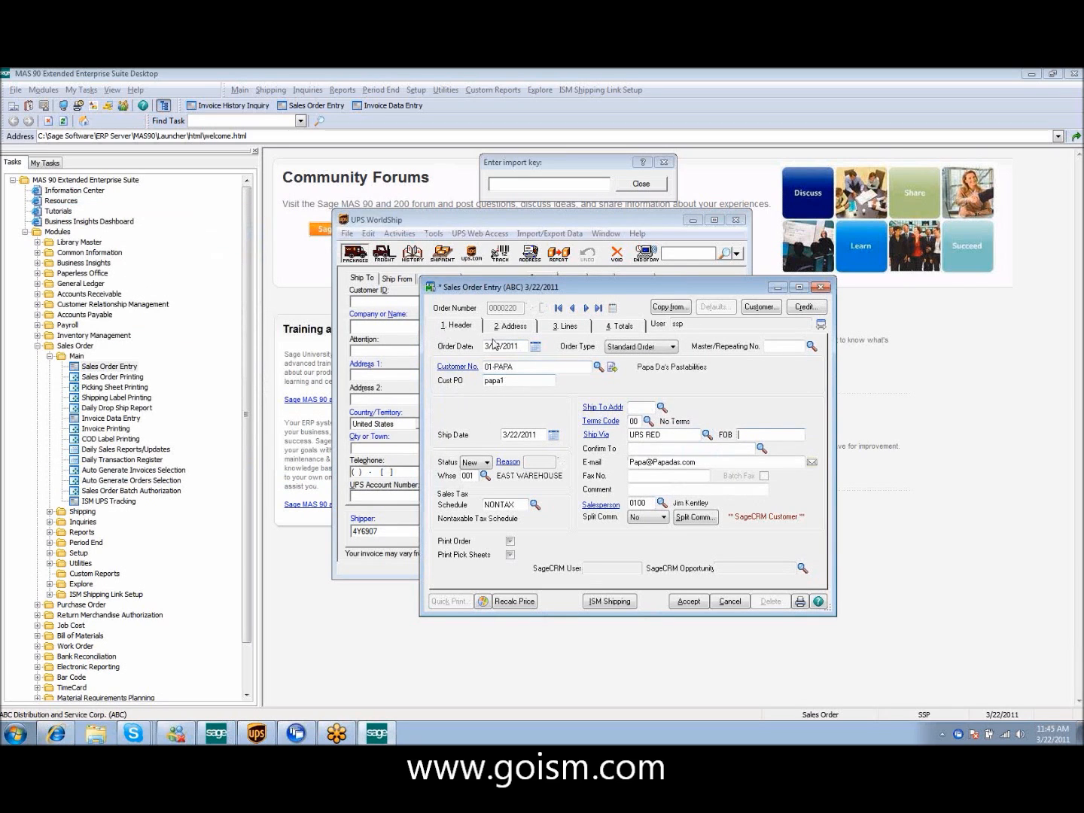
- Check the address details, add a /C comment line, and accept order 220
click(510, 325)
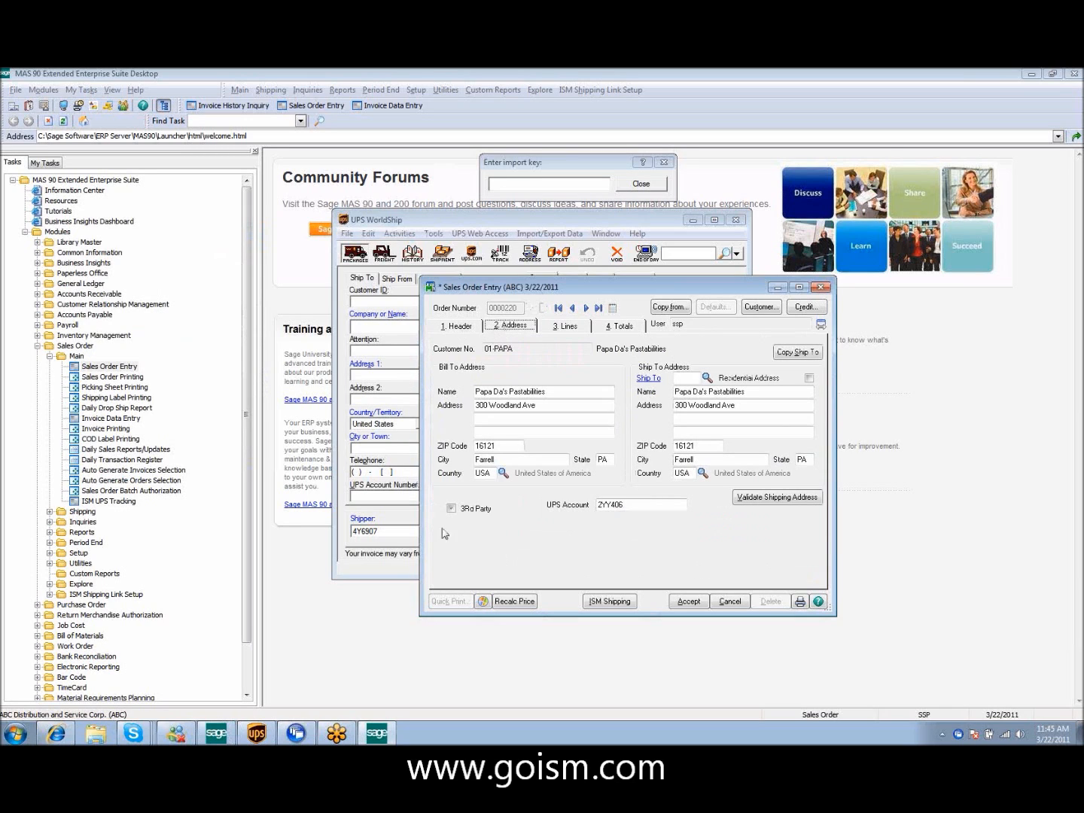
click(451, 508)
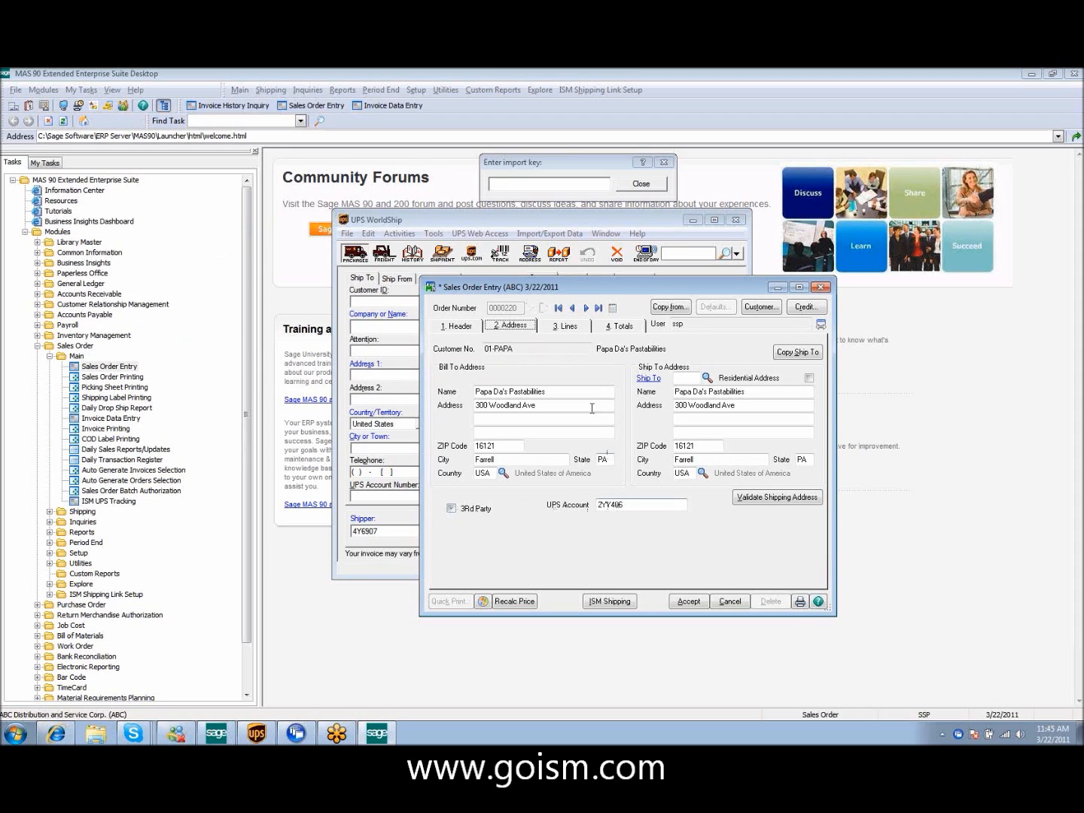
click(564, 325)
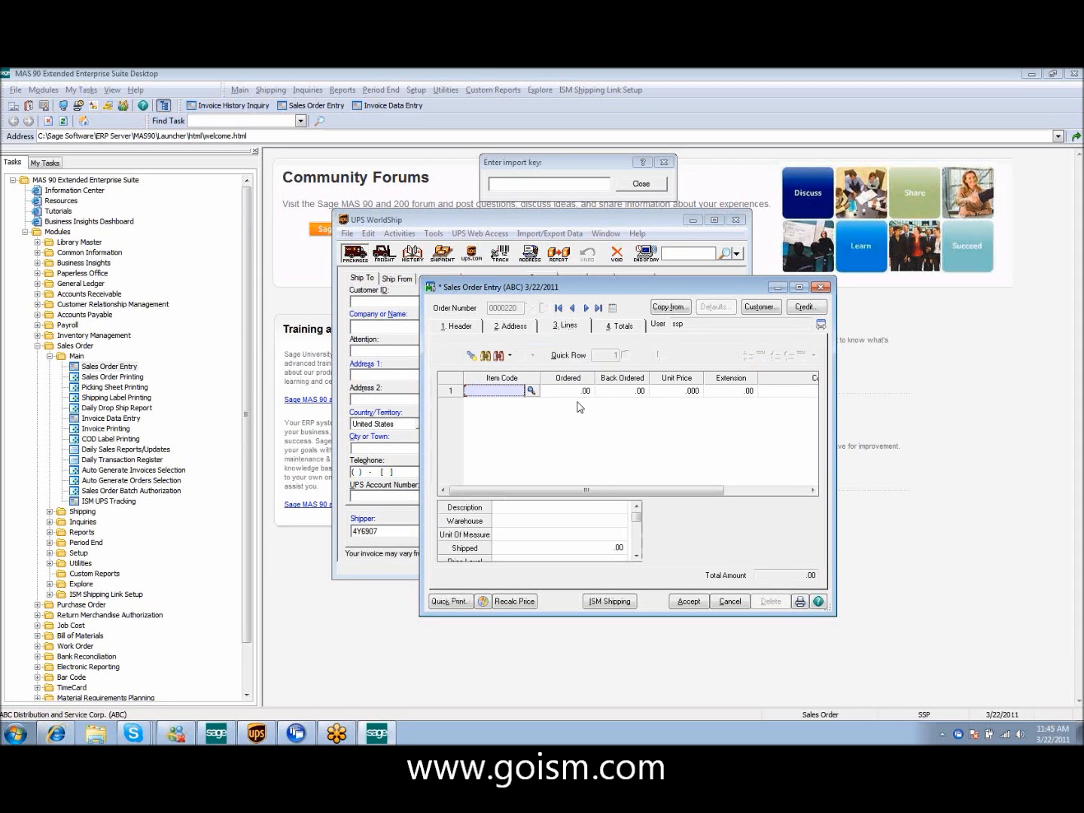
text(/C)
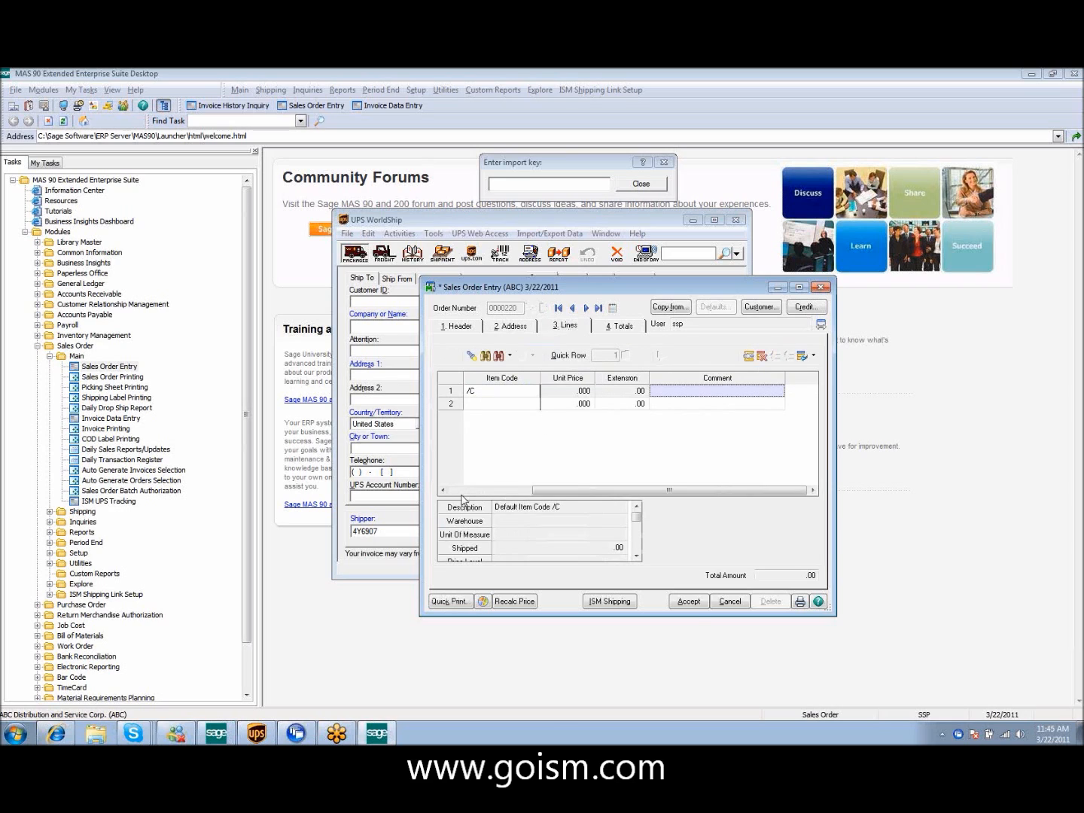
click(617, 325)
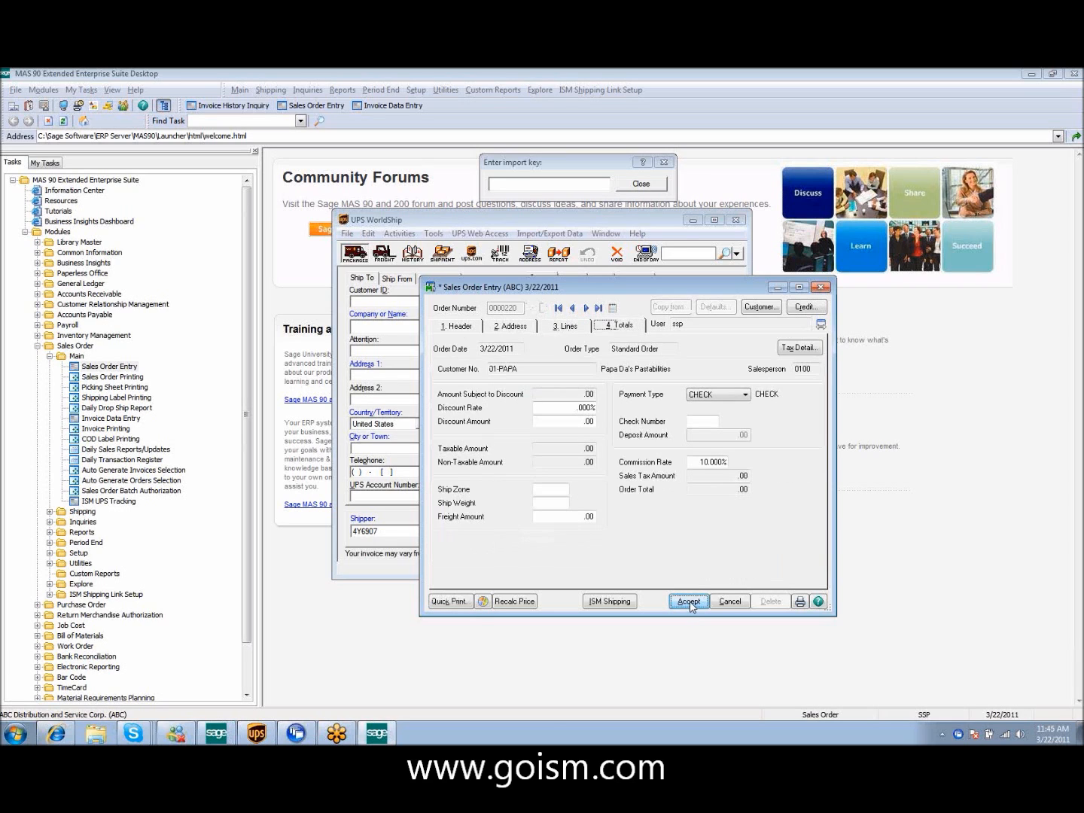
click(688, 601)
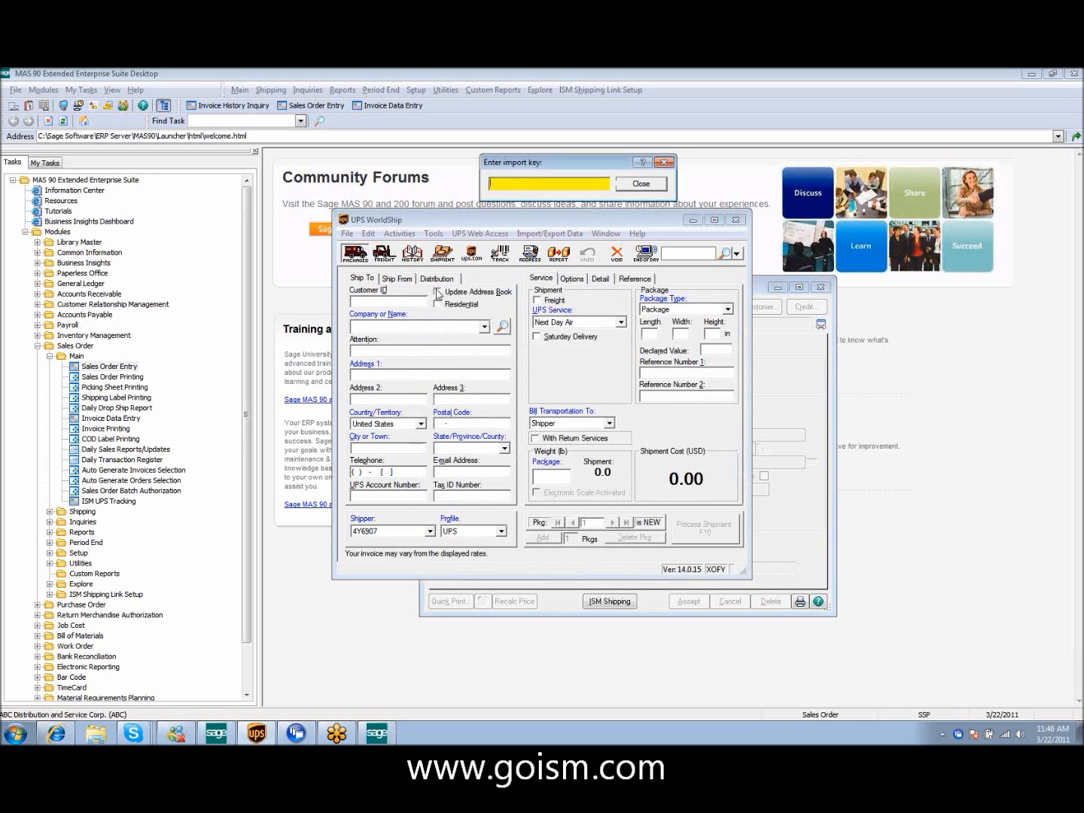
- Import order 220 with key 220, enter 3 lb weight, and process the shipment
text(220)
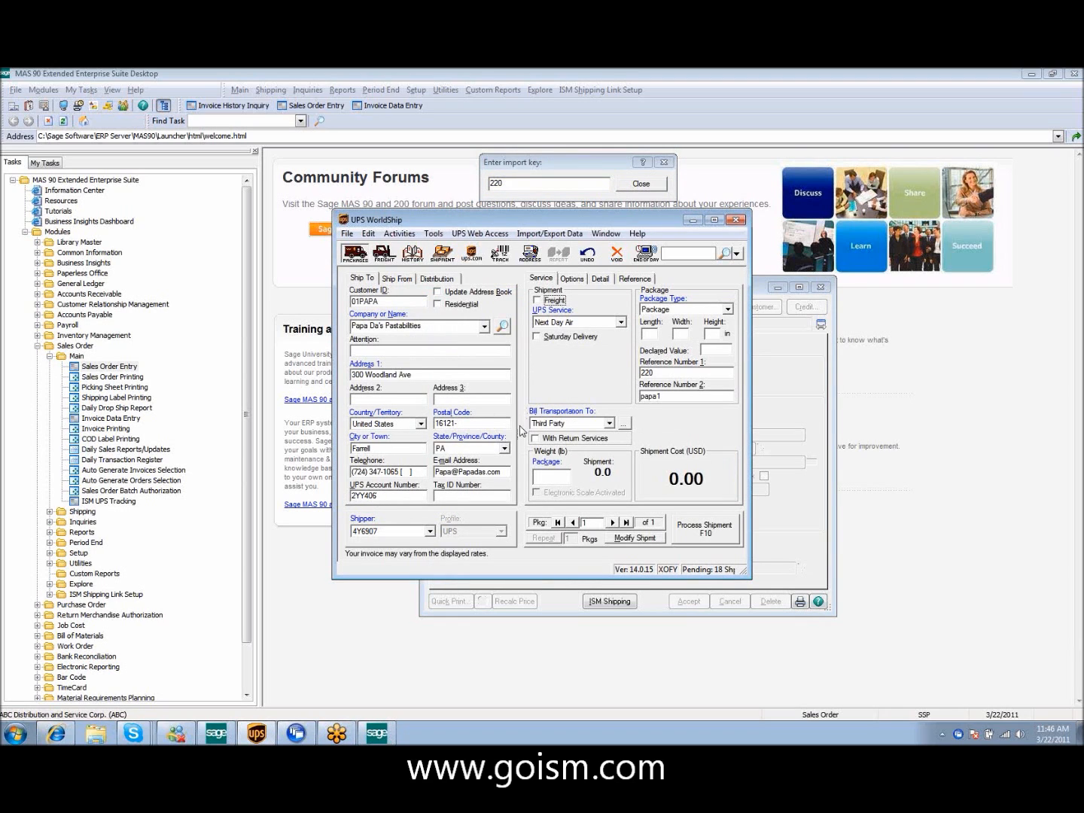
mouse_move(544, 432)
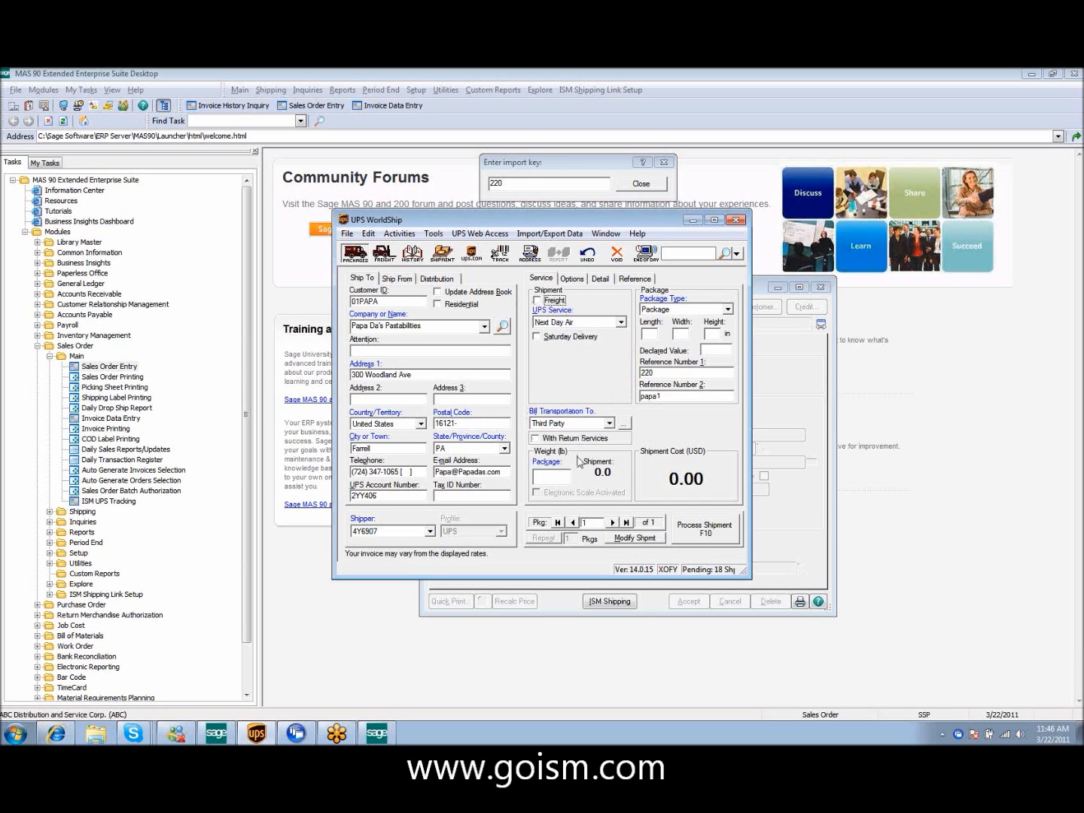
click(552, 476)
text(3)
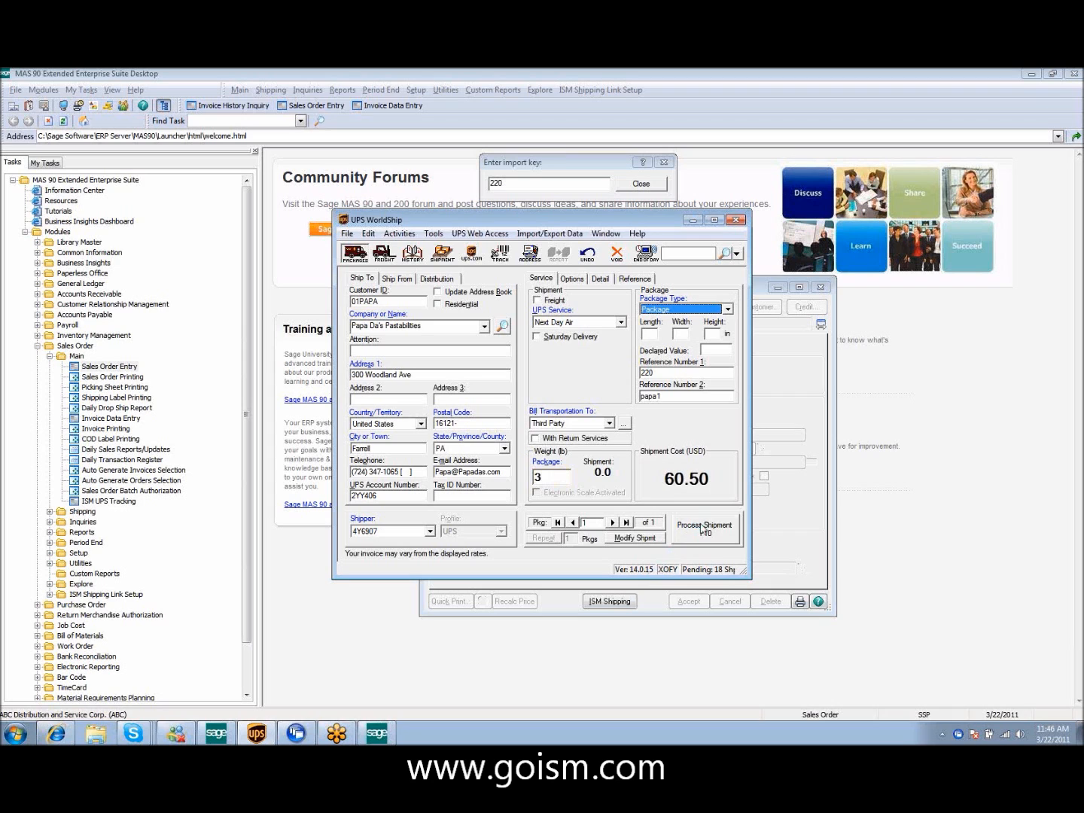
click(704, 525)
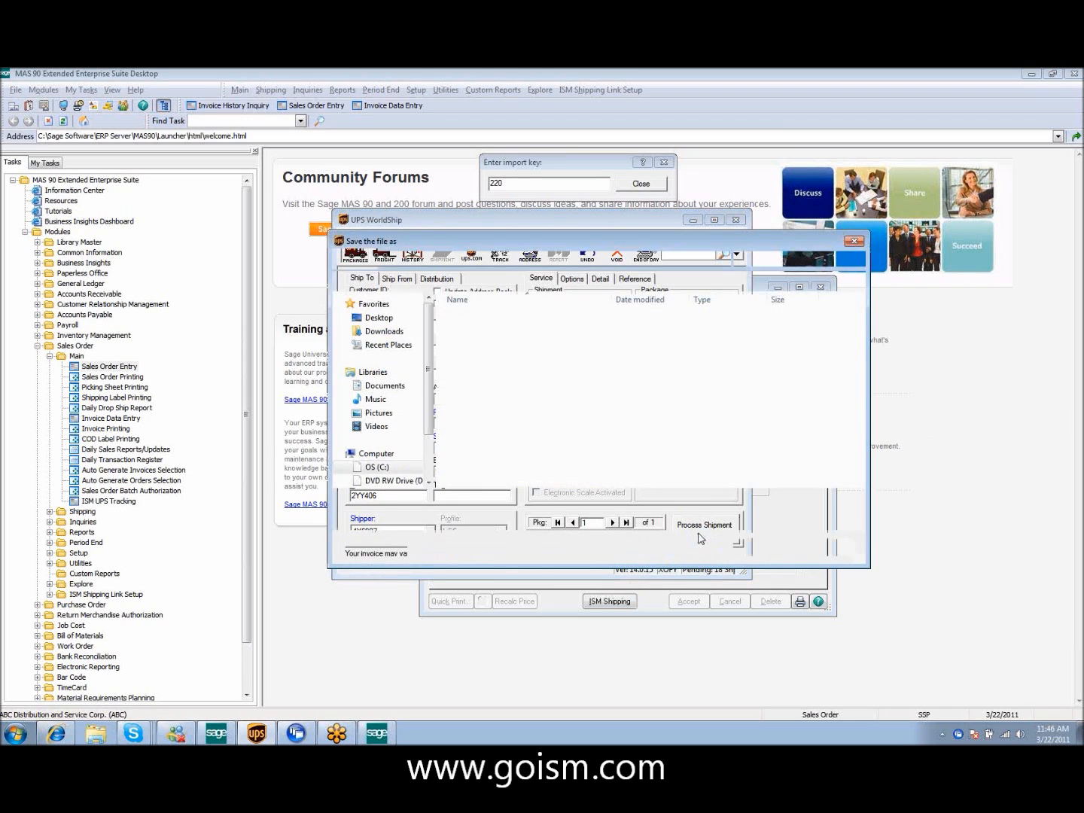
click(705, 522)
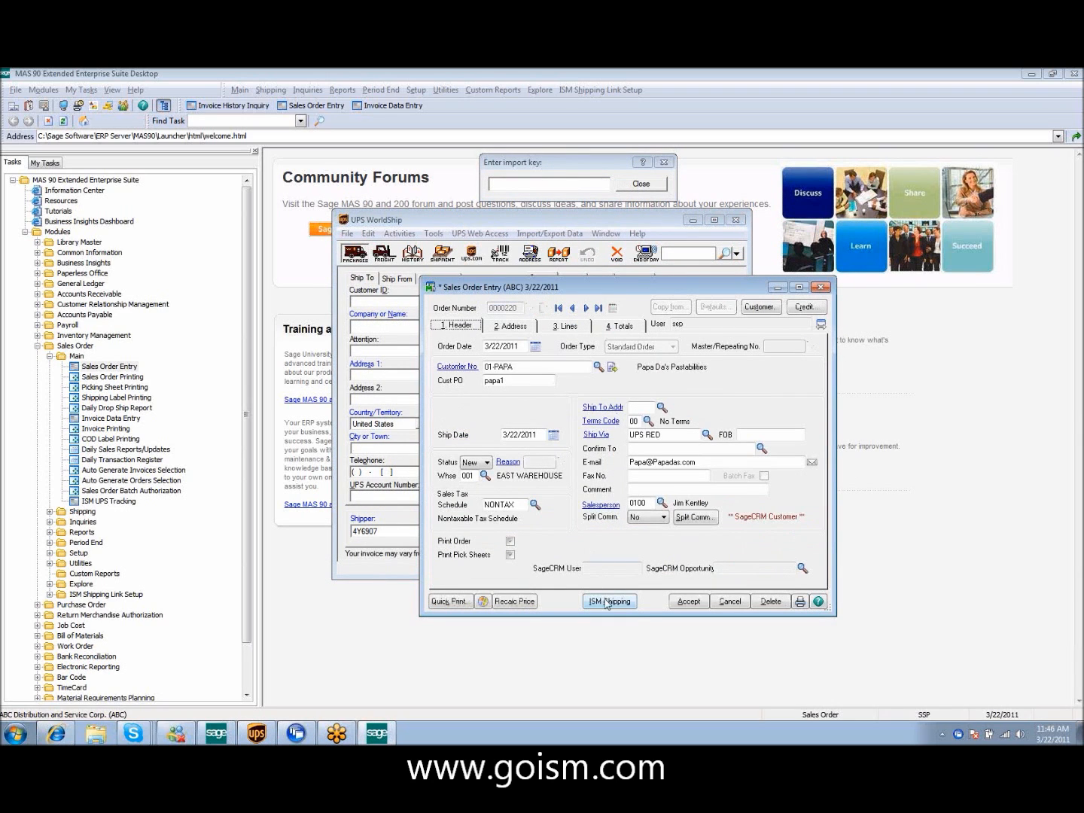
- Capture order 220's UPS tracking, 60.50 charge and 3 lb weight into the order
click(609, 601)
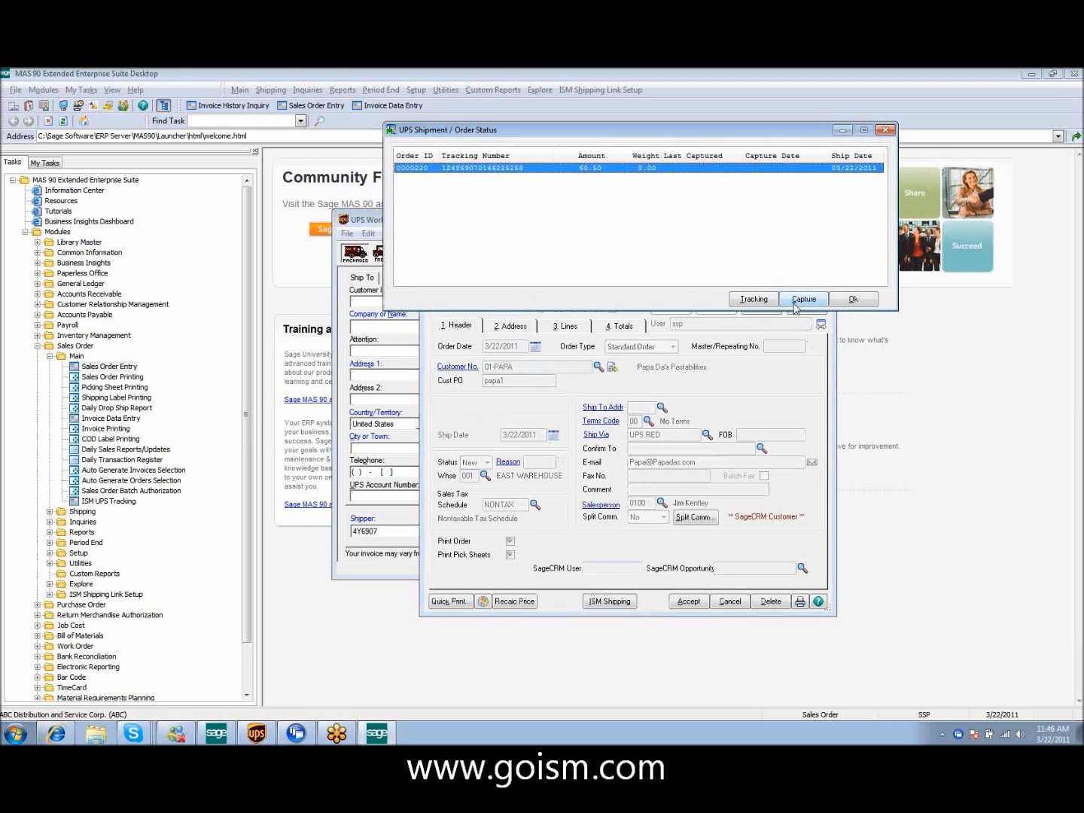
click(803, 299)
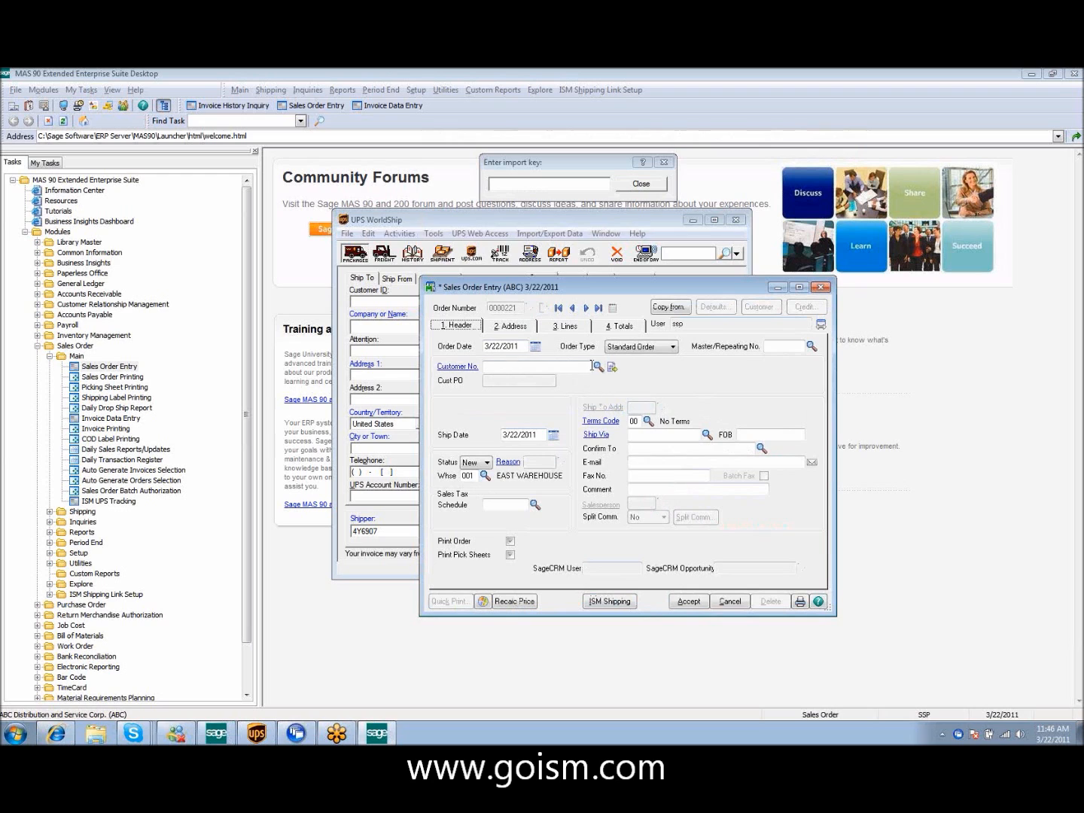
- Give order 221 customer 01-PAPA, PO 'new pd', and clear third-party billing
click(599, 365)
text(new)
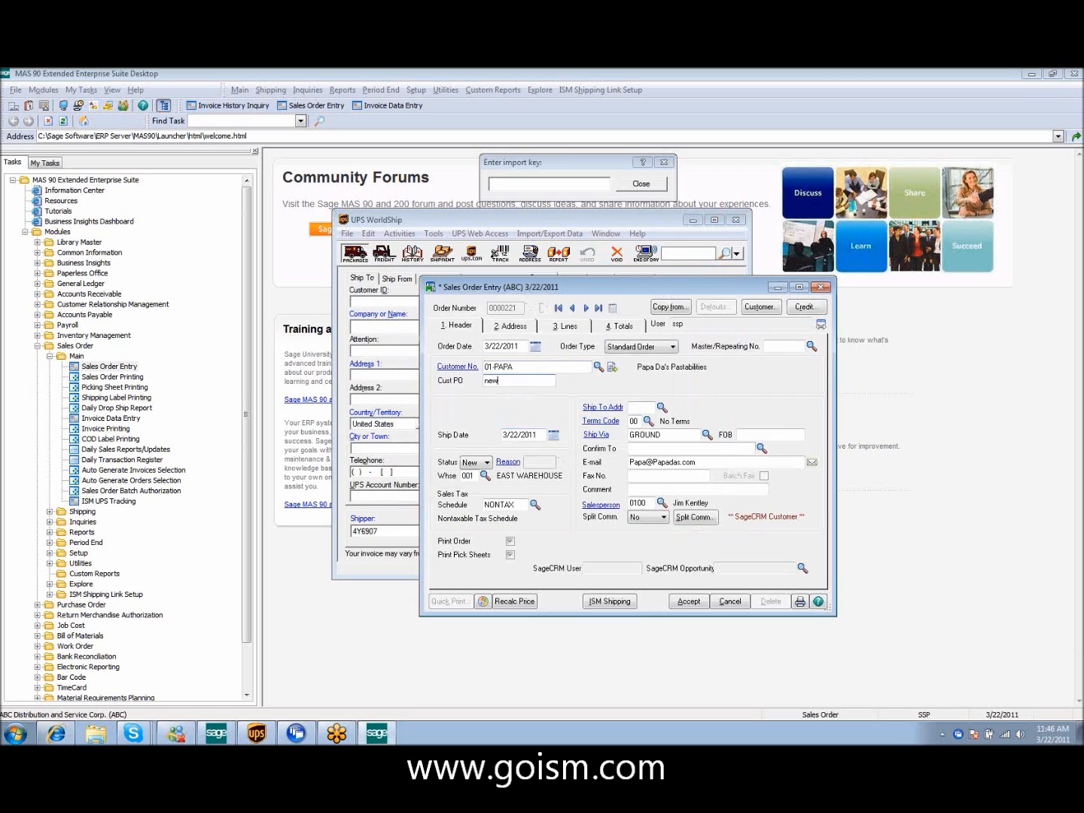
text(pd)
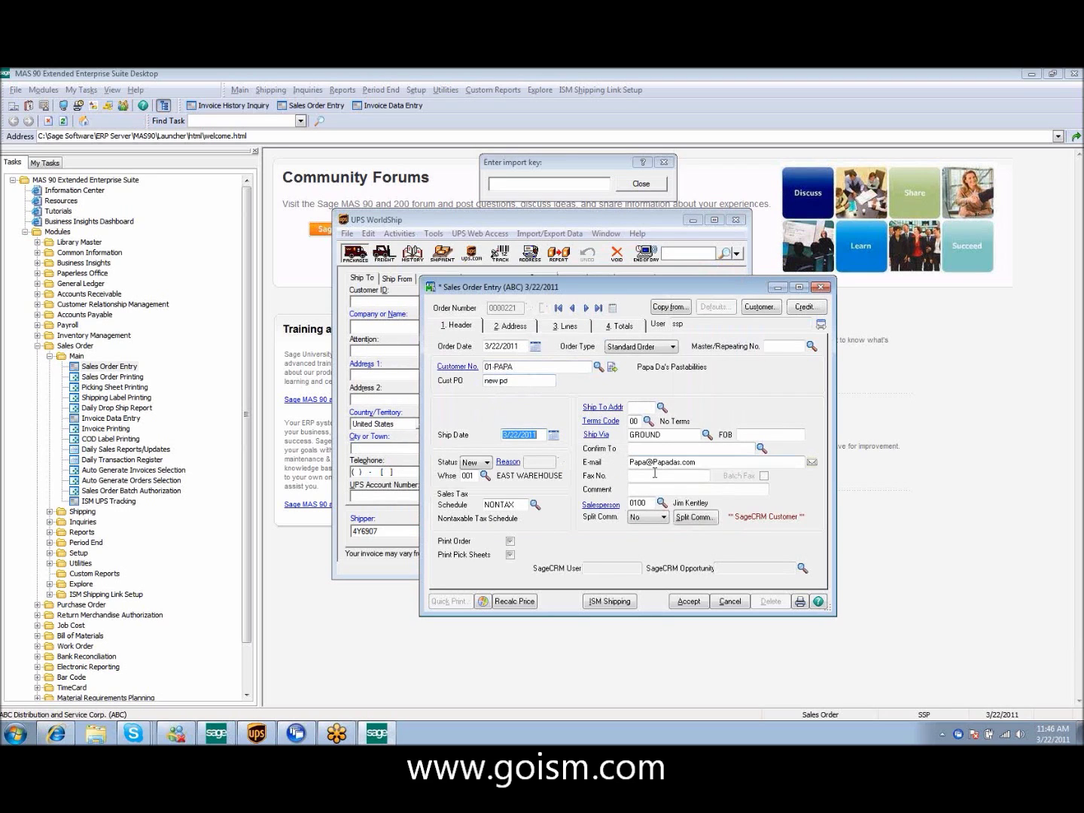
click(509, 325)
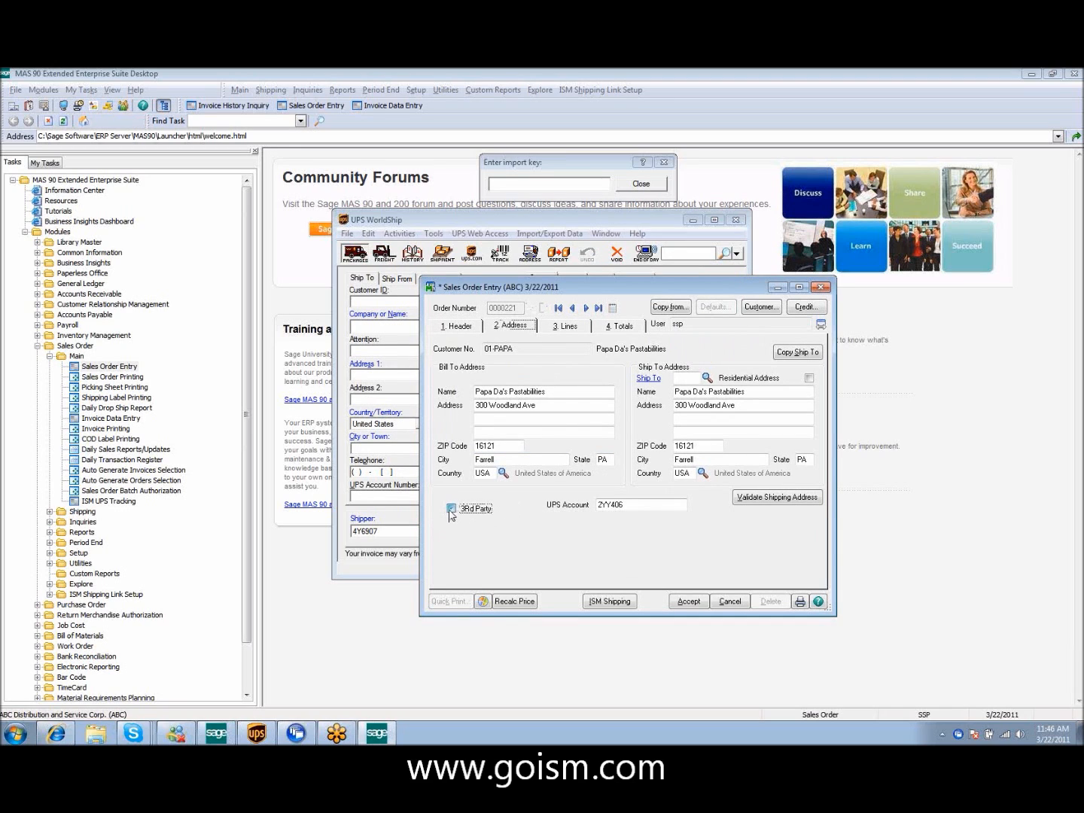
click(452, 509)
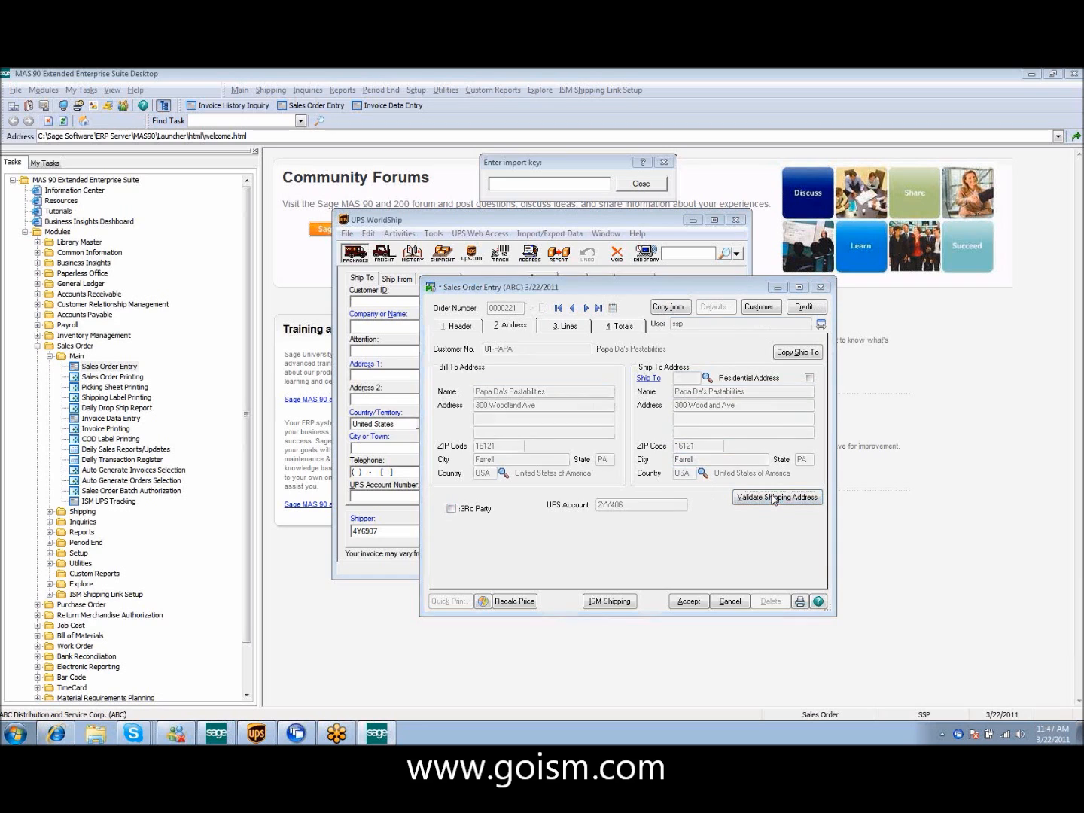
click(776, 498)
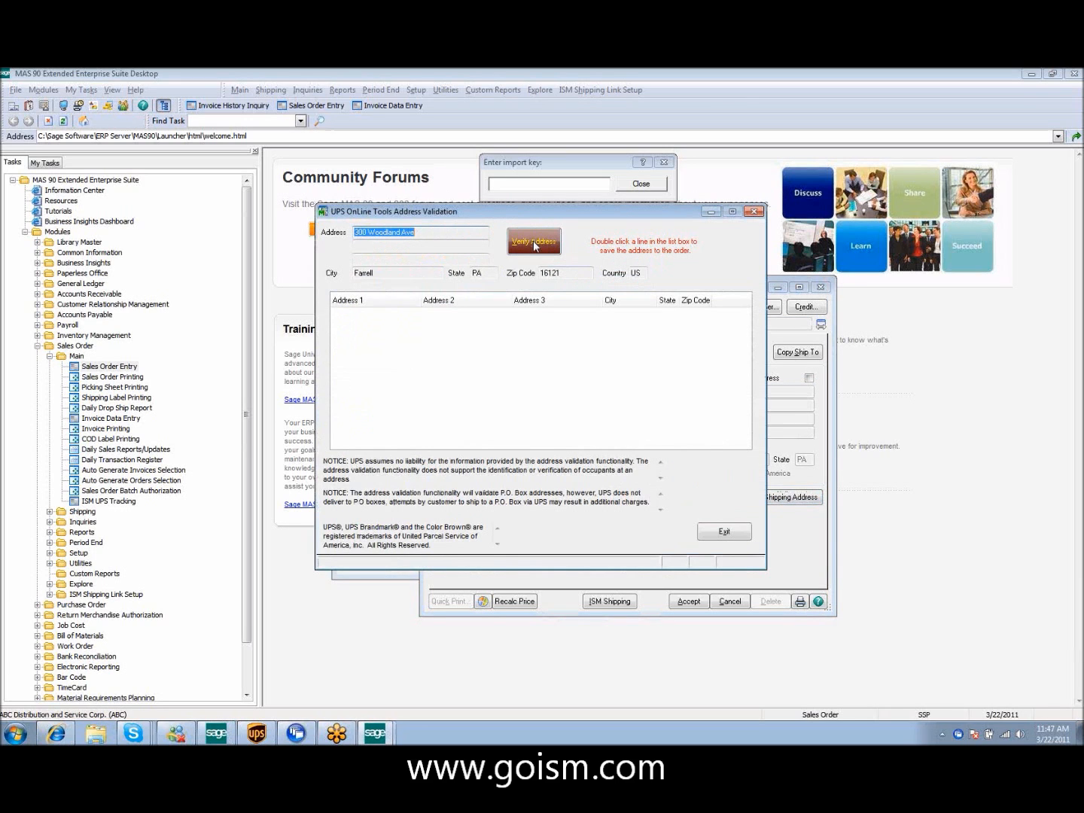
click(534, 241)
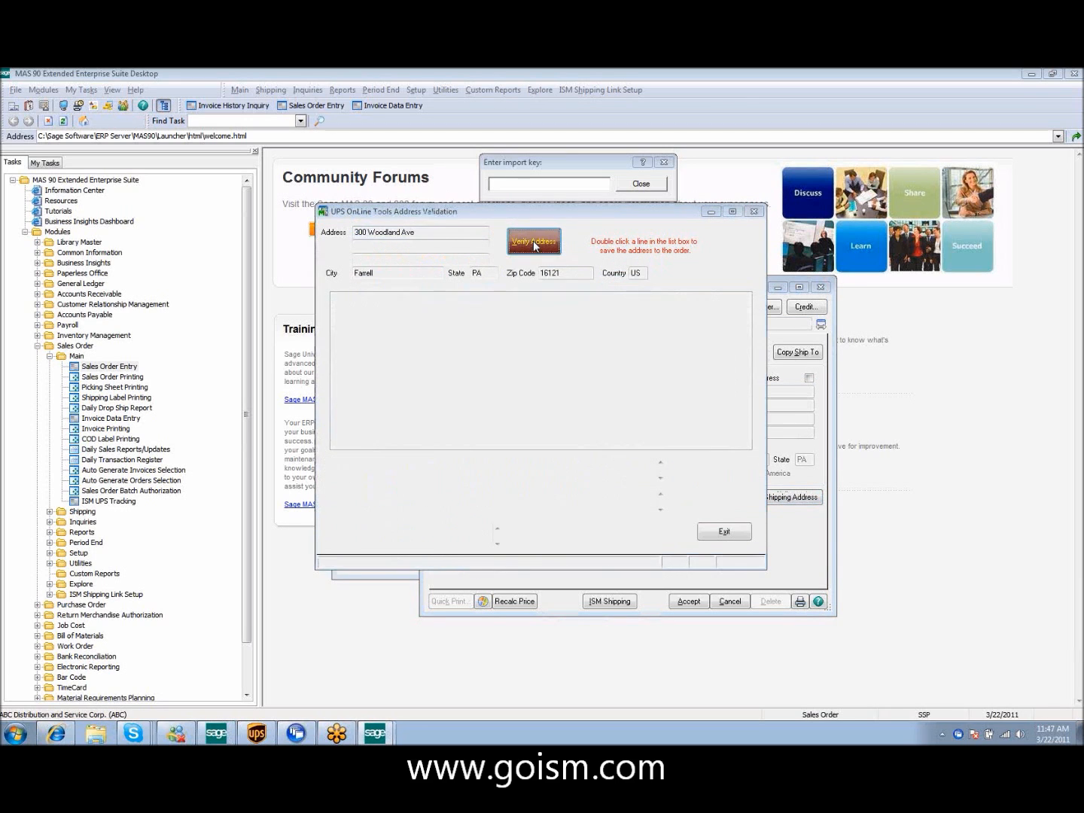
click(533, 241)
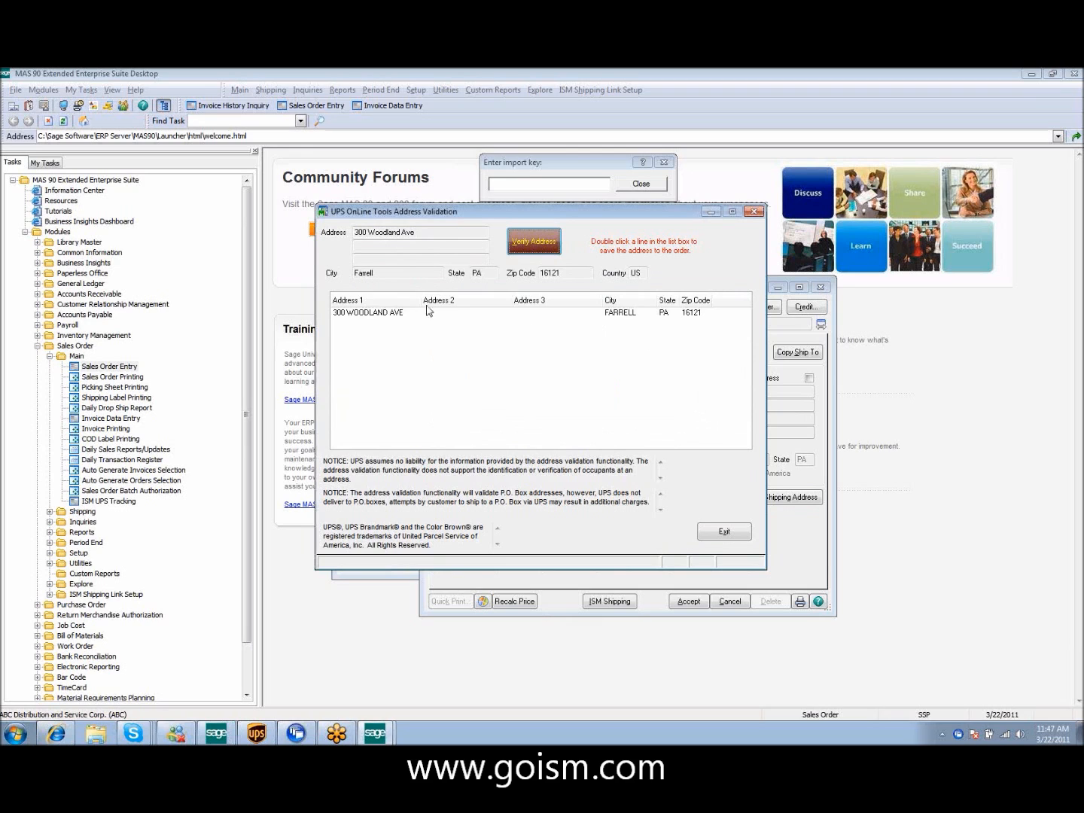
mouse_move(628, 317)
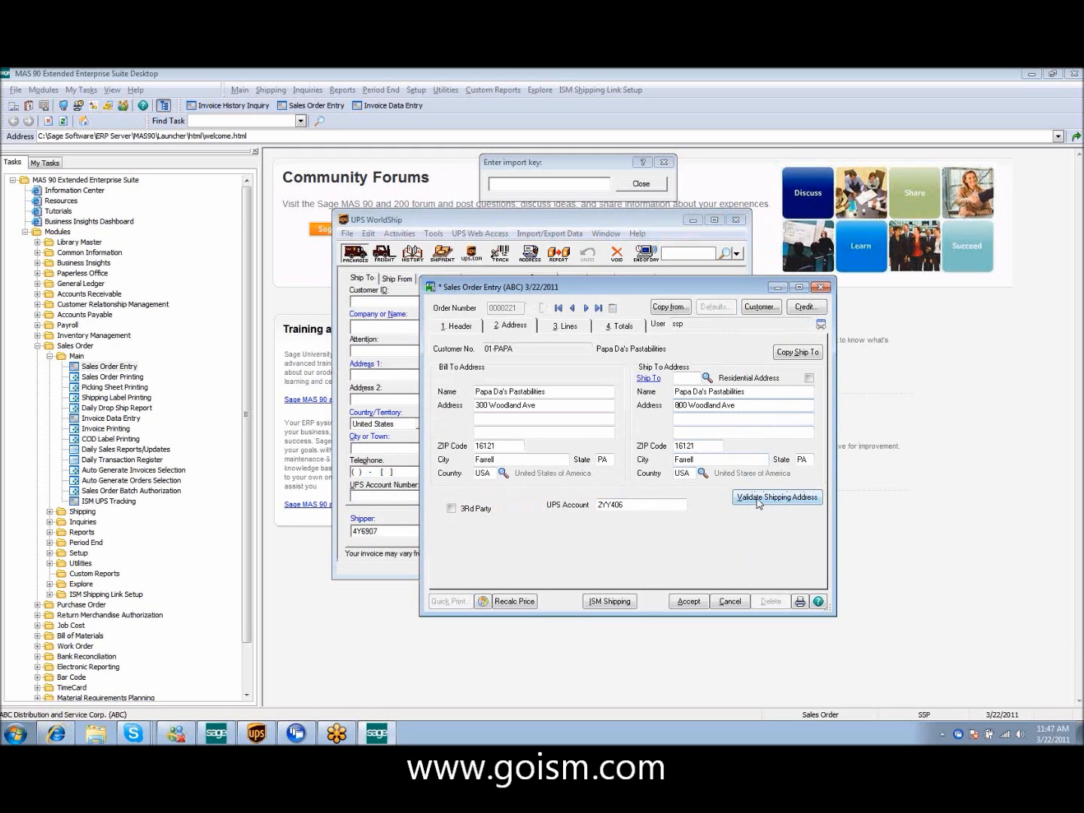
click(776, 497)
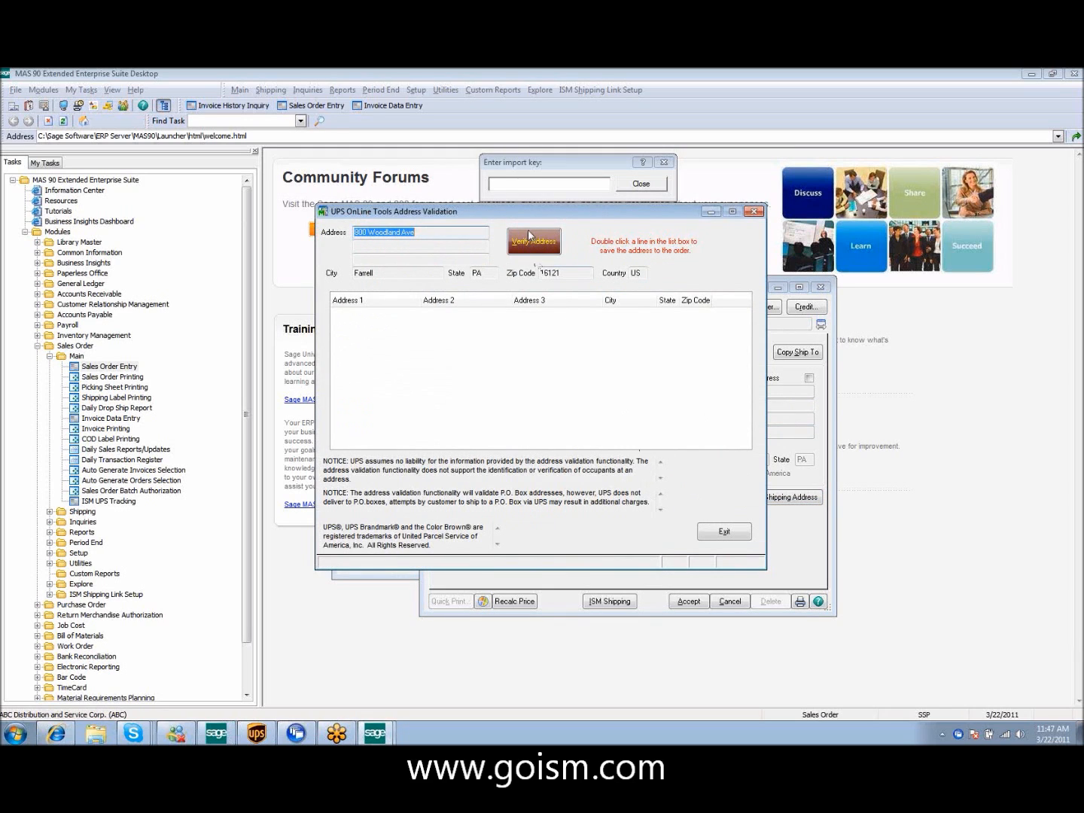
click(534, 241)
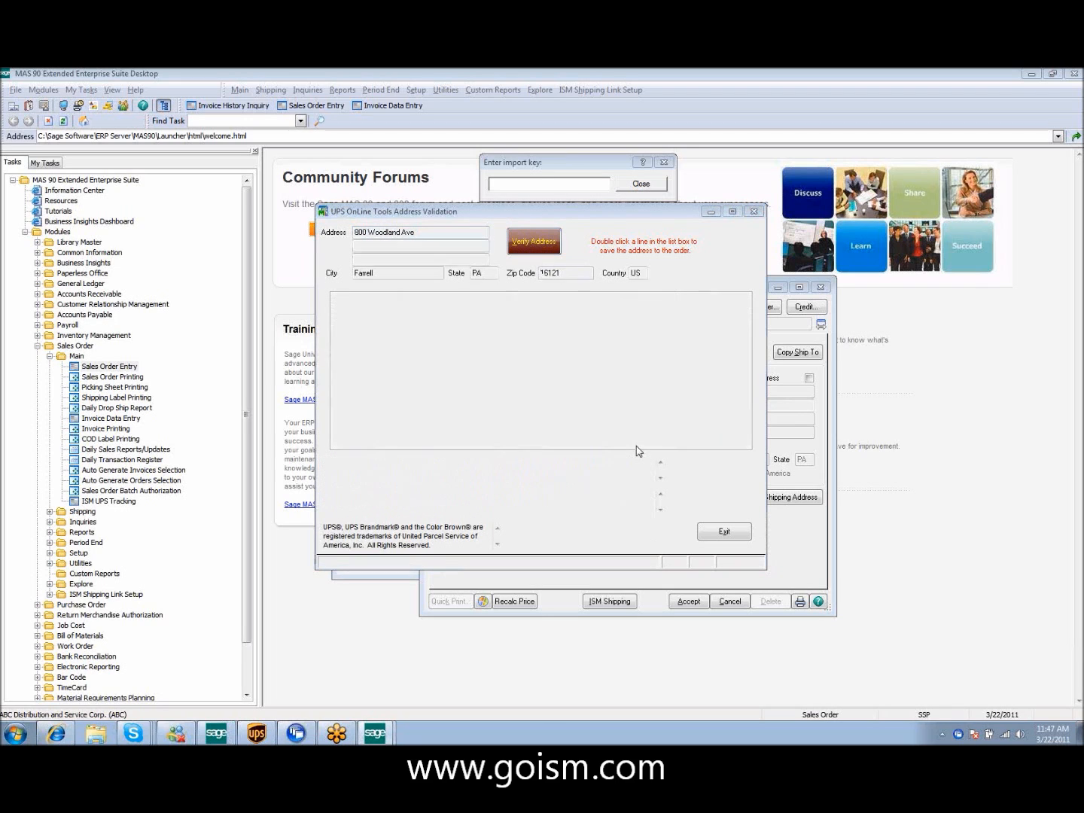
click(534, 241)
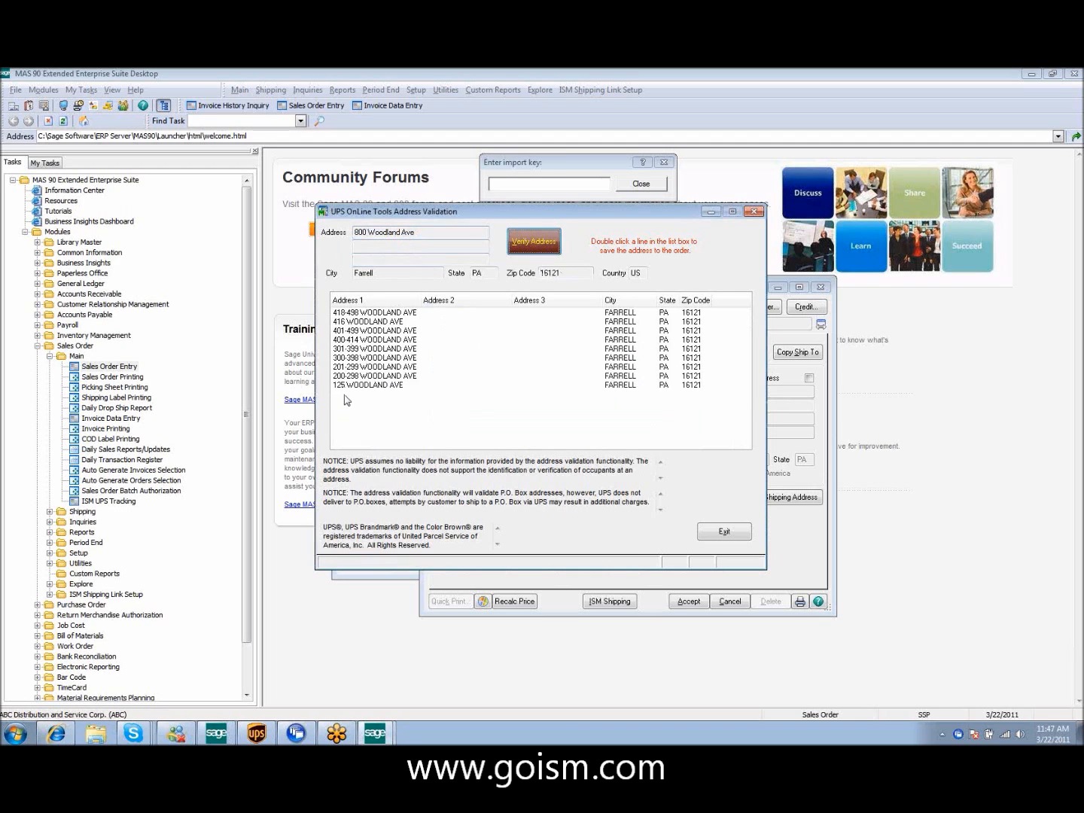
mouse_move(381, 394)
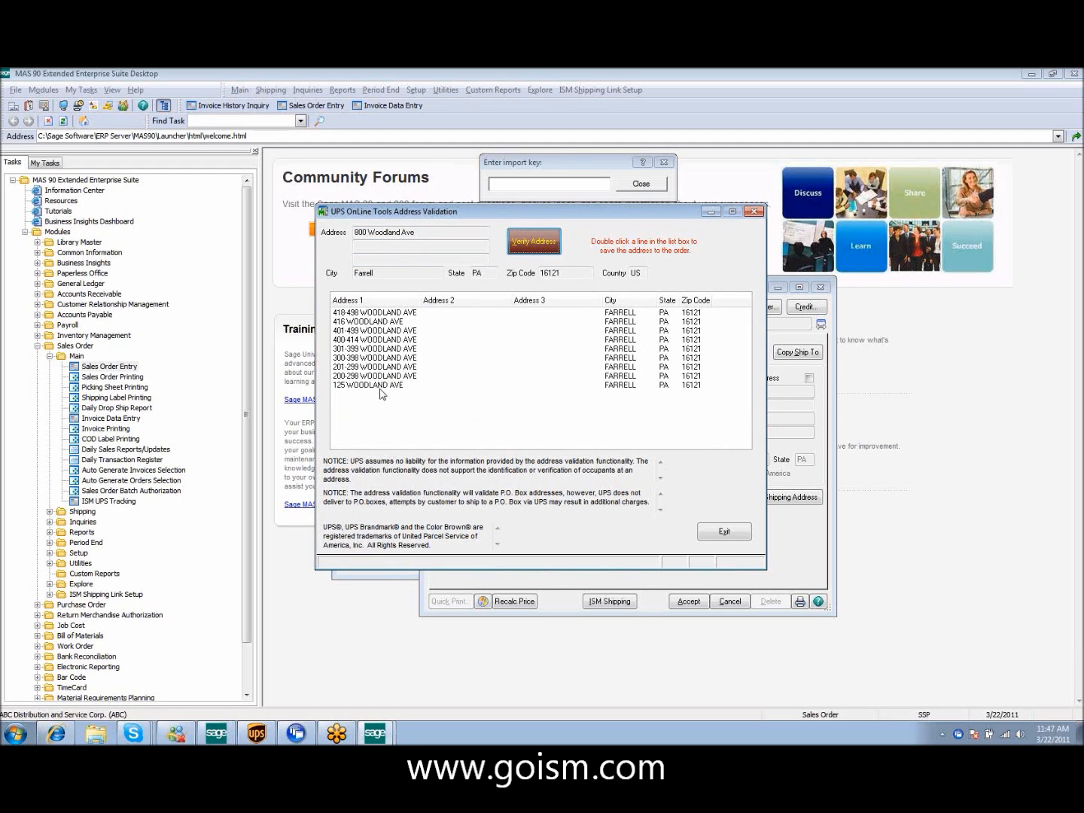
mouse_move(723, 532)
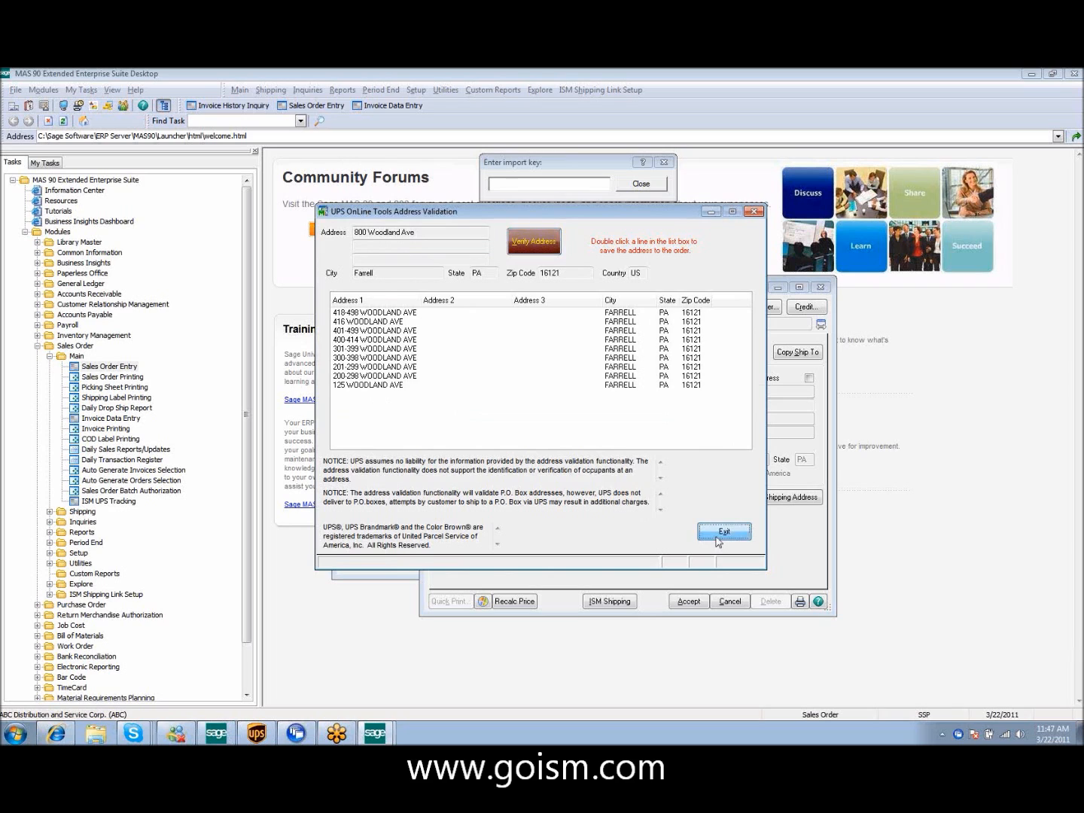
click(723, 532)
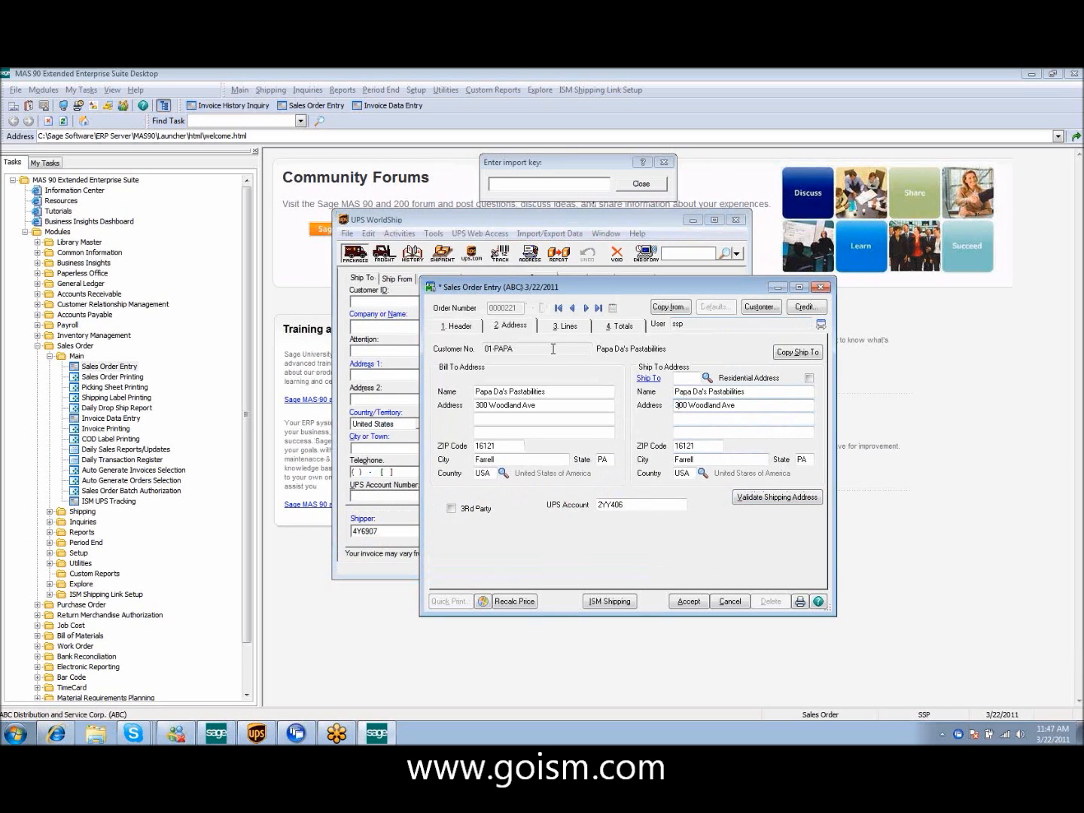
- Add the comment line to order 221 and save the order
click(564, 325)
text(/C)
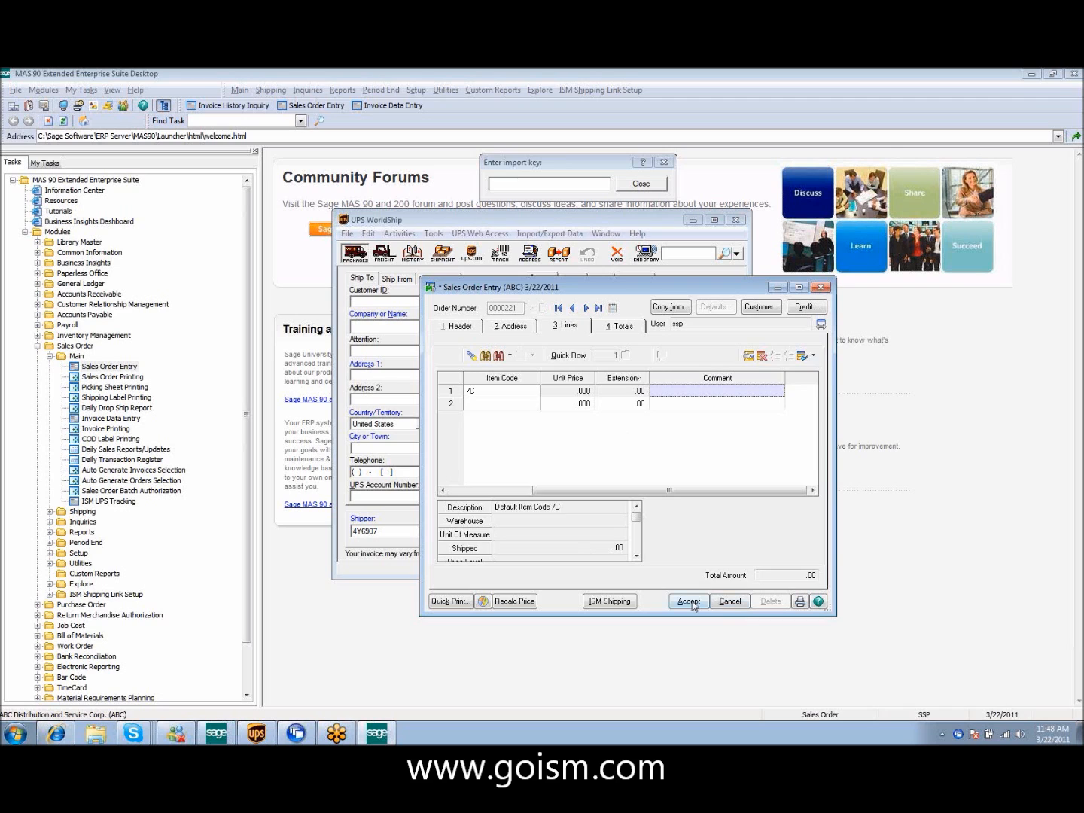
click(687, 600)
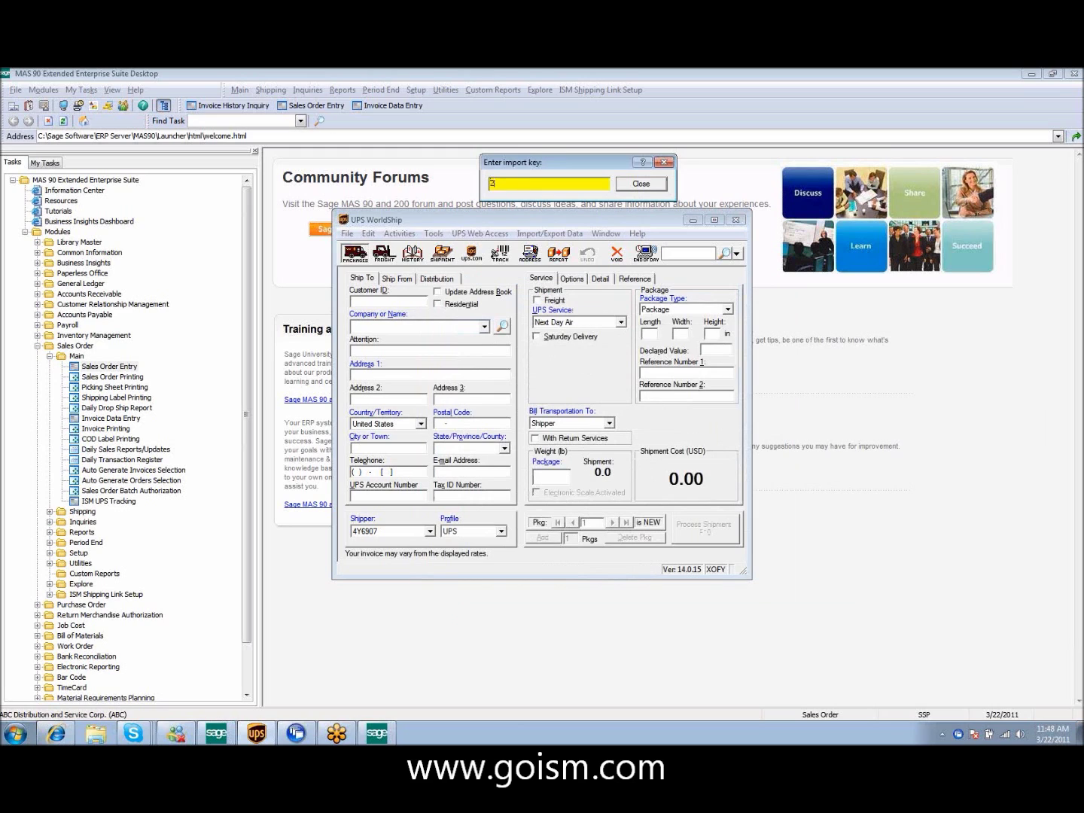
- Import order 221 with key 221 and save its shipping label file
text(221)
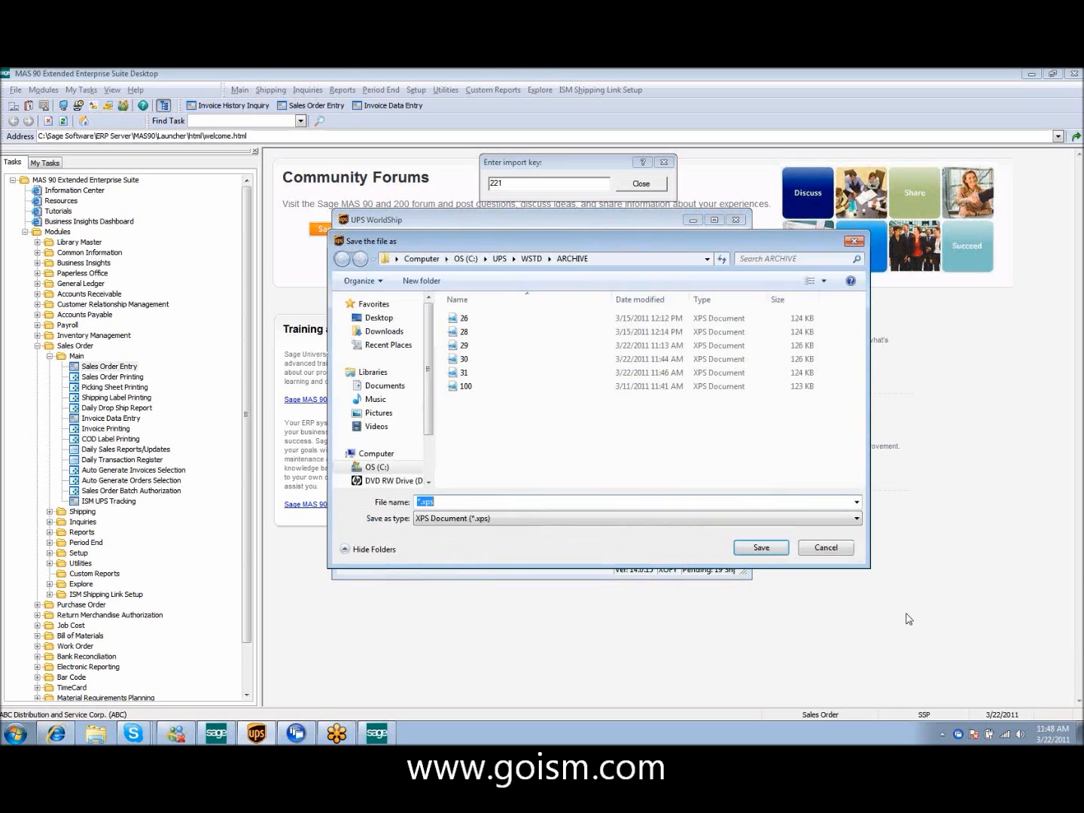
click(760, 548)
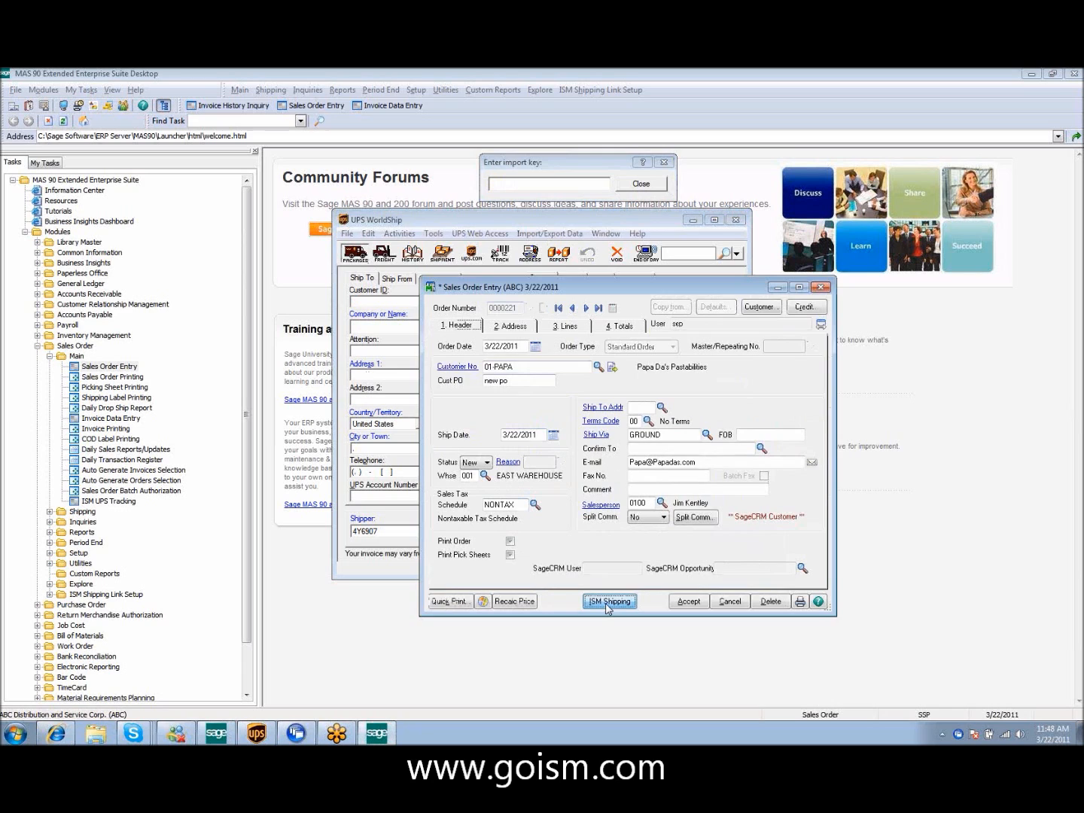
- Review order 221's UPS shipment record (9.40 charge, 5 lb) and close the order
click(609, 601)
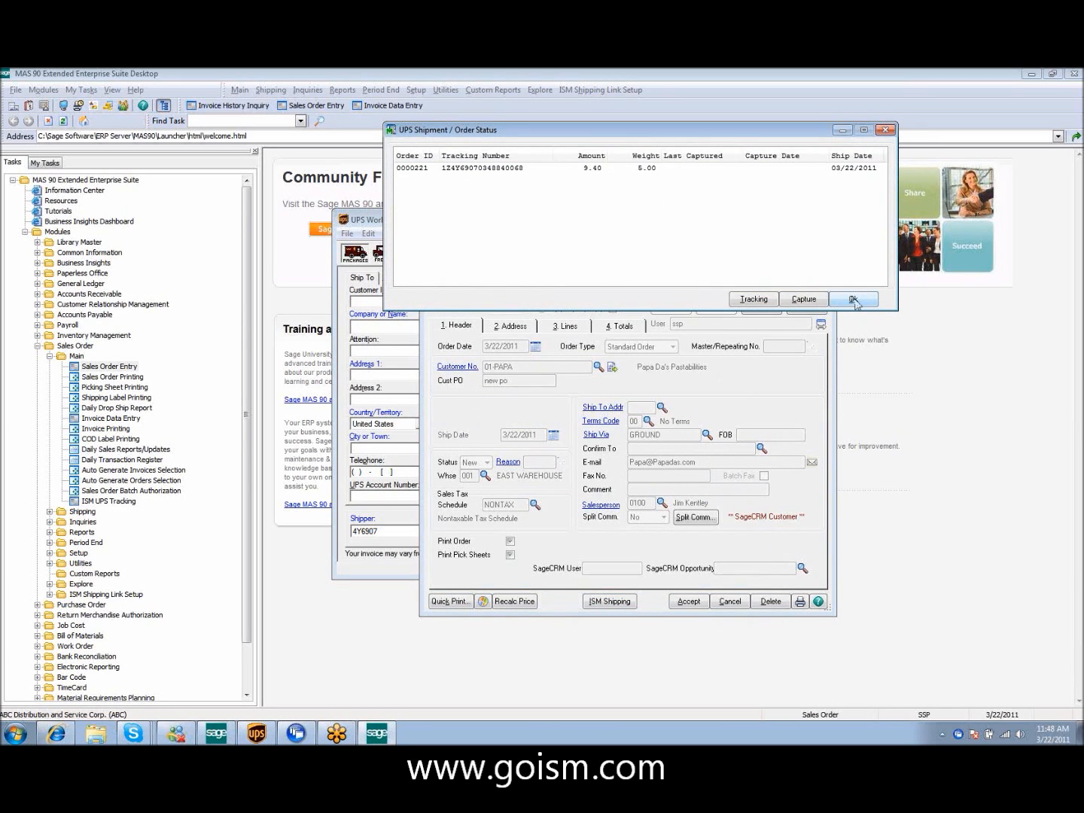
click(852, 299)
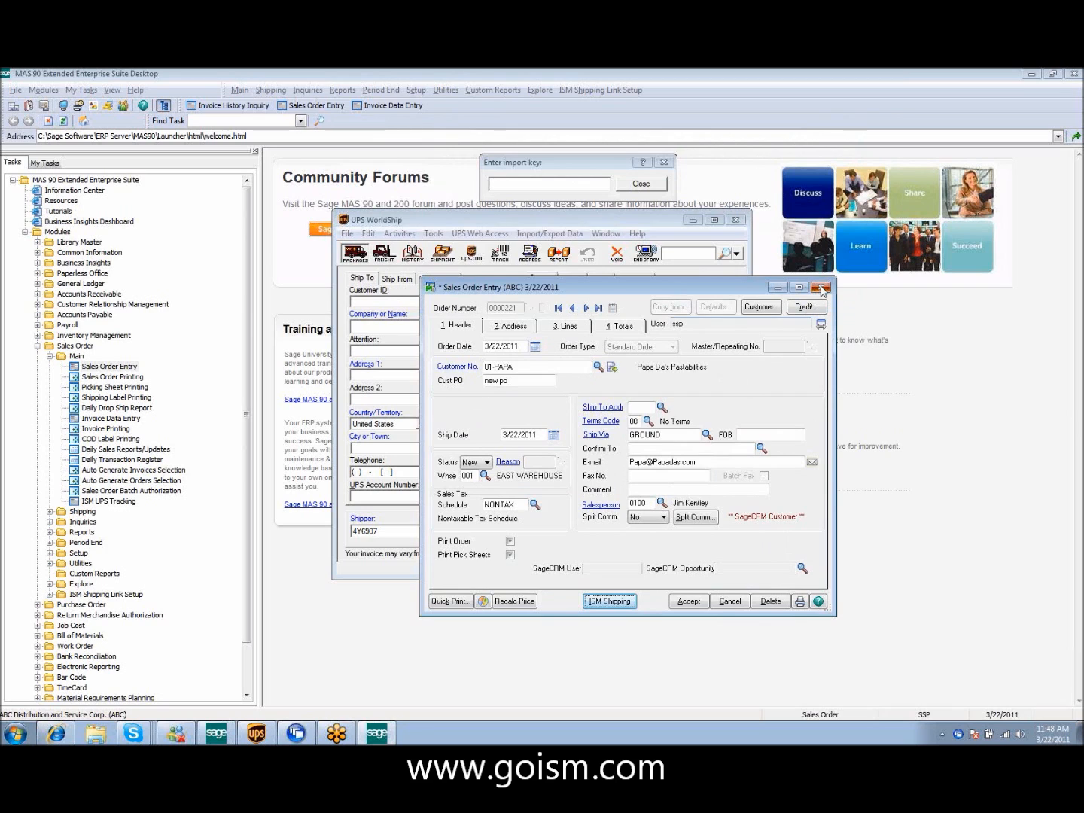
click(820, 287)
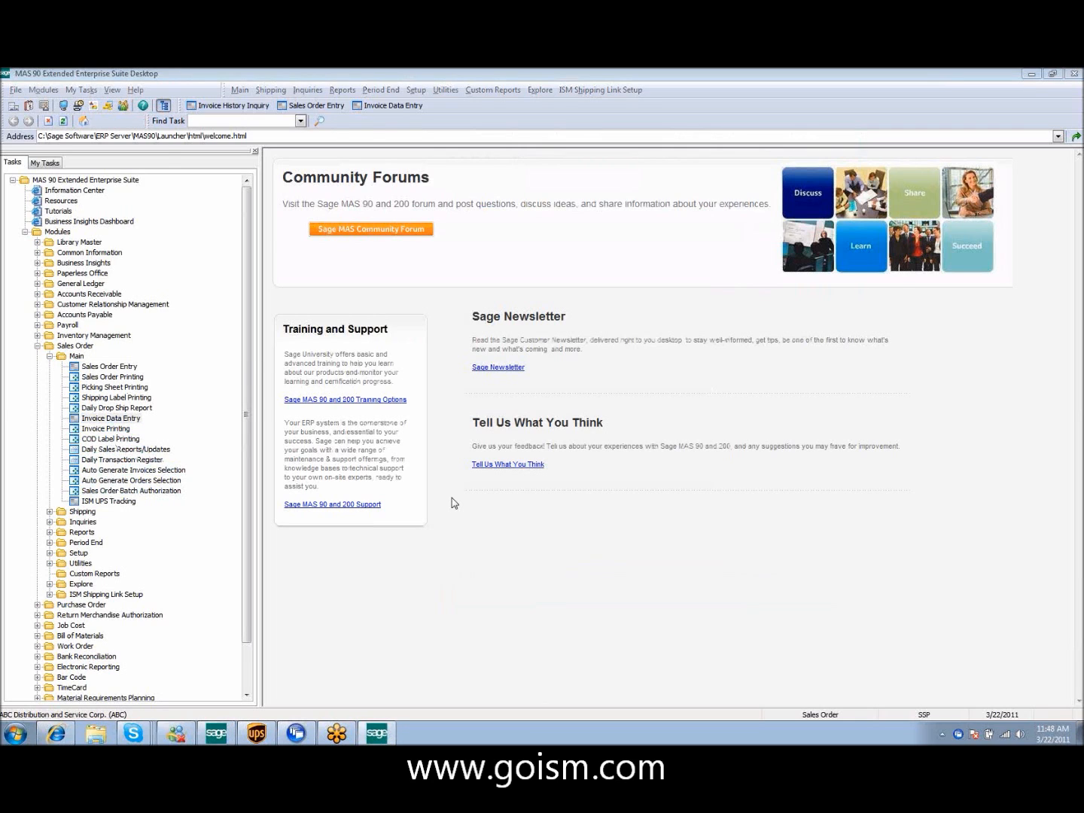
- Start invoice 0100074 for order 221 and verify its UPS tracking number online
click(388, 105)
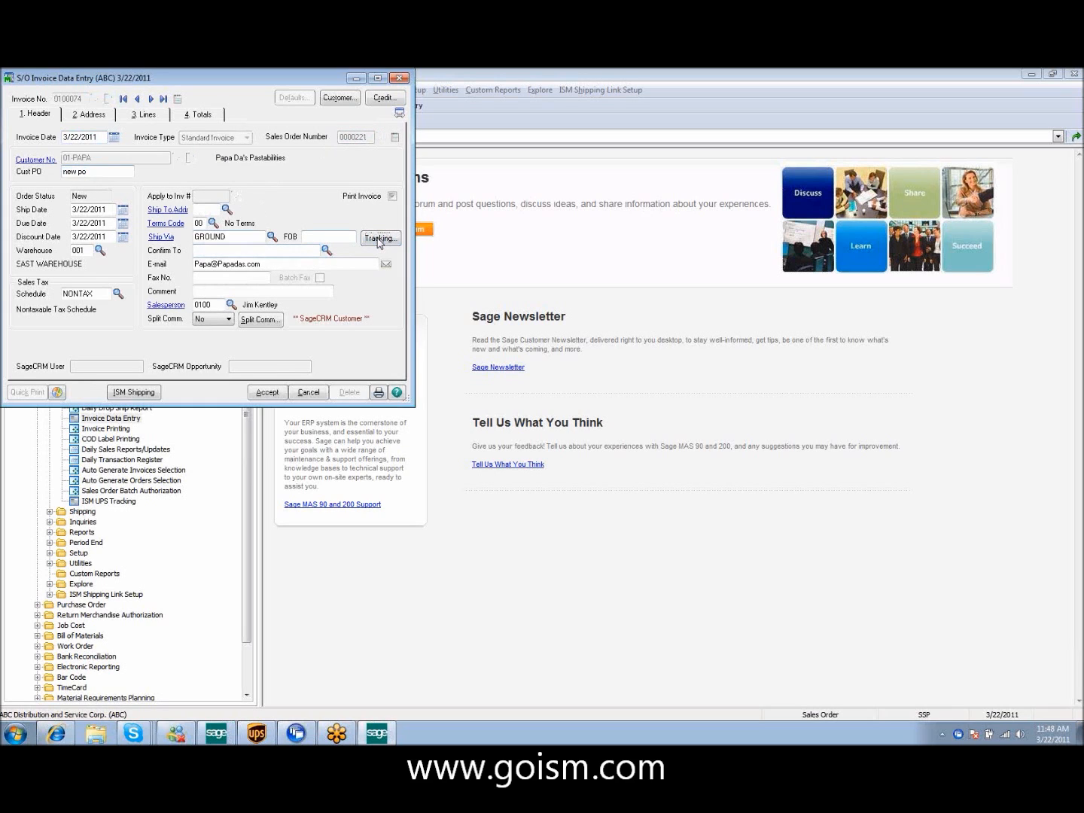
click(381, 238)
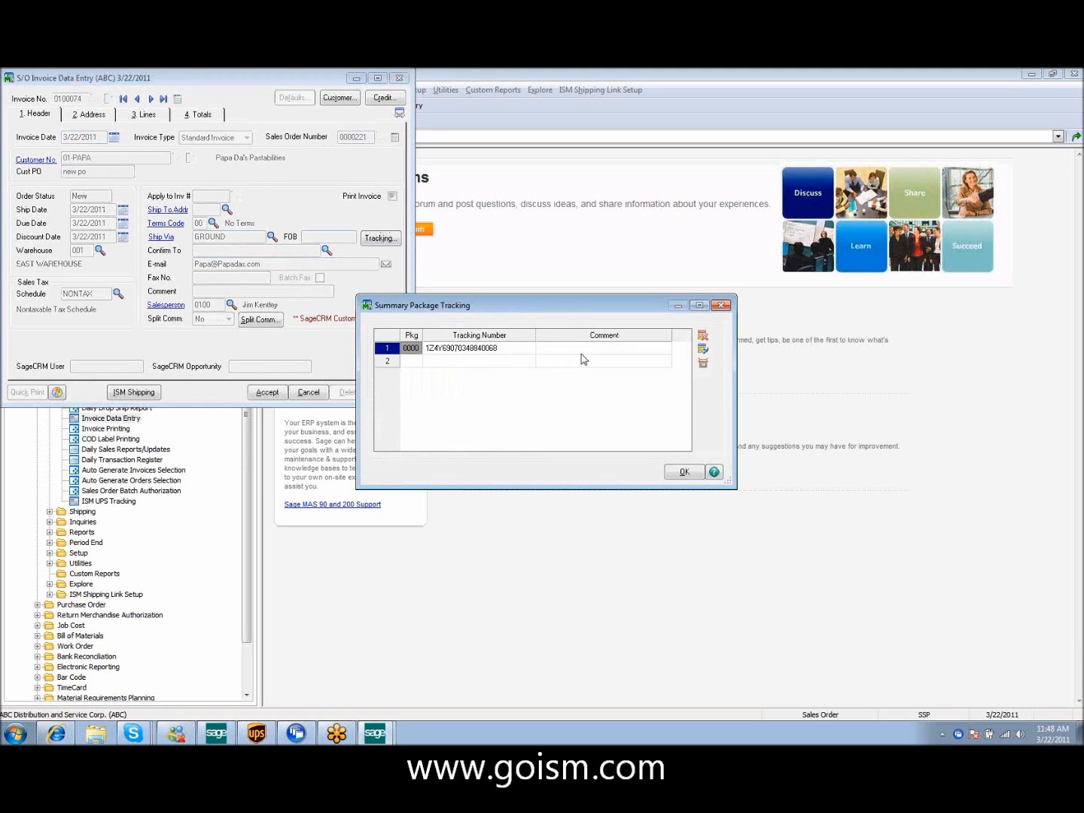
mouse_move(703, 364)
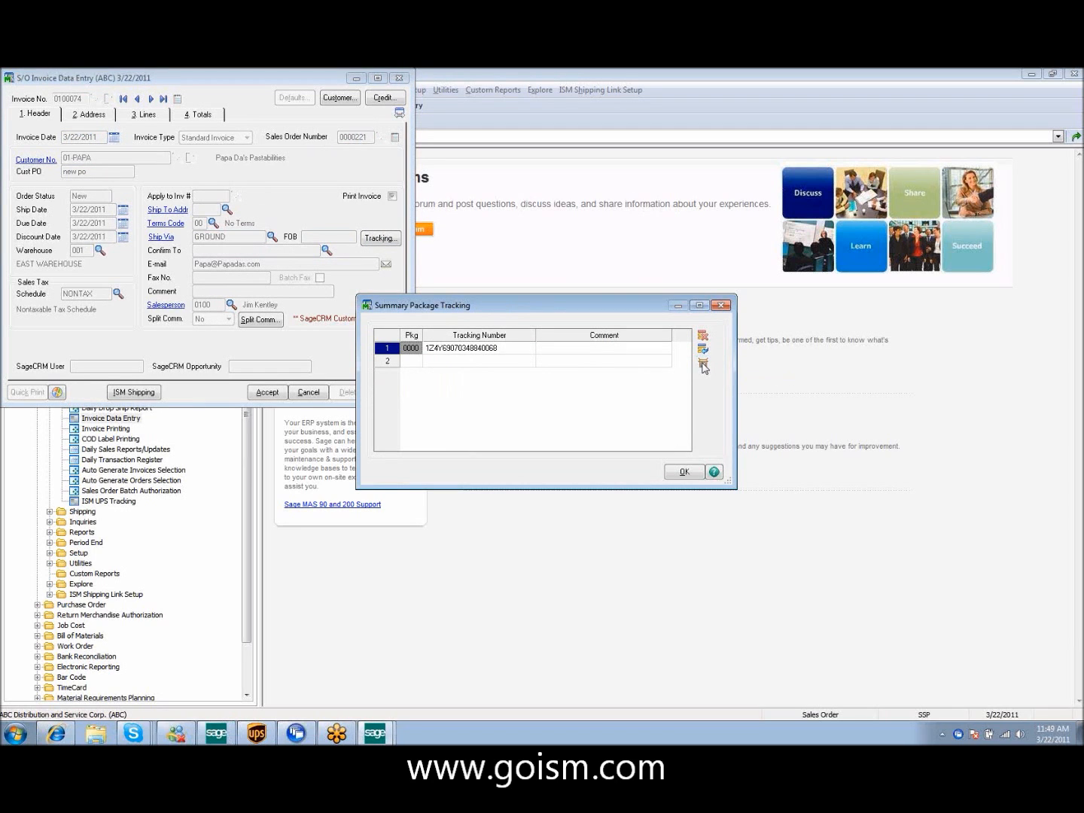
click(702, 367)
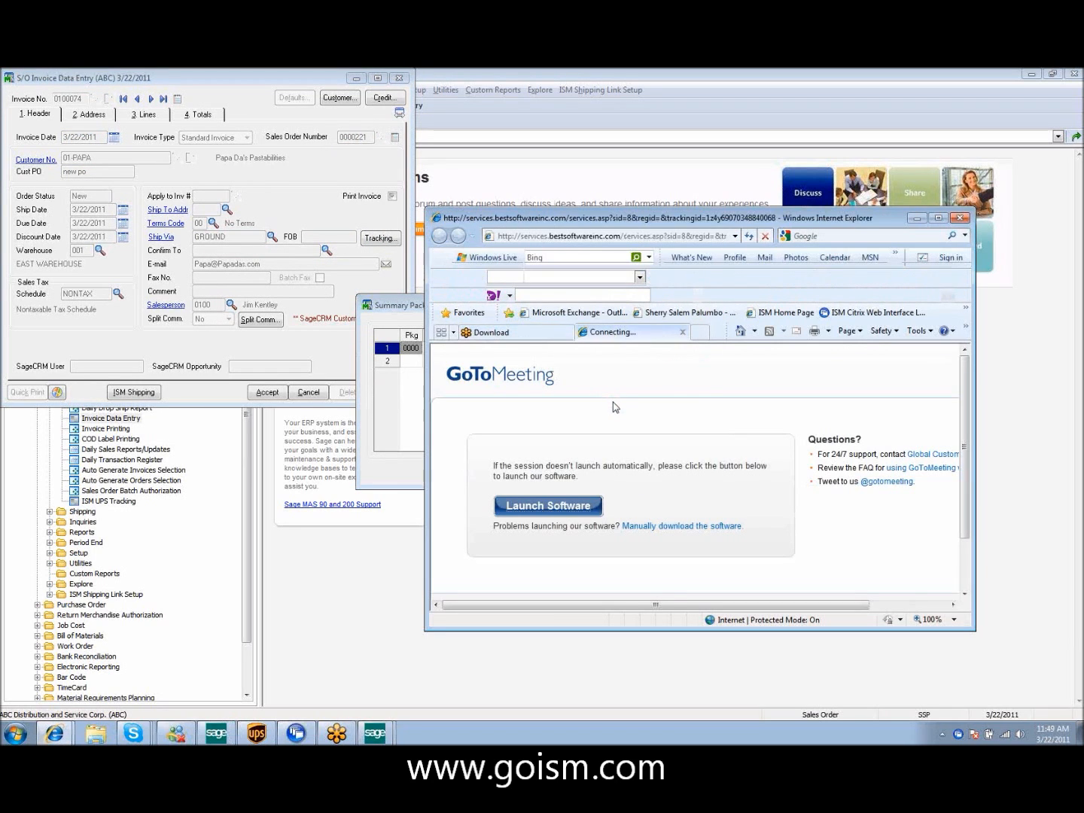
click(548, 505)
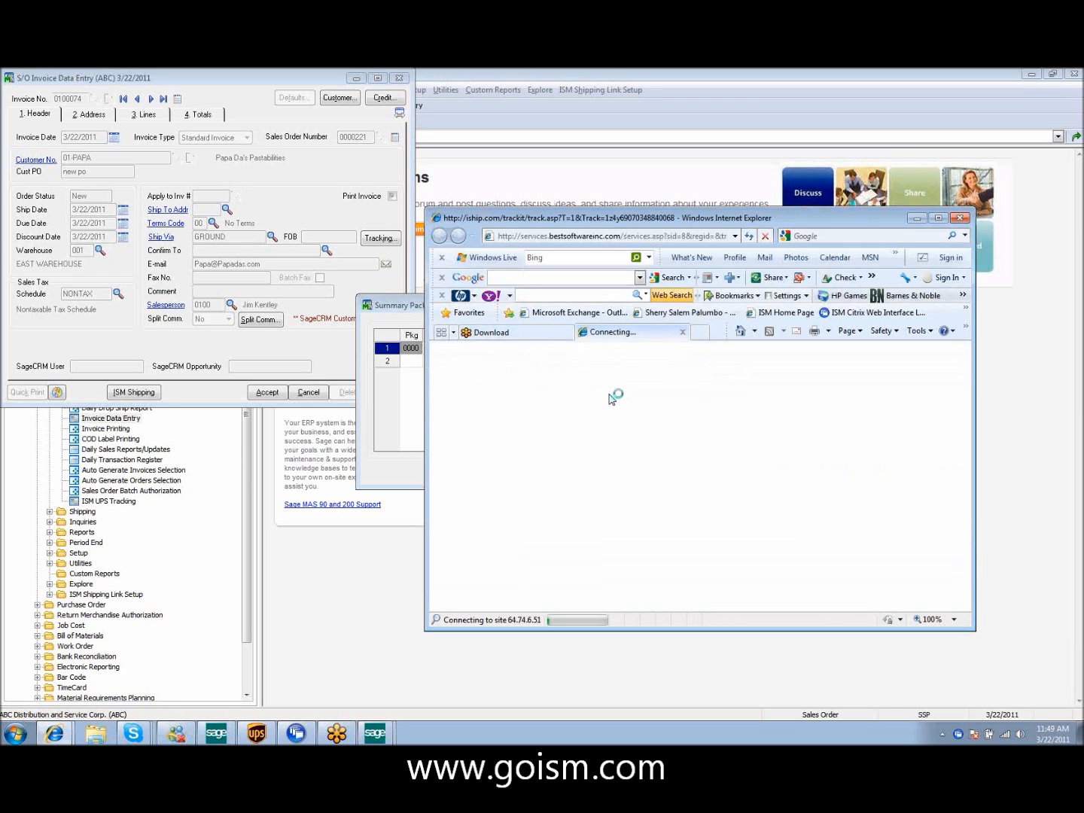
mouse_move(610, 430)
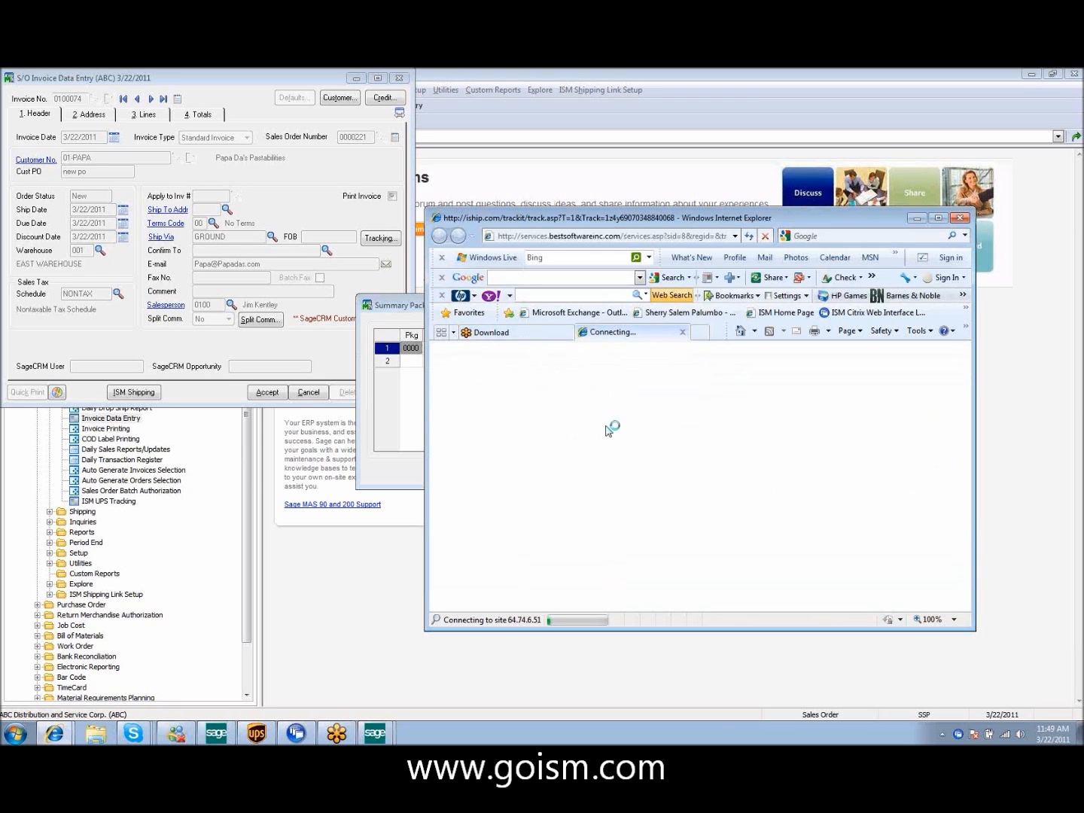
mouse_move(637, 395)
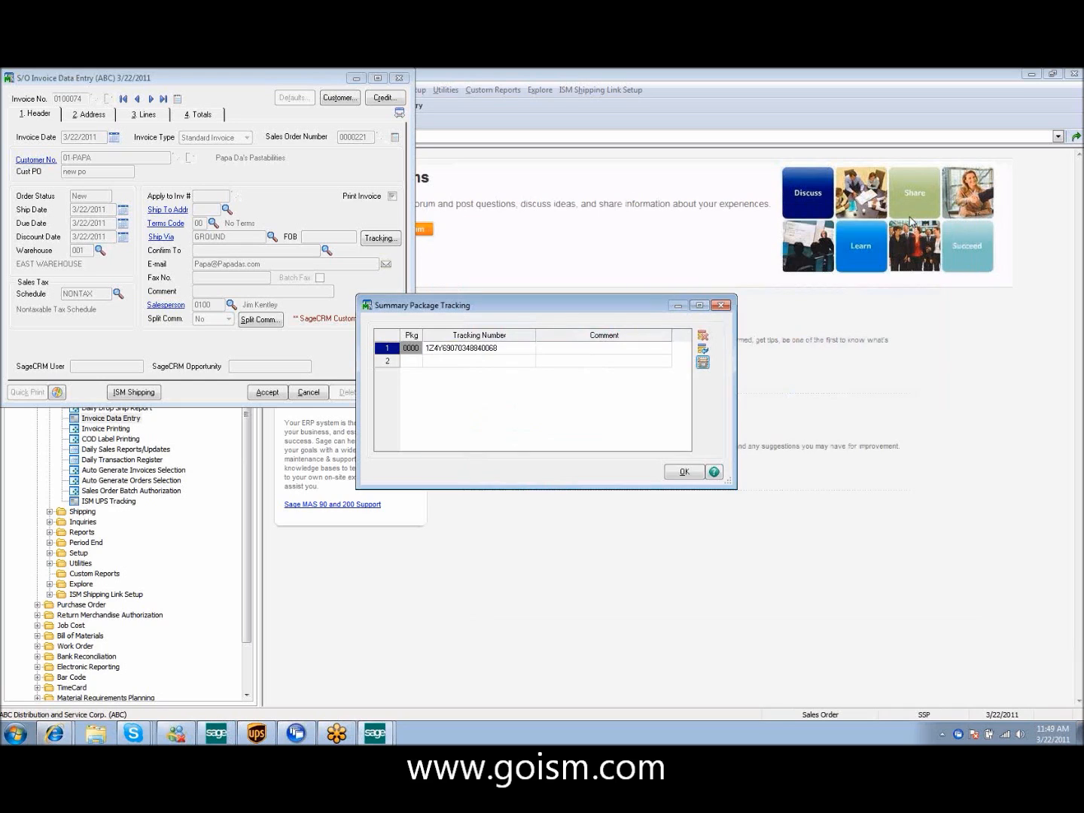
click(683, 472)
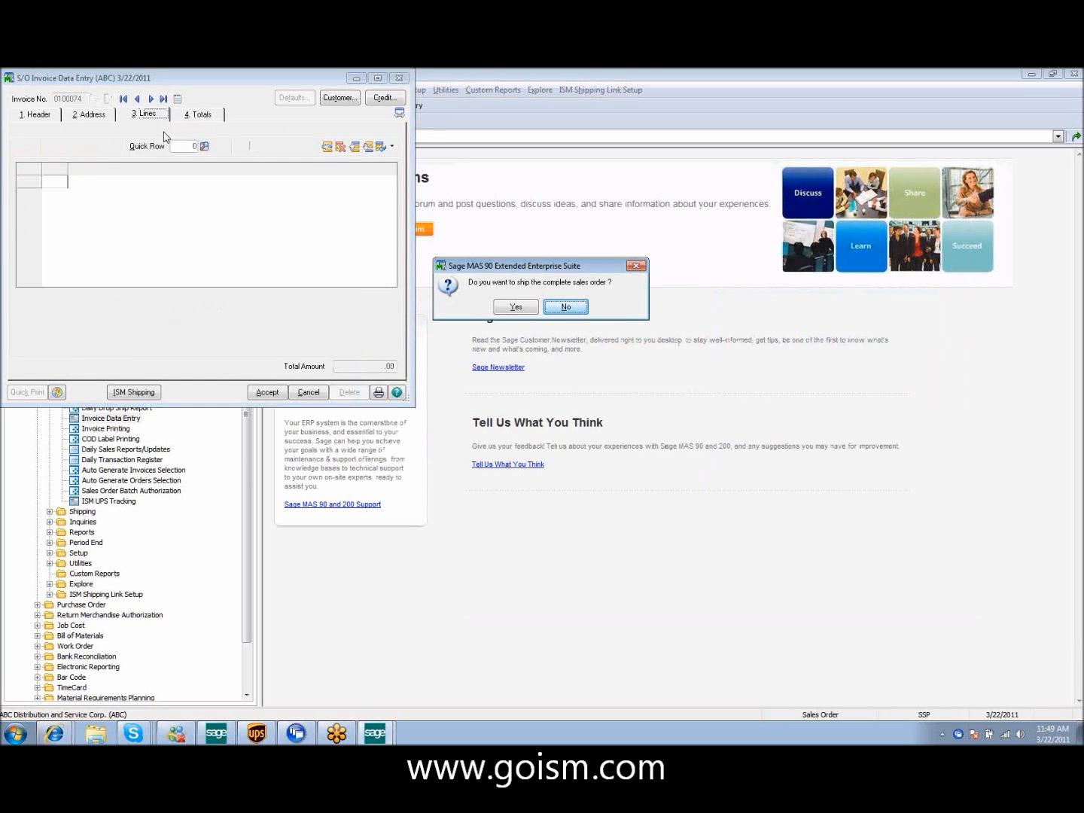
- Confirm complete shipment and view invoice totals with 9.40 freight and 5 lb weight
click(565, 306)
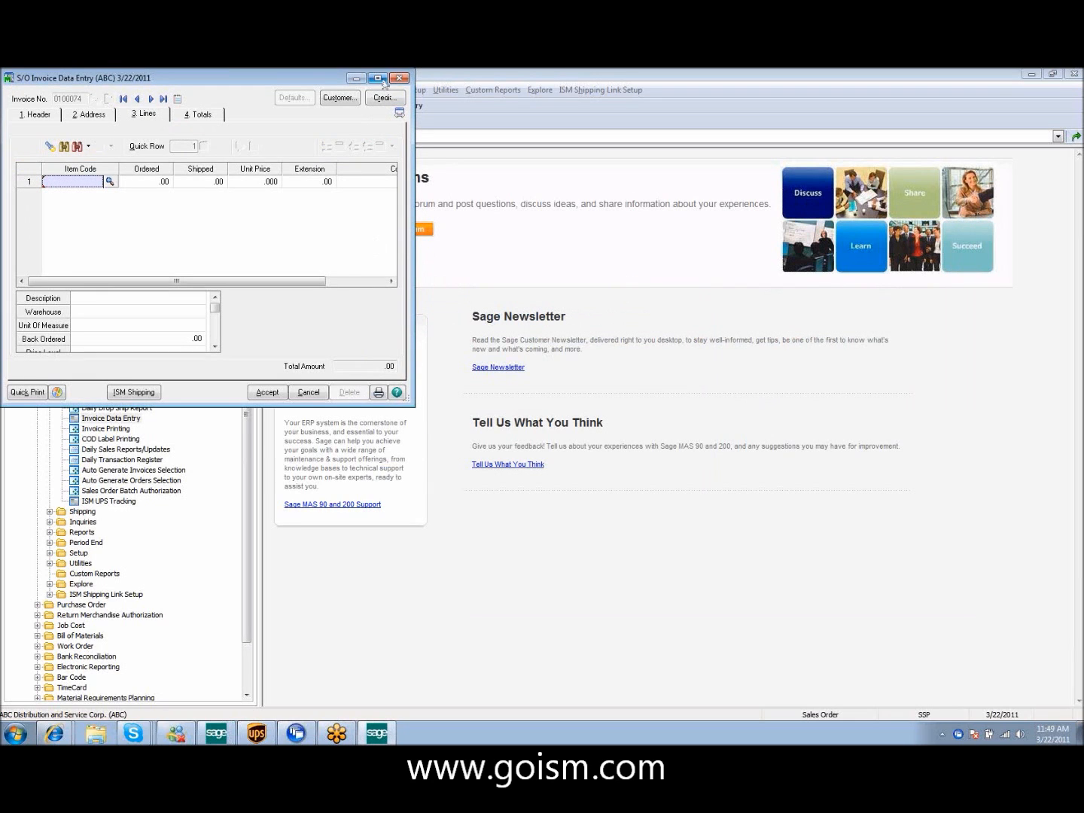
click(377, 78)
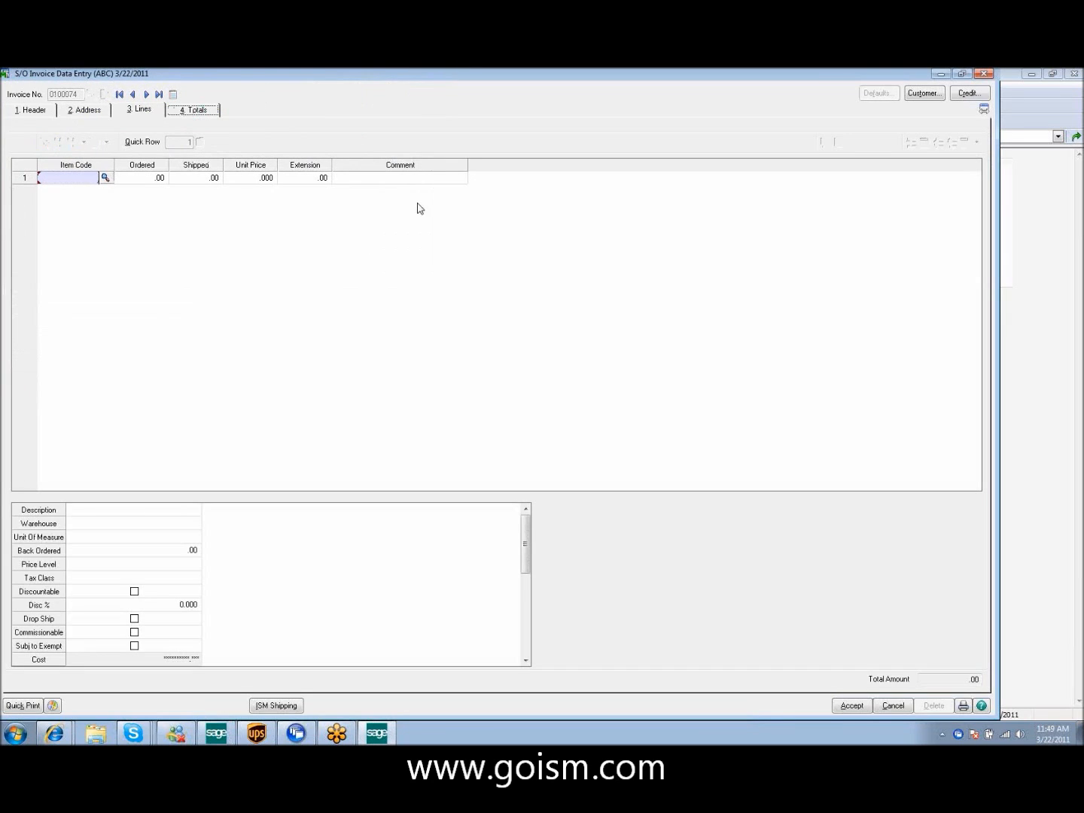
click(194, 110)
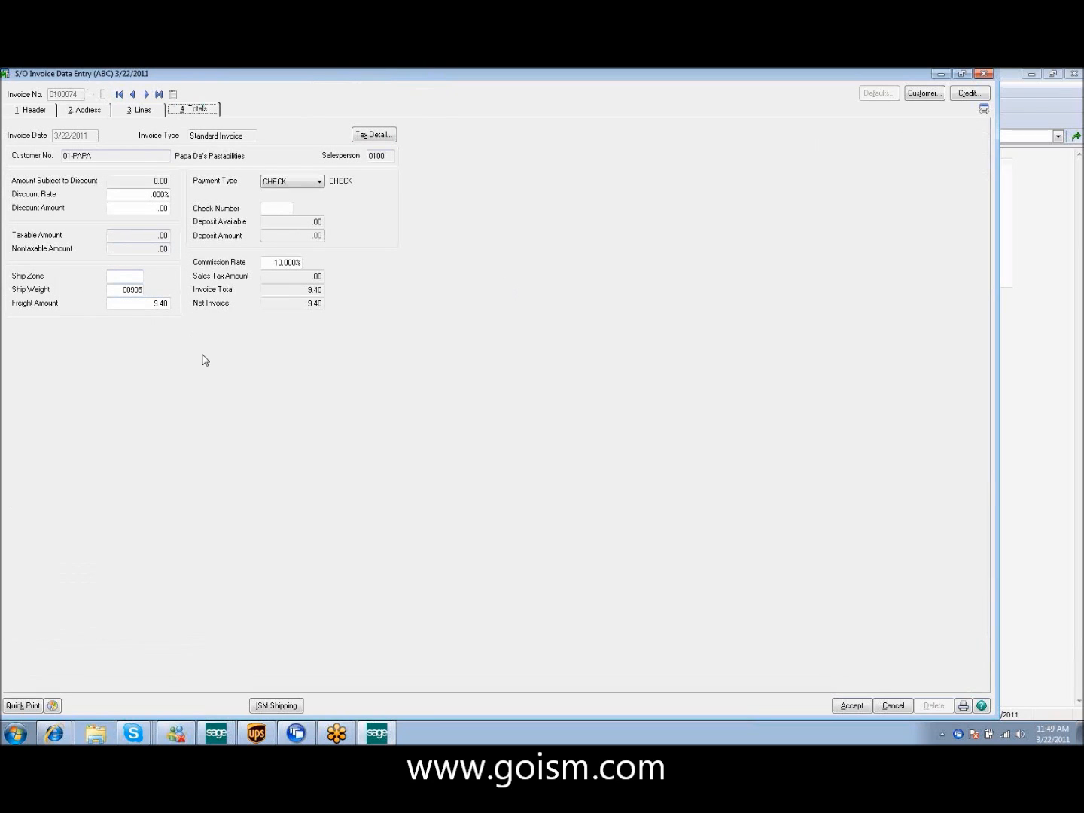
mouse_move(192, 347)
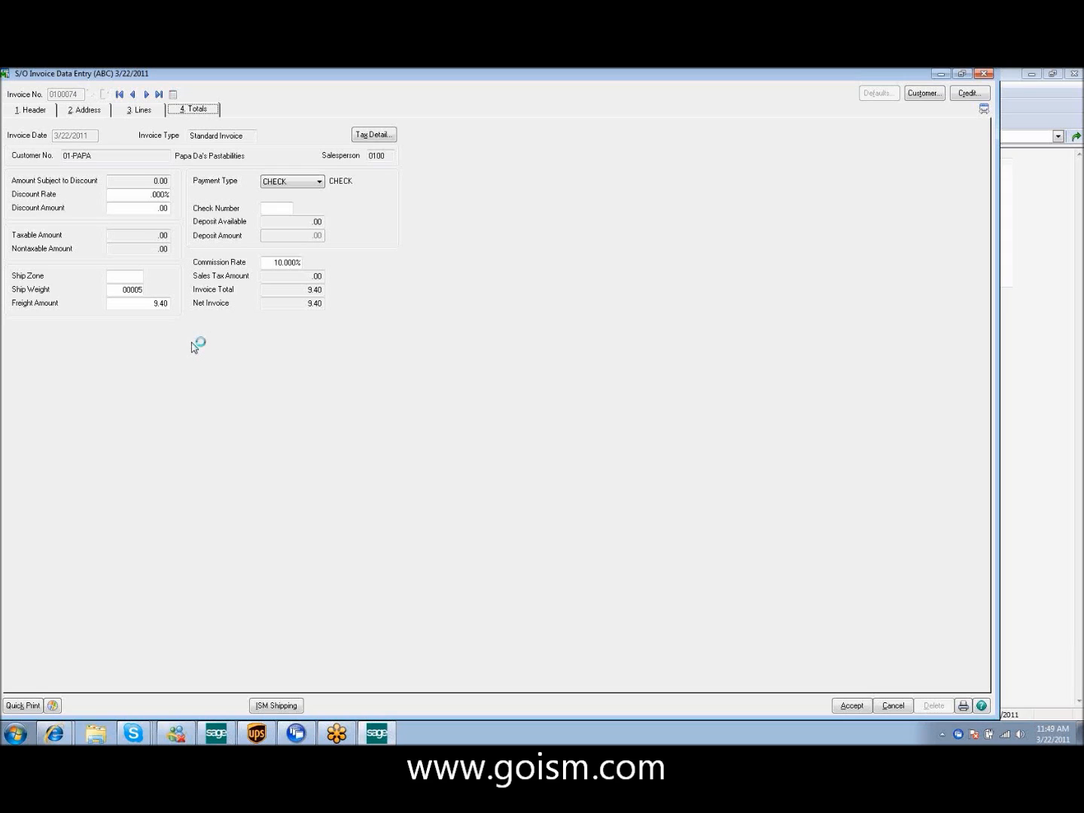
mouse_move(195, 347)
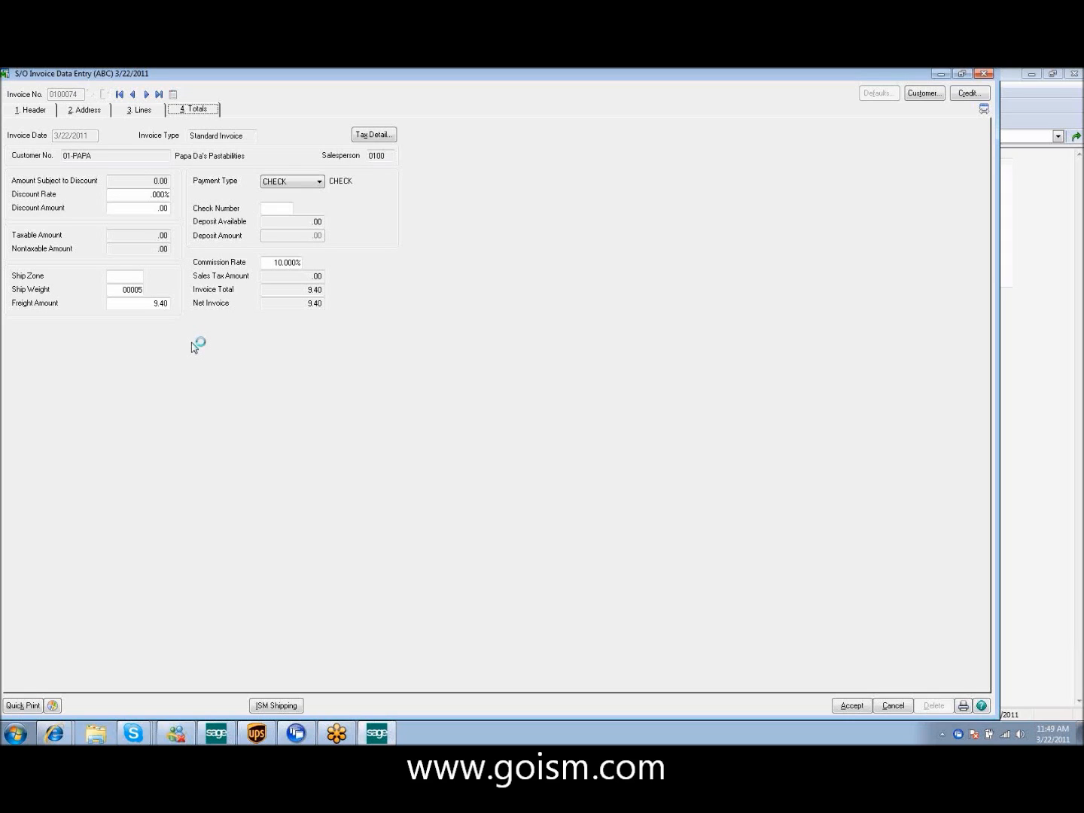
mouse_move(194, 348)
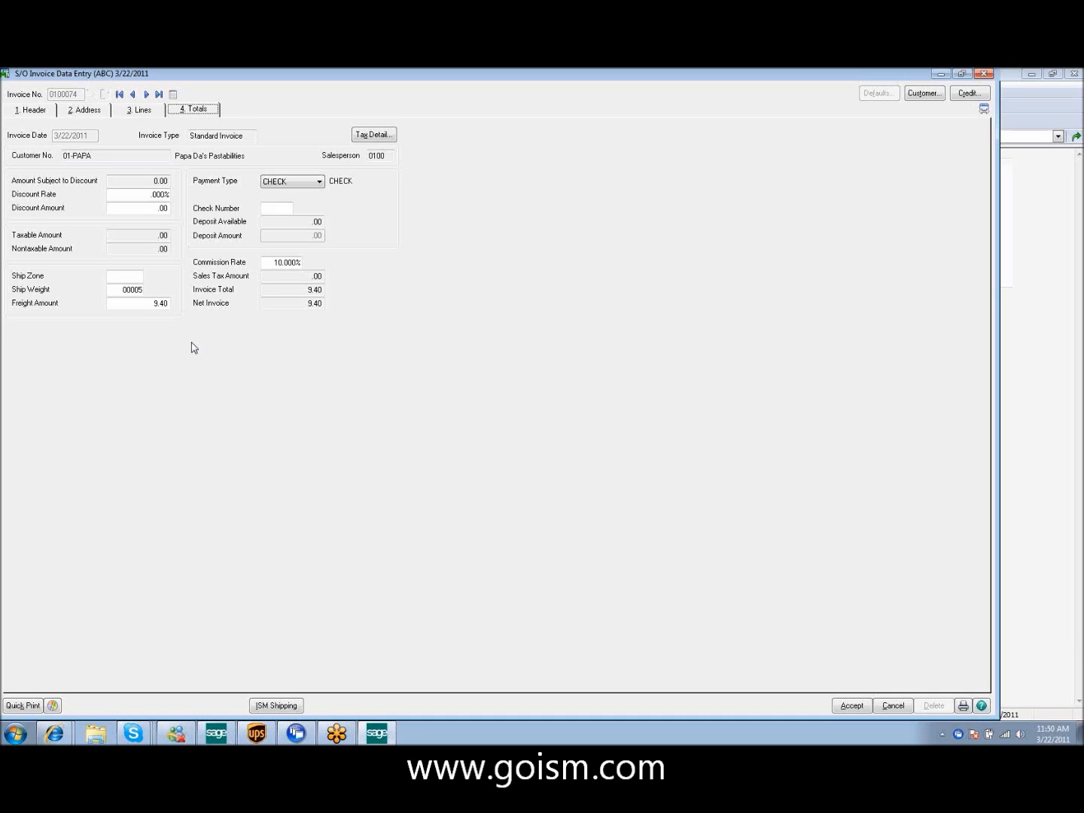
mouse_move(235, 338)
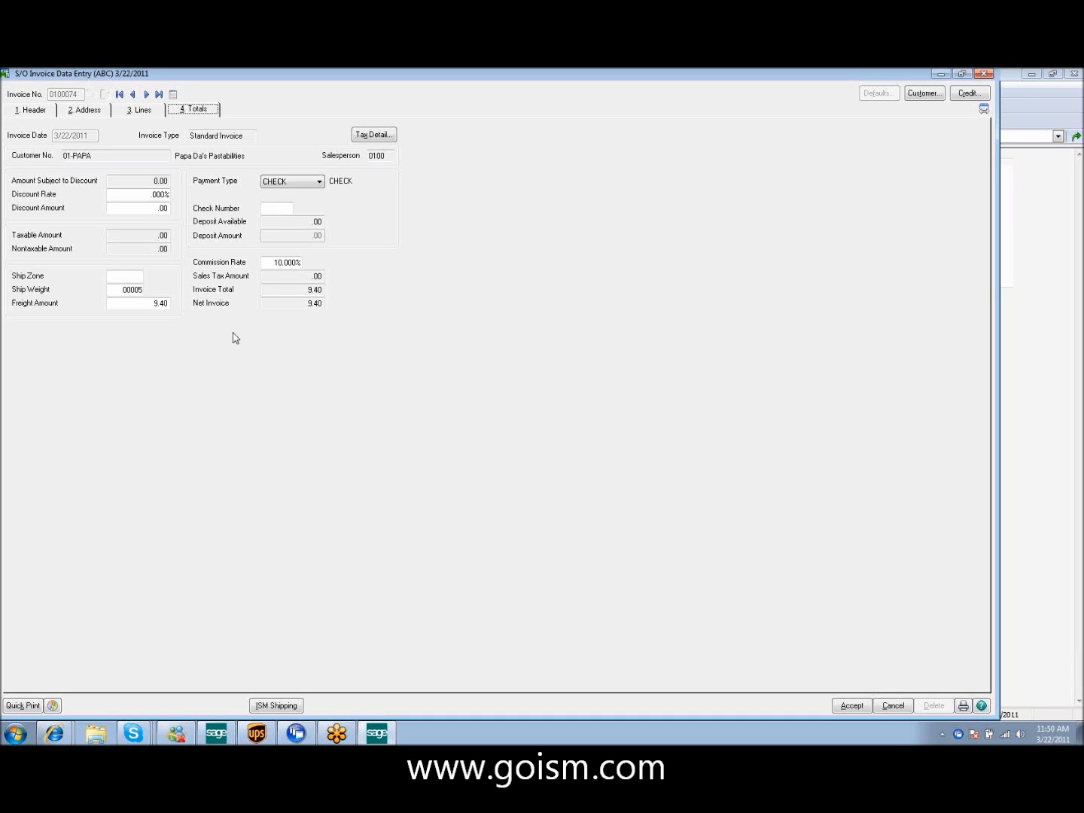
mouse_move(851, 705)
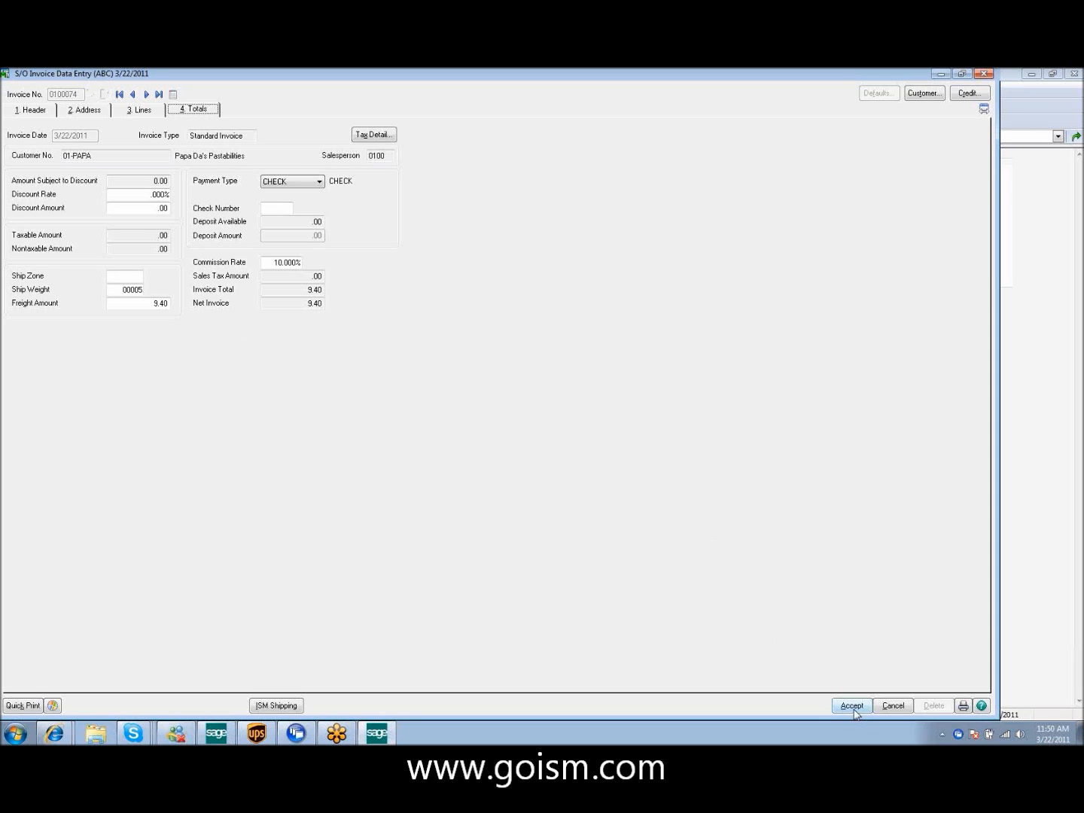
- Save the order 221 invoice and select invoice 0100063 in invoice history
click(852, 706)
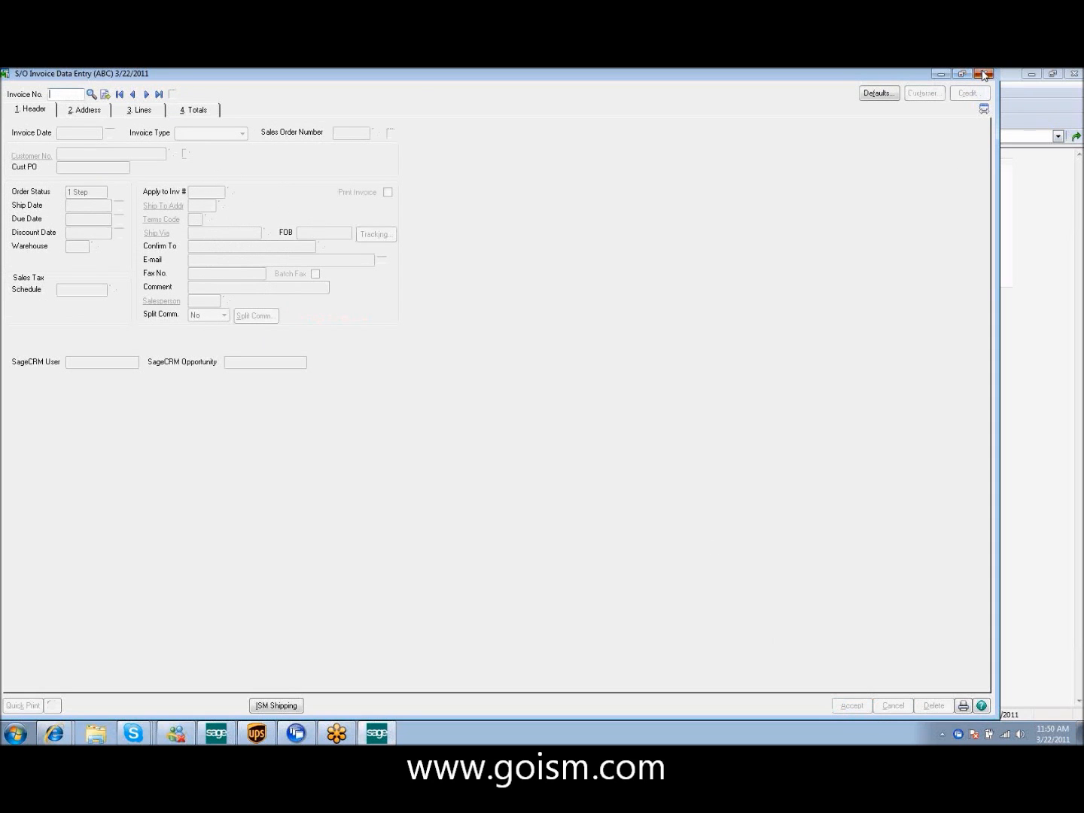
click(984, 73)
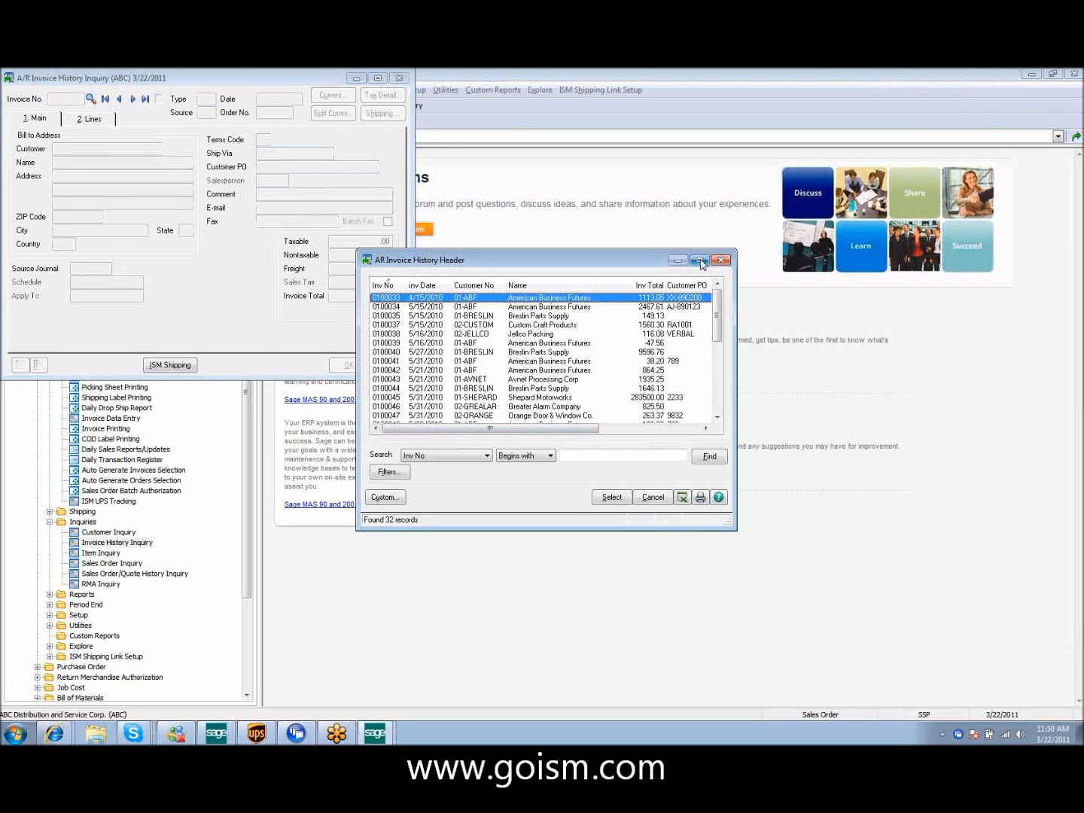
click(700, 260)
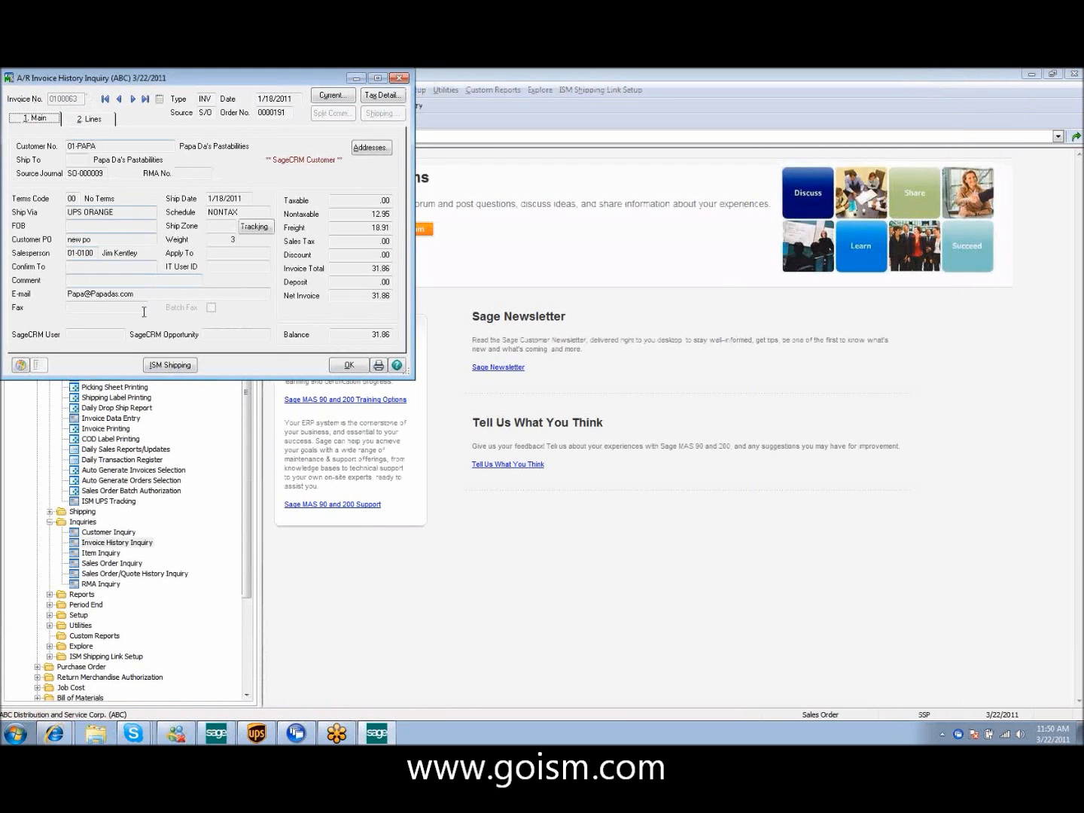
mouse_move(169, 365)
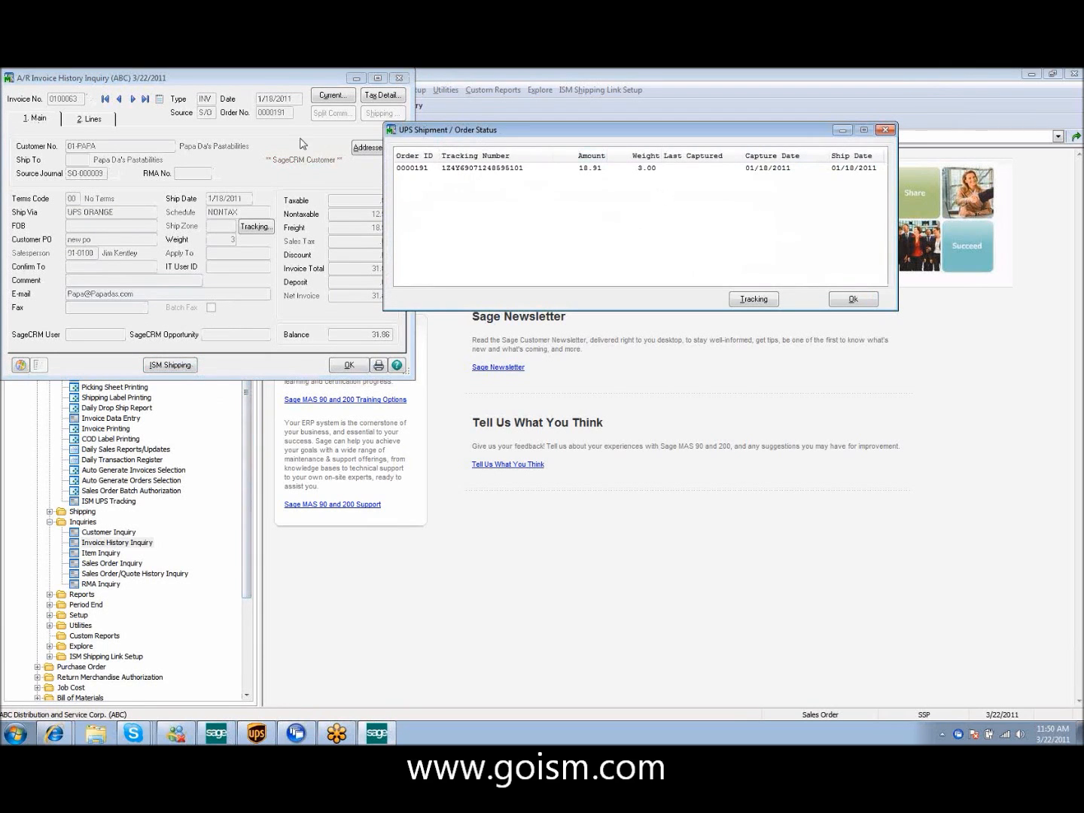
- Track invoice 0100063's order 0000191 package online, then close the shipment status
click(609, 167)
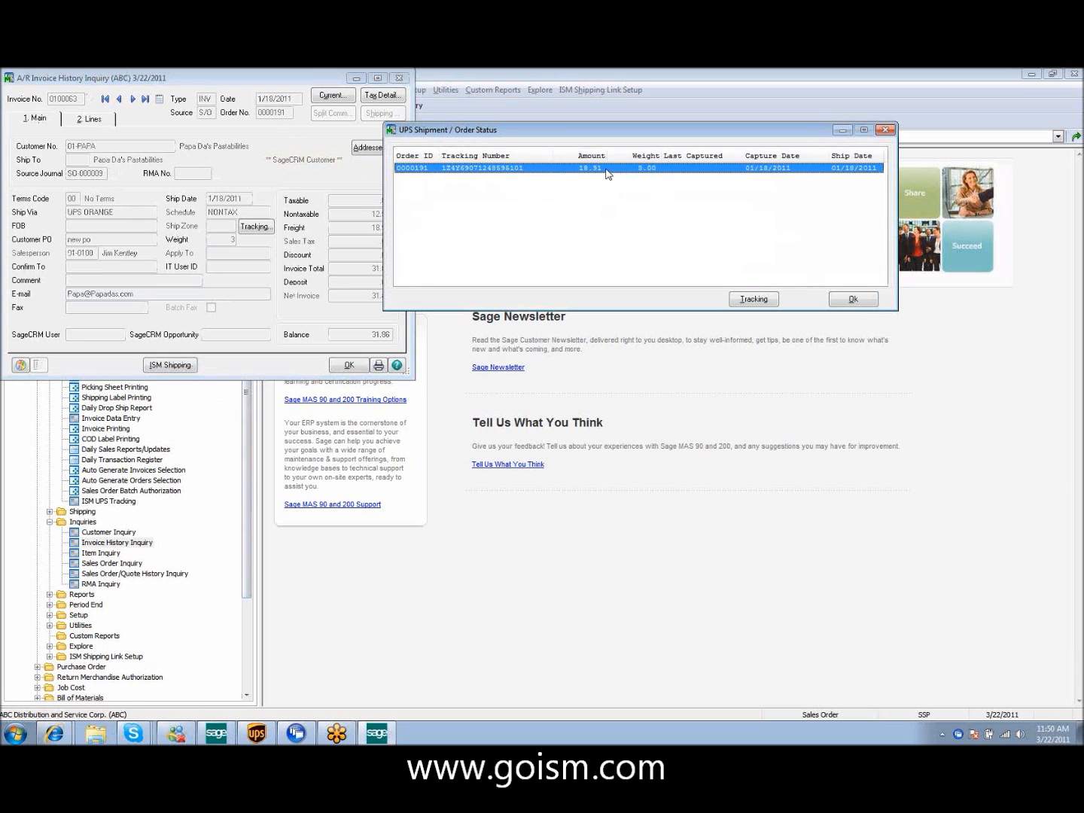
click(753, 299)
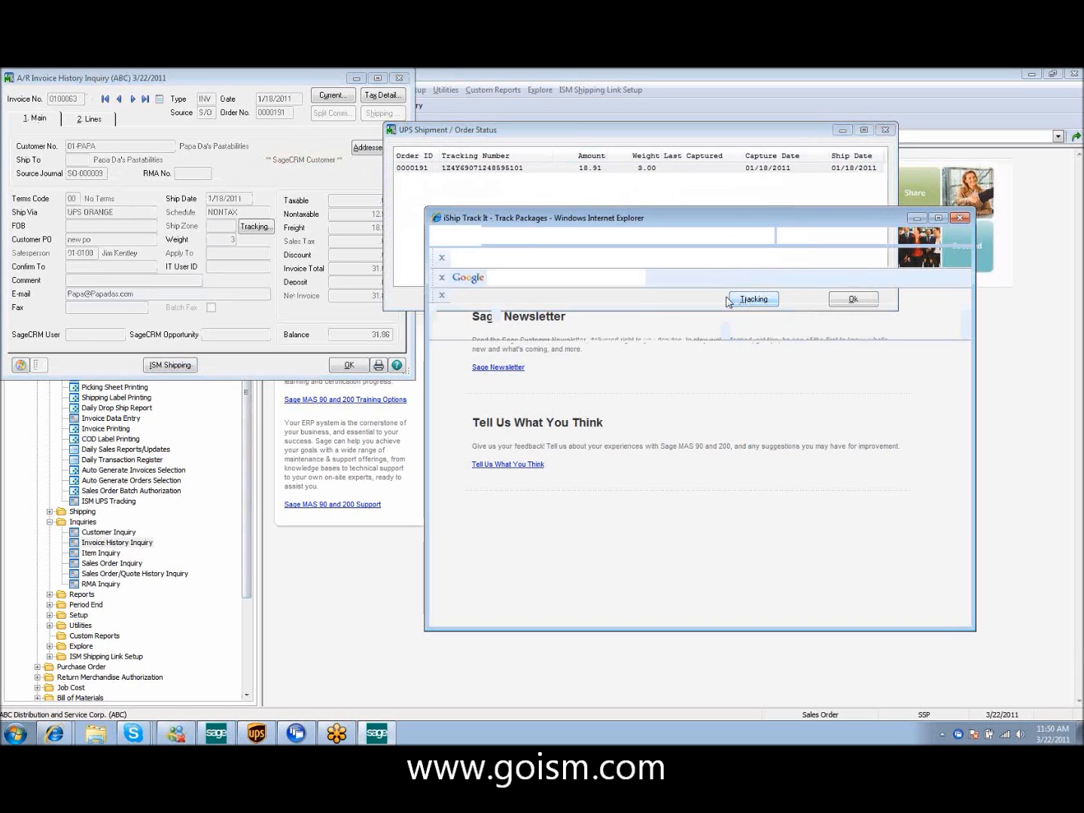
click(751, 298)
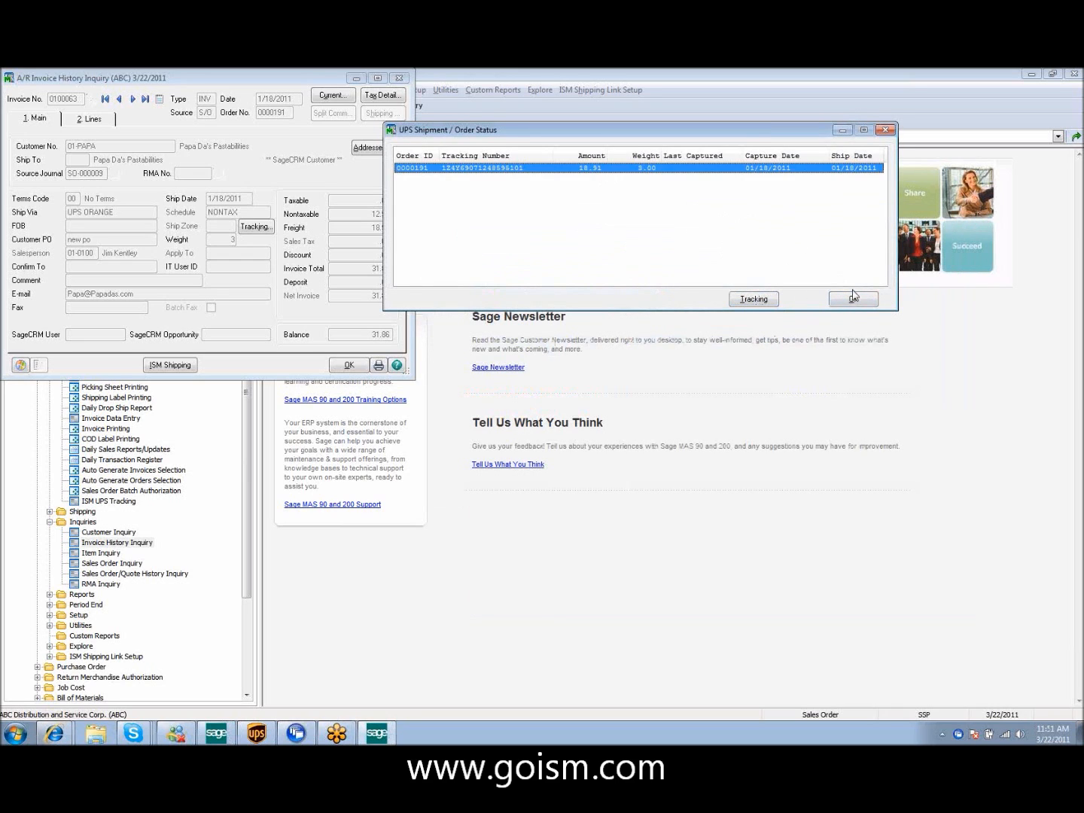
click(853, 298)
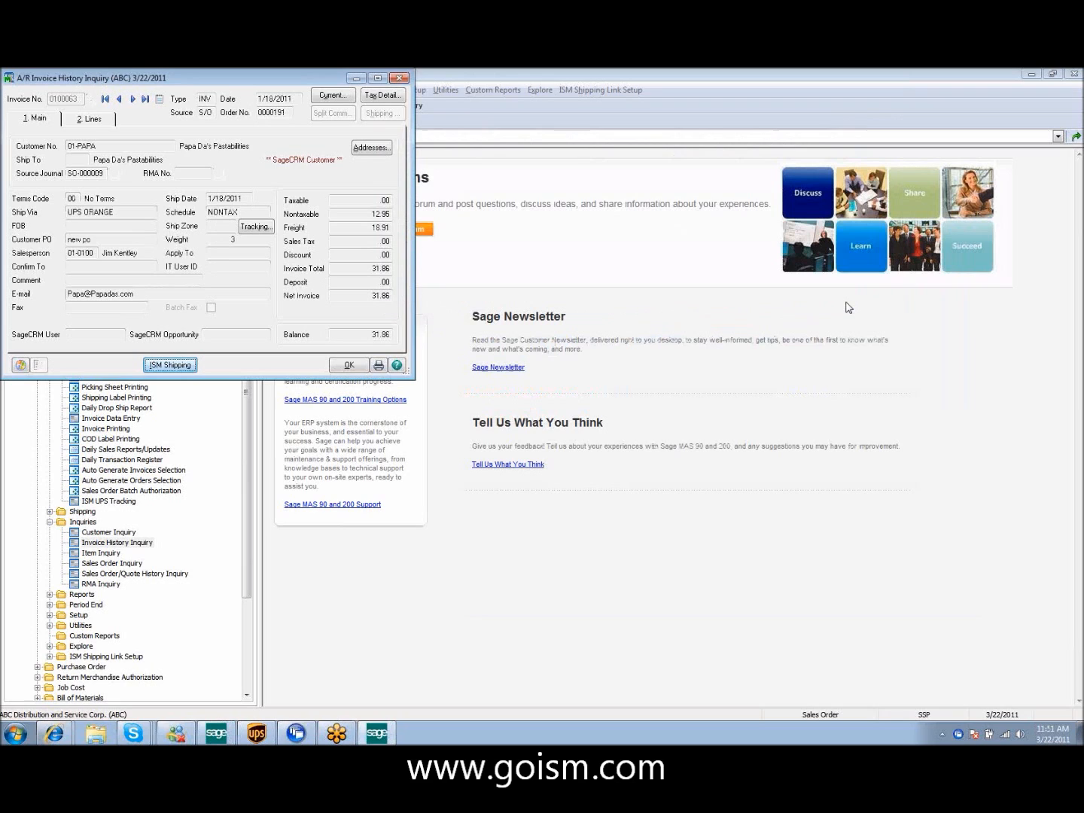